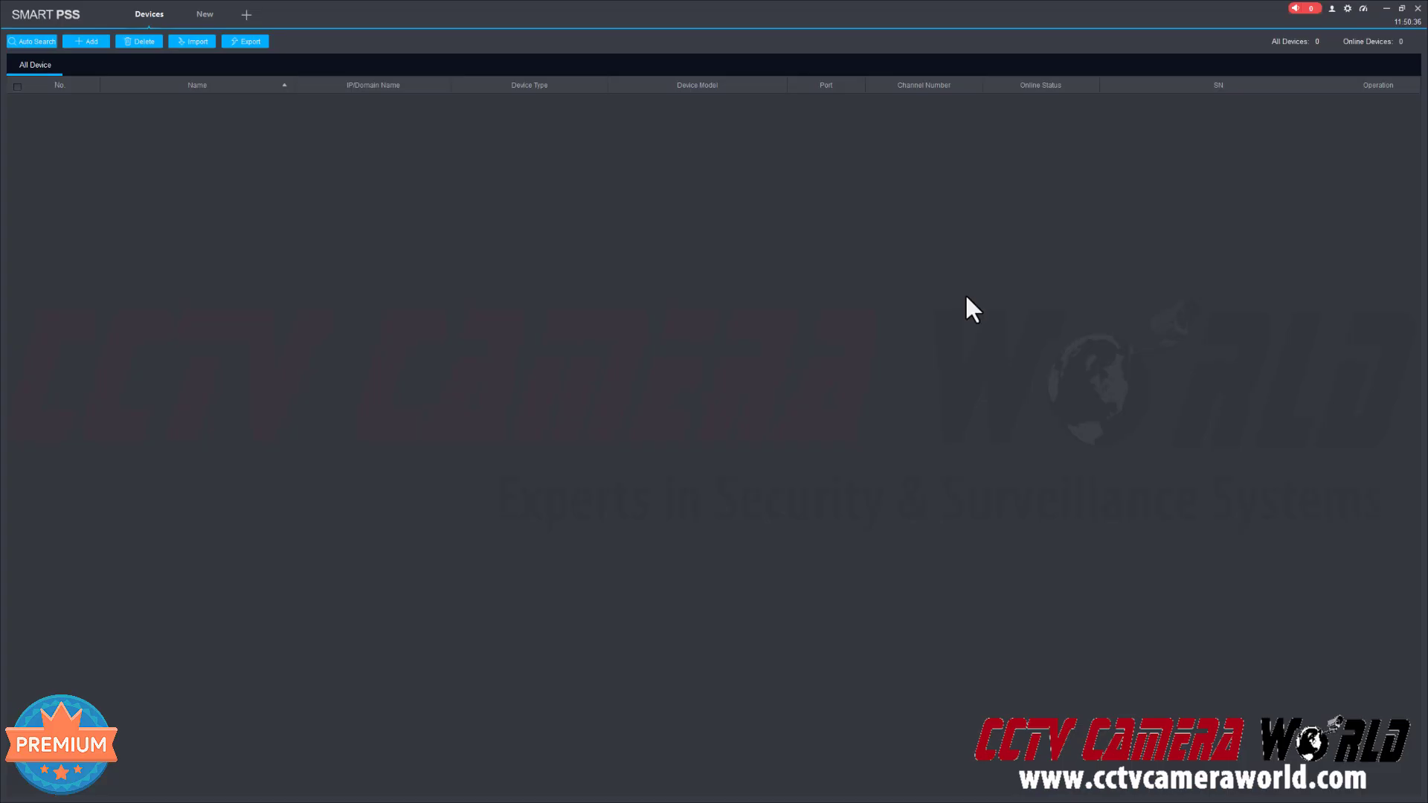
mouse_move(59, 32)
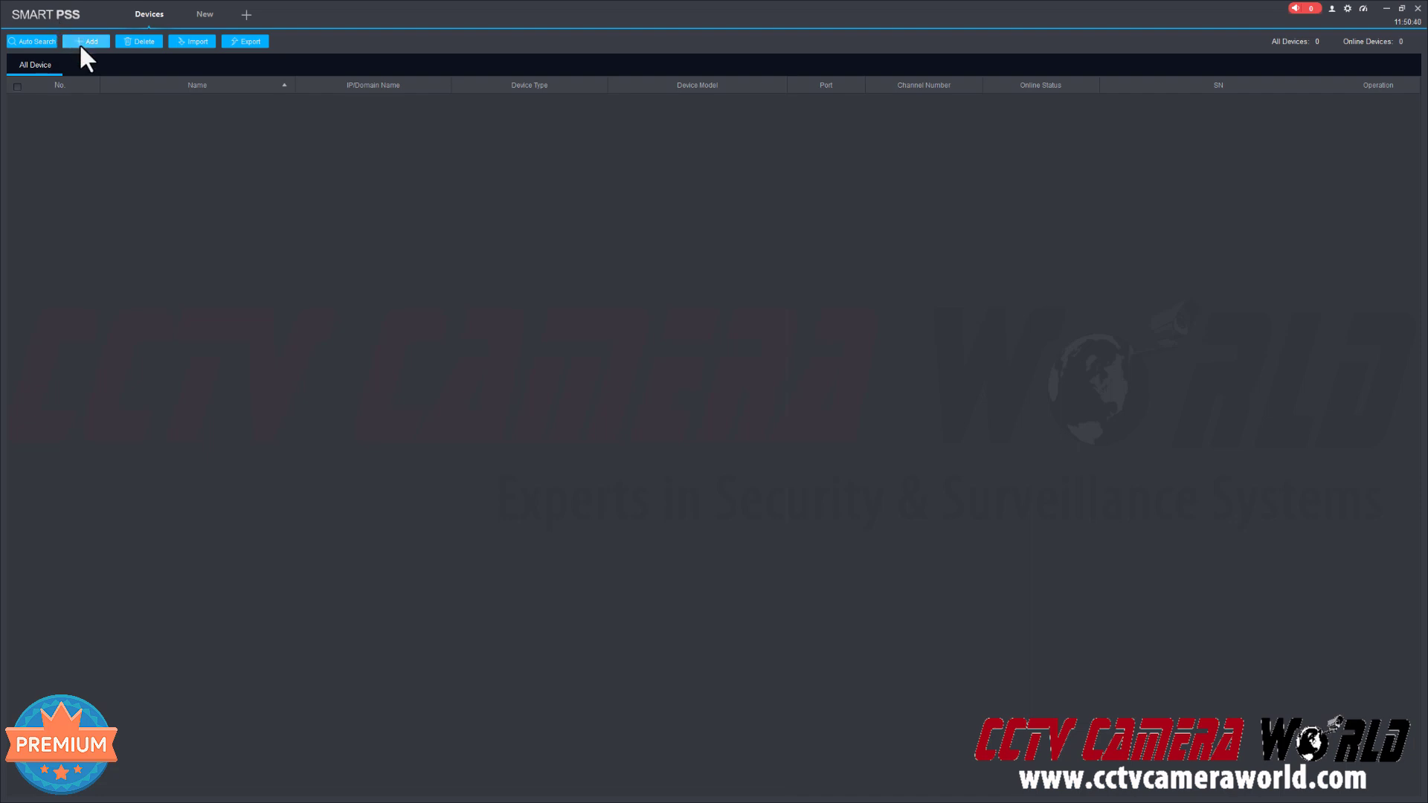
Open the Manual Add form for a new device from the device list.
click(85, 41)
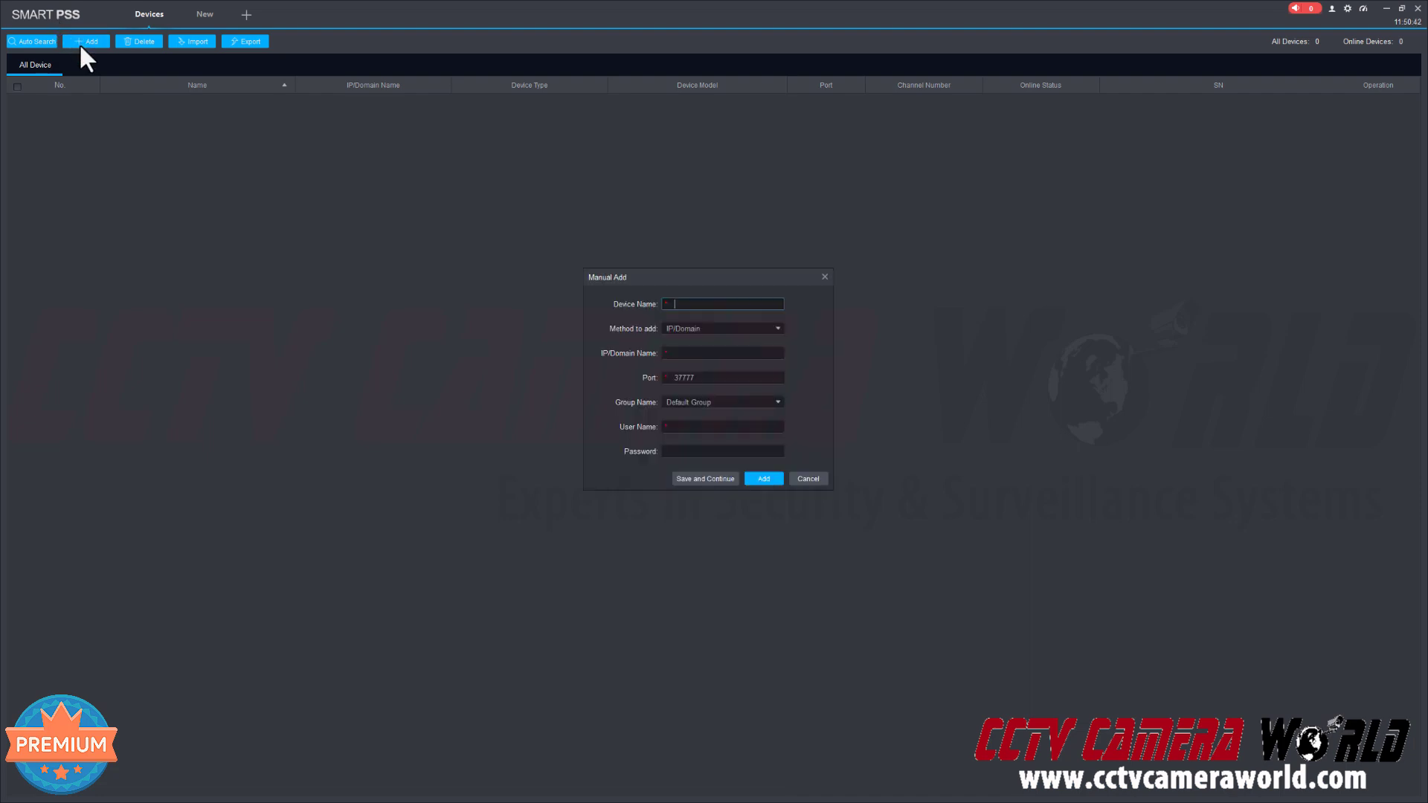
mouse_move(629, 337)
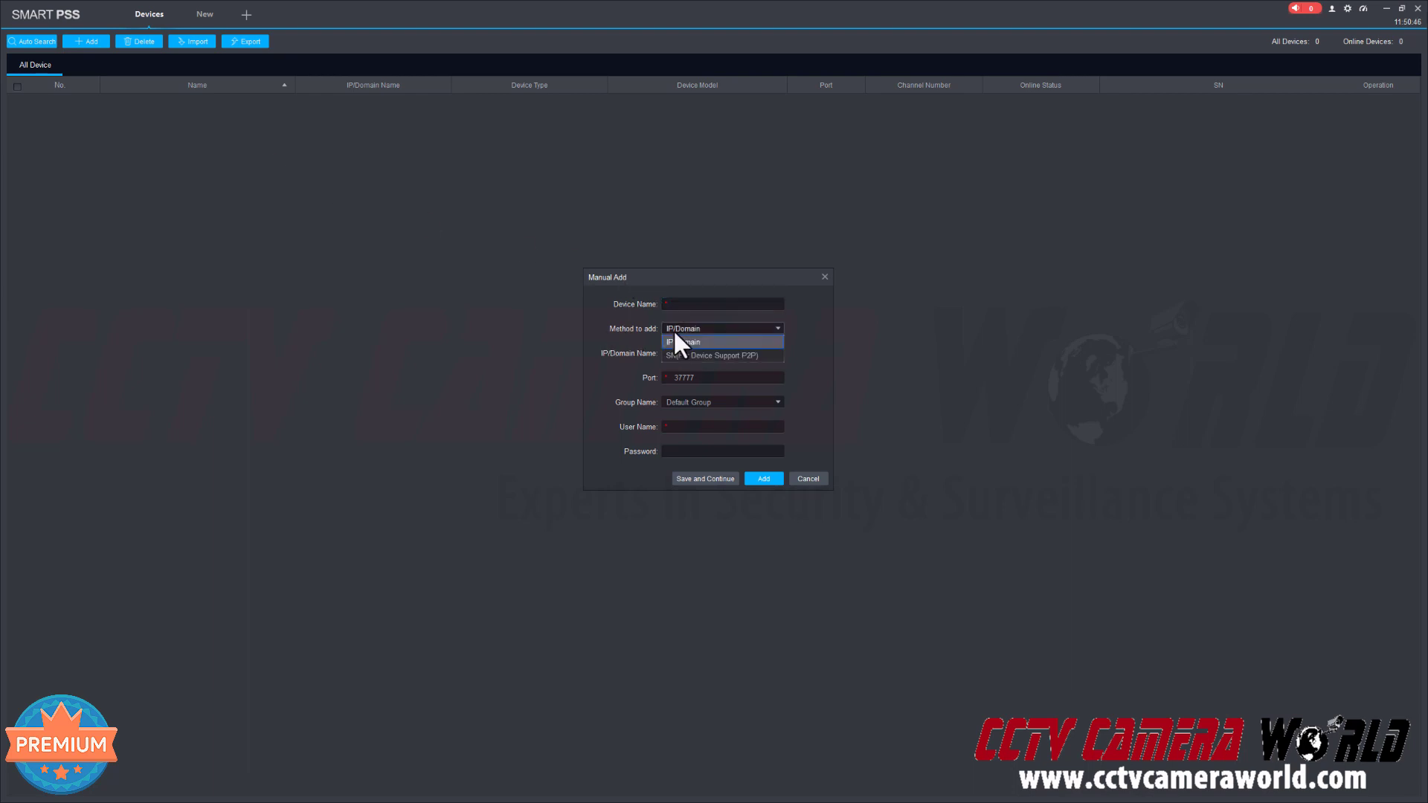
mouse_move(710, 356)
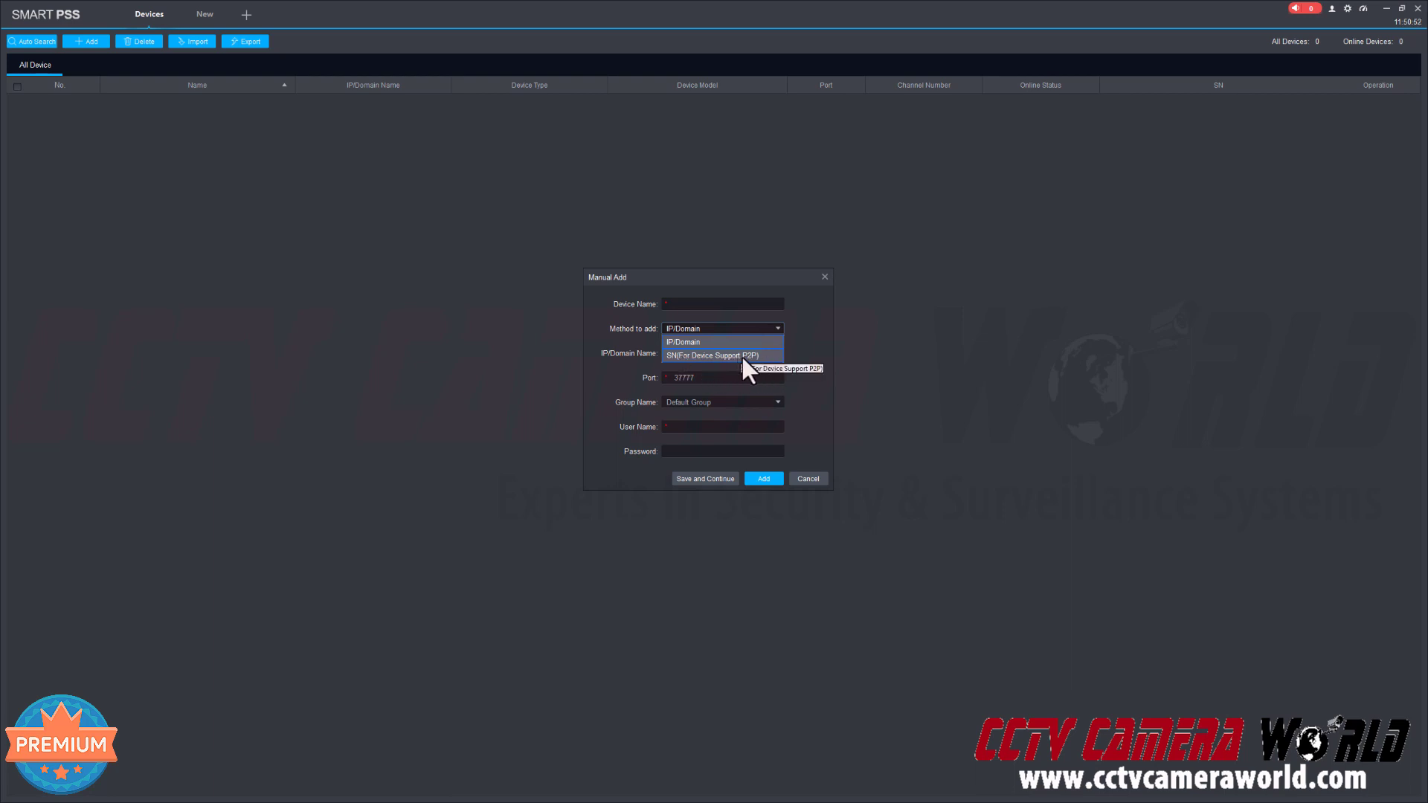
Add device LiveCam via SN (P2P) with serial 6A02, user admin and a password.
click(713, 356)
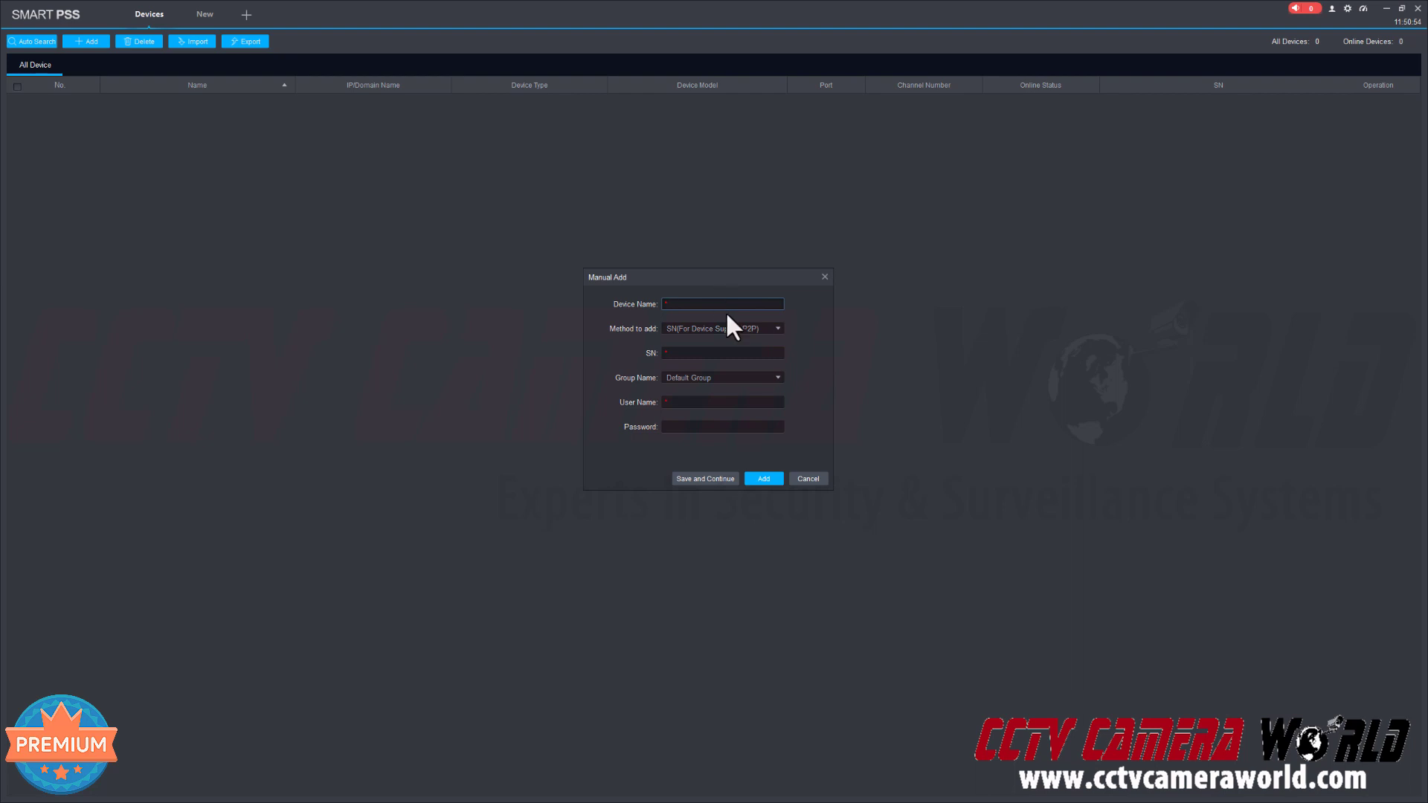
text(LiveCam)
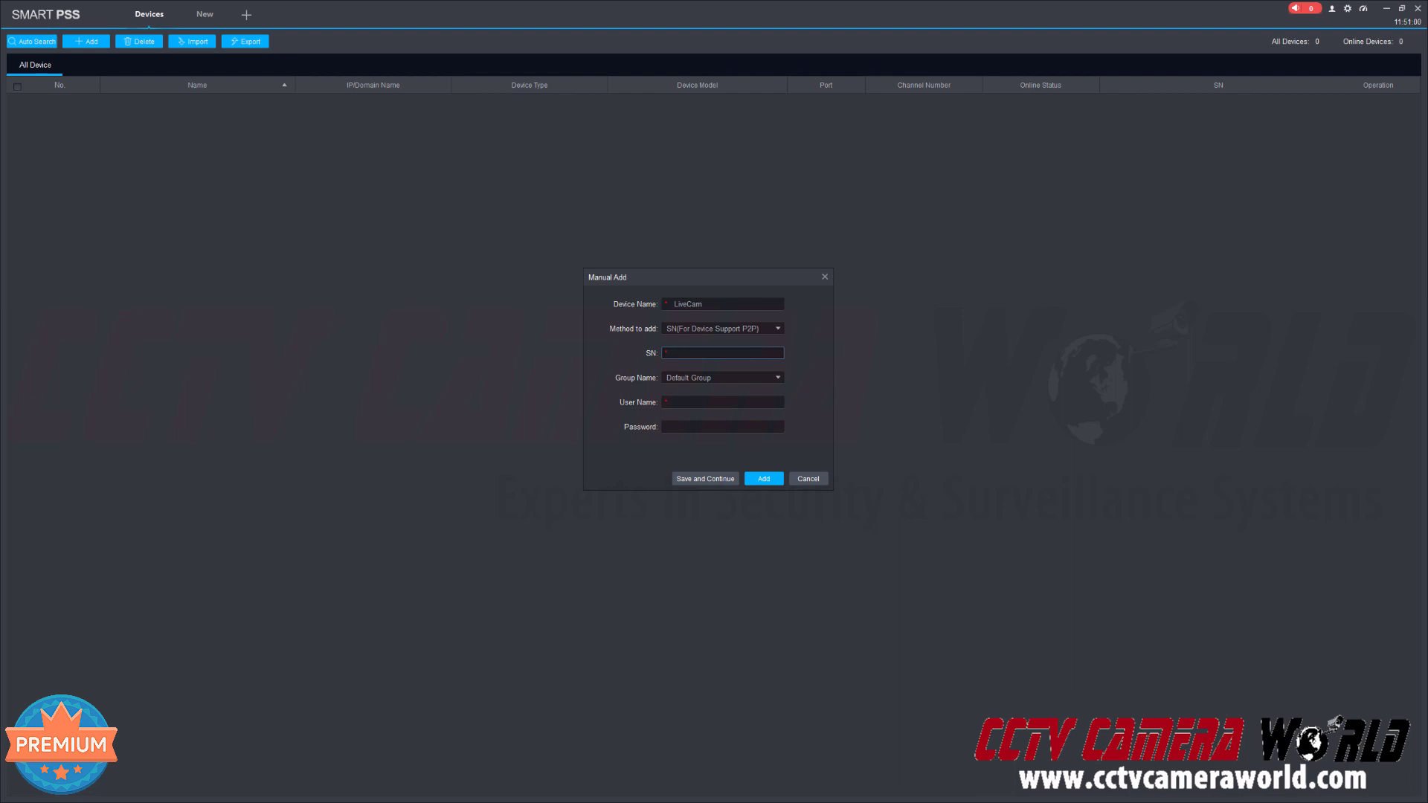
click(722, 353)
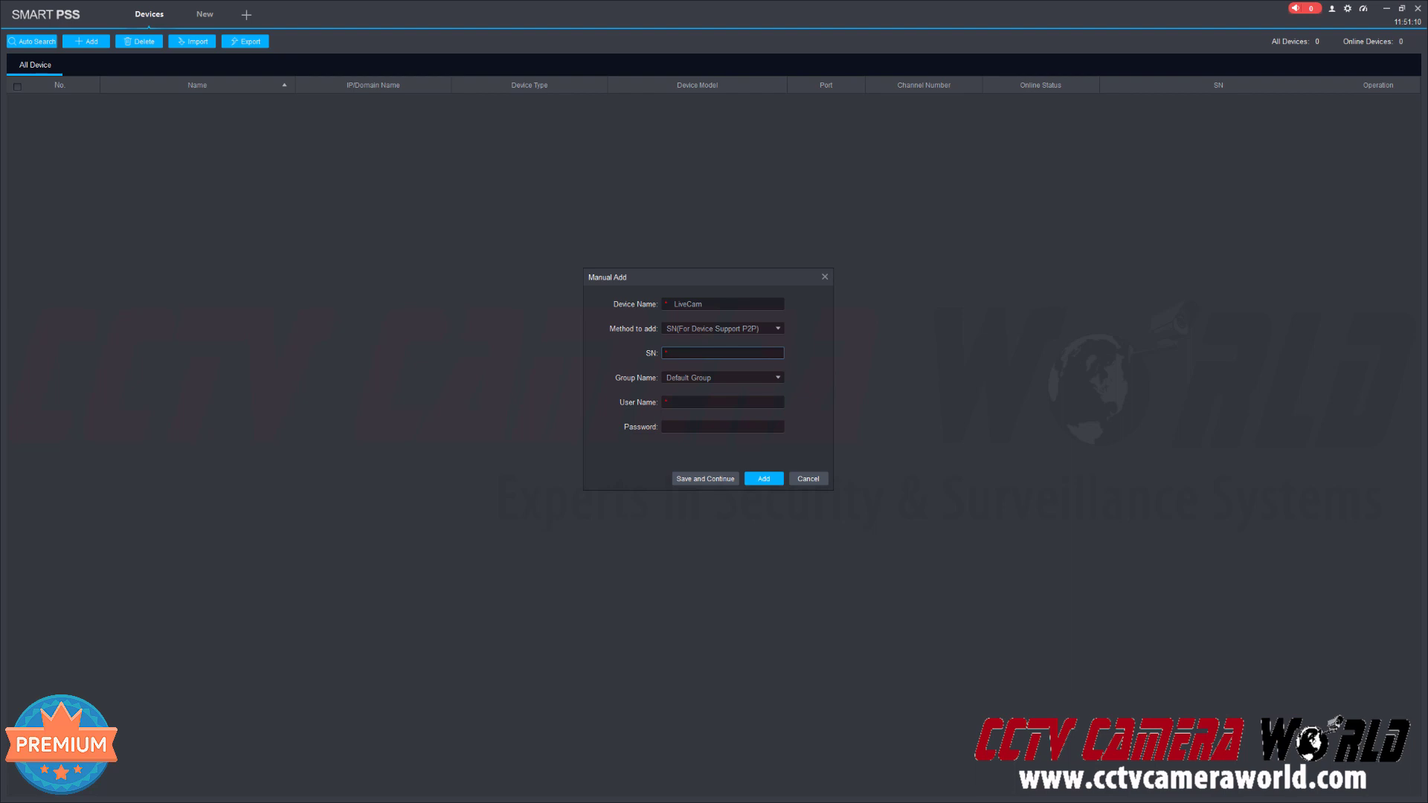
click(722, 353)
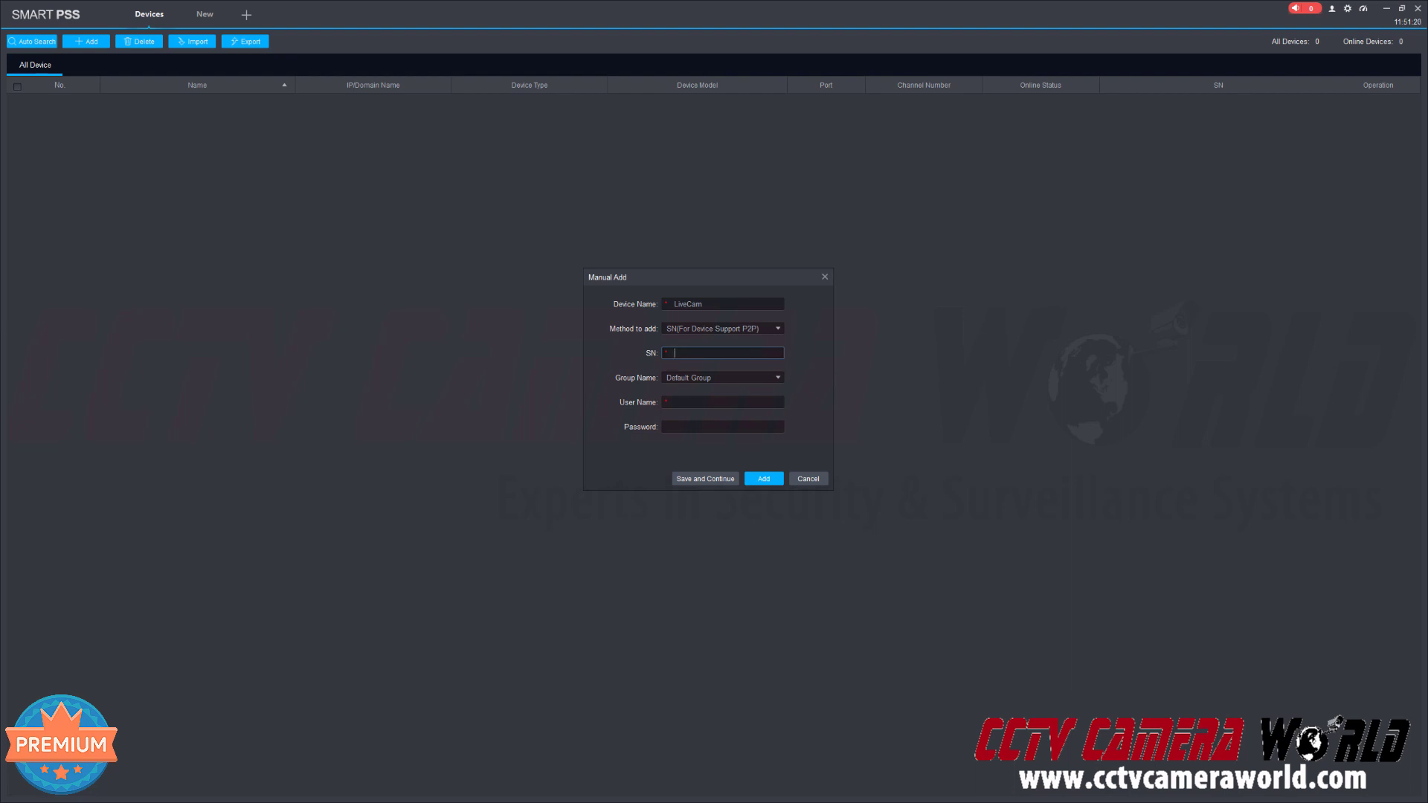
click(722, 352)
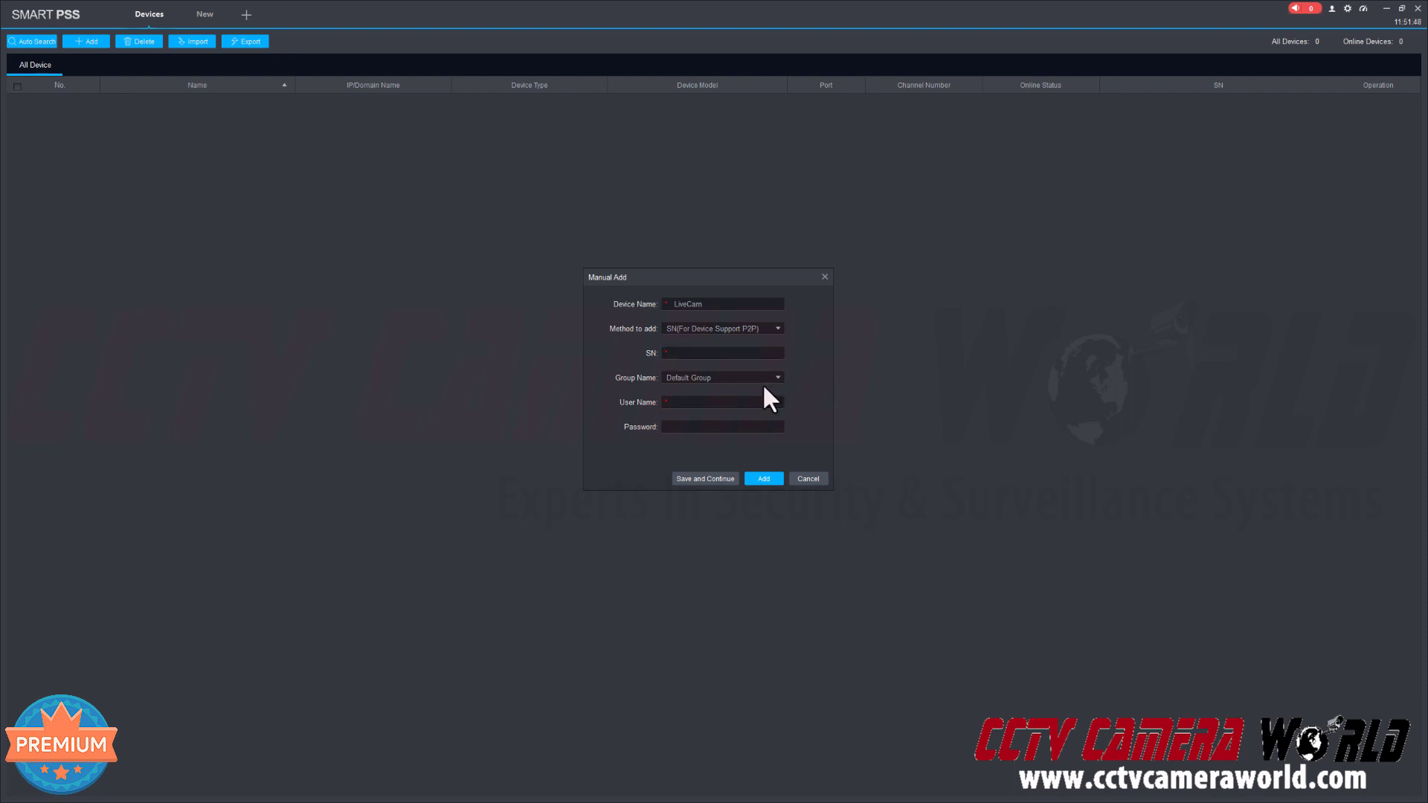
text(6A02)
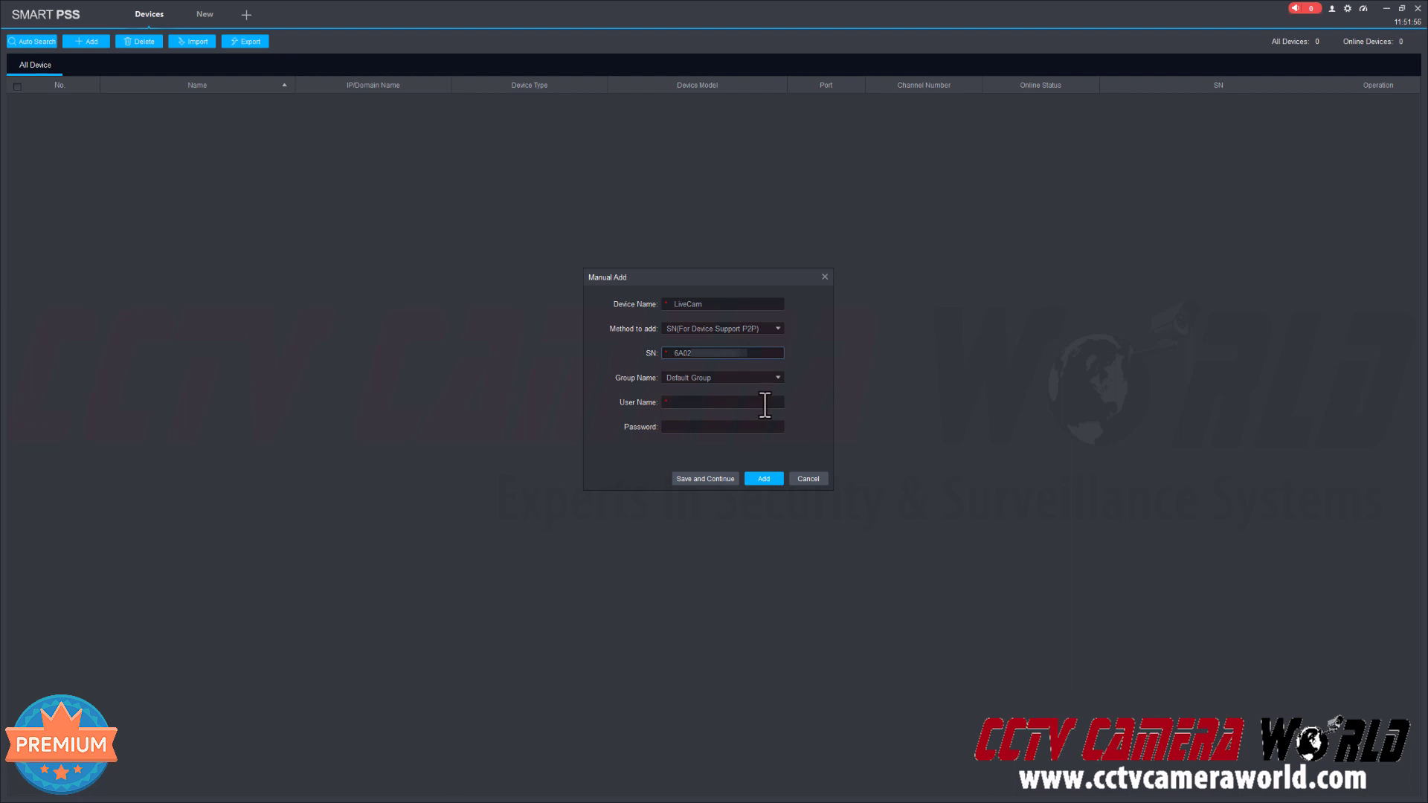
click(721, 401)
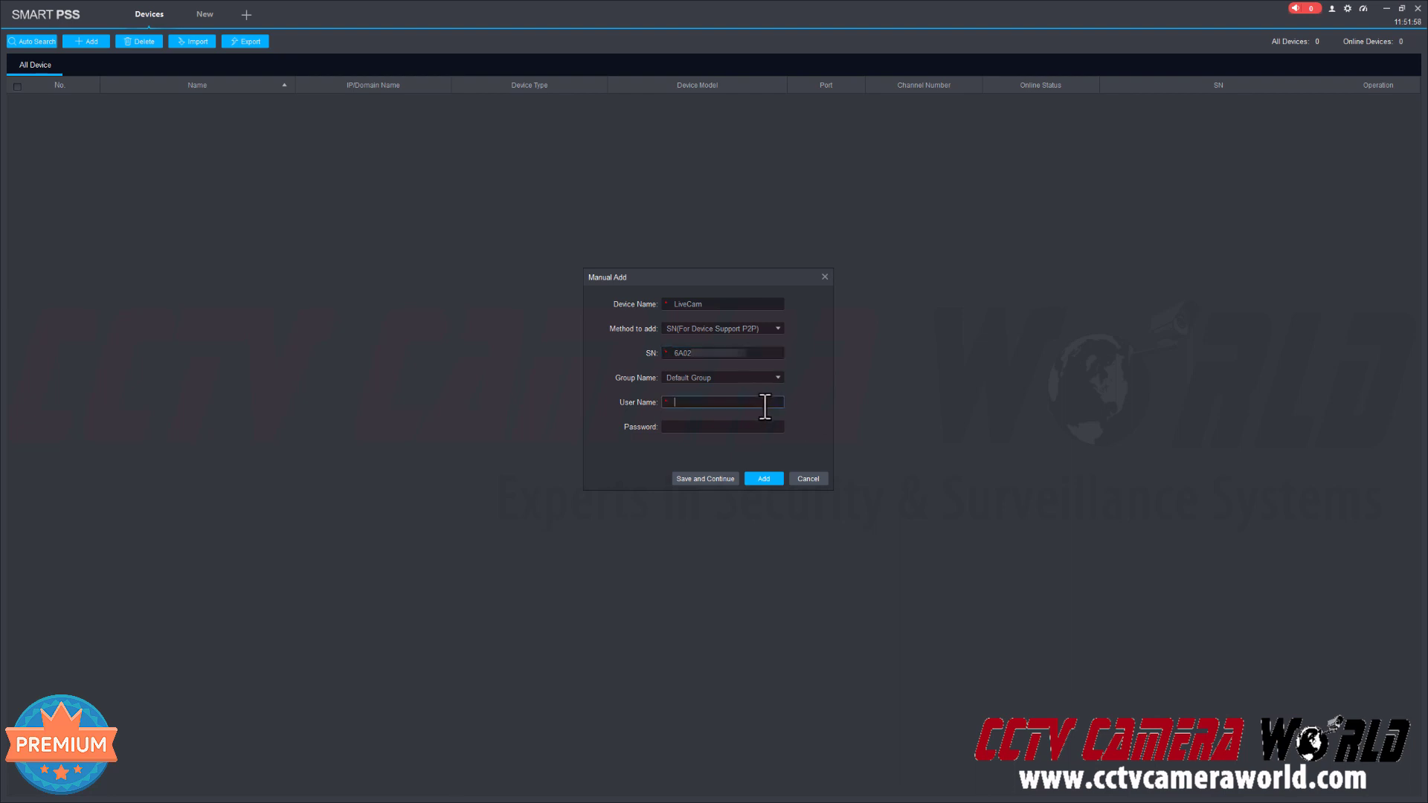
text(admin)
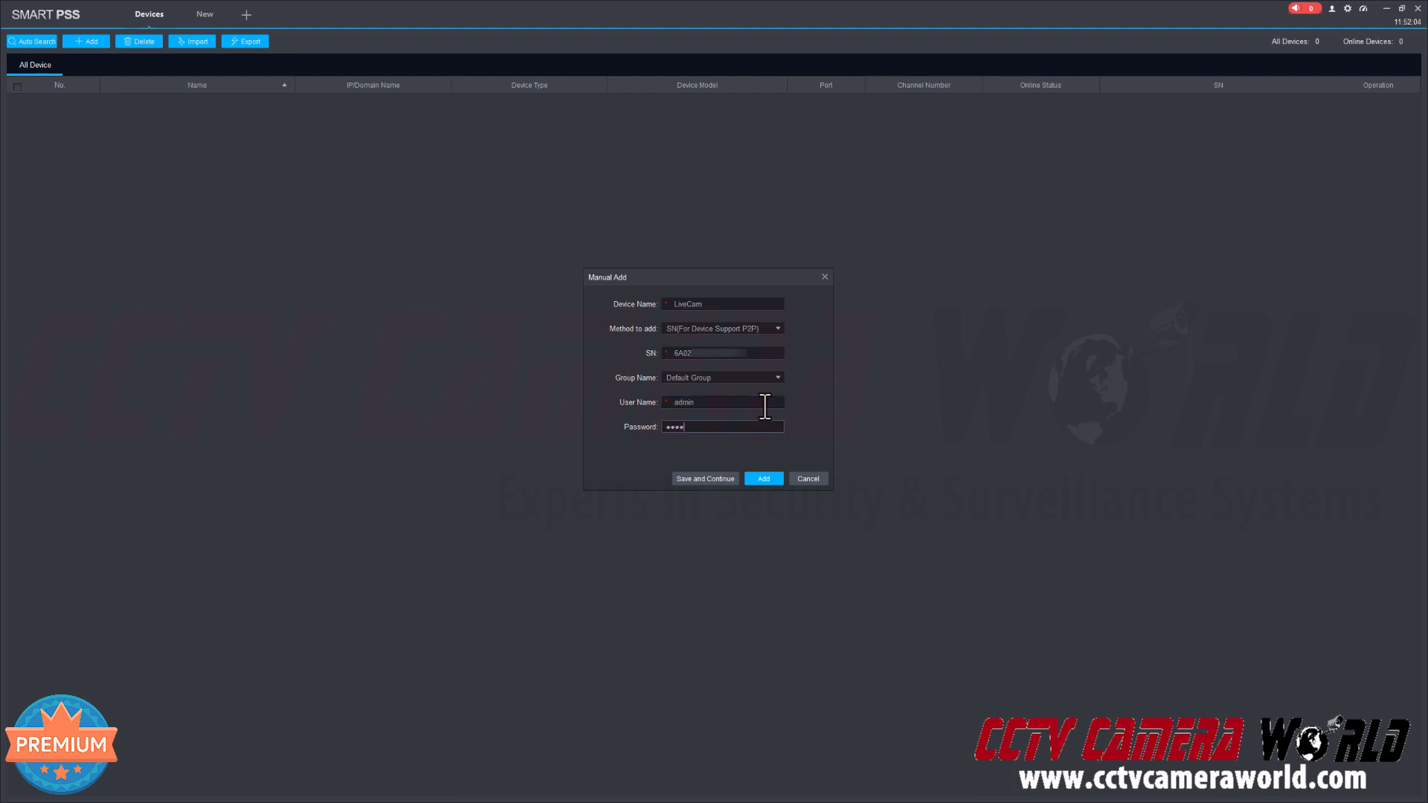
key(Backspace)
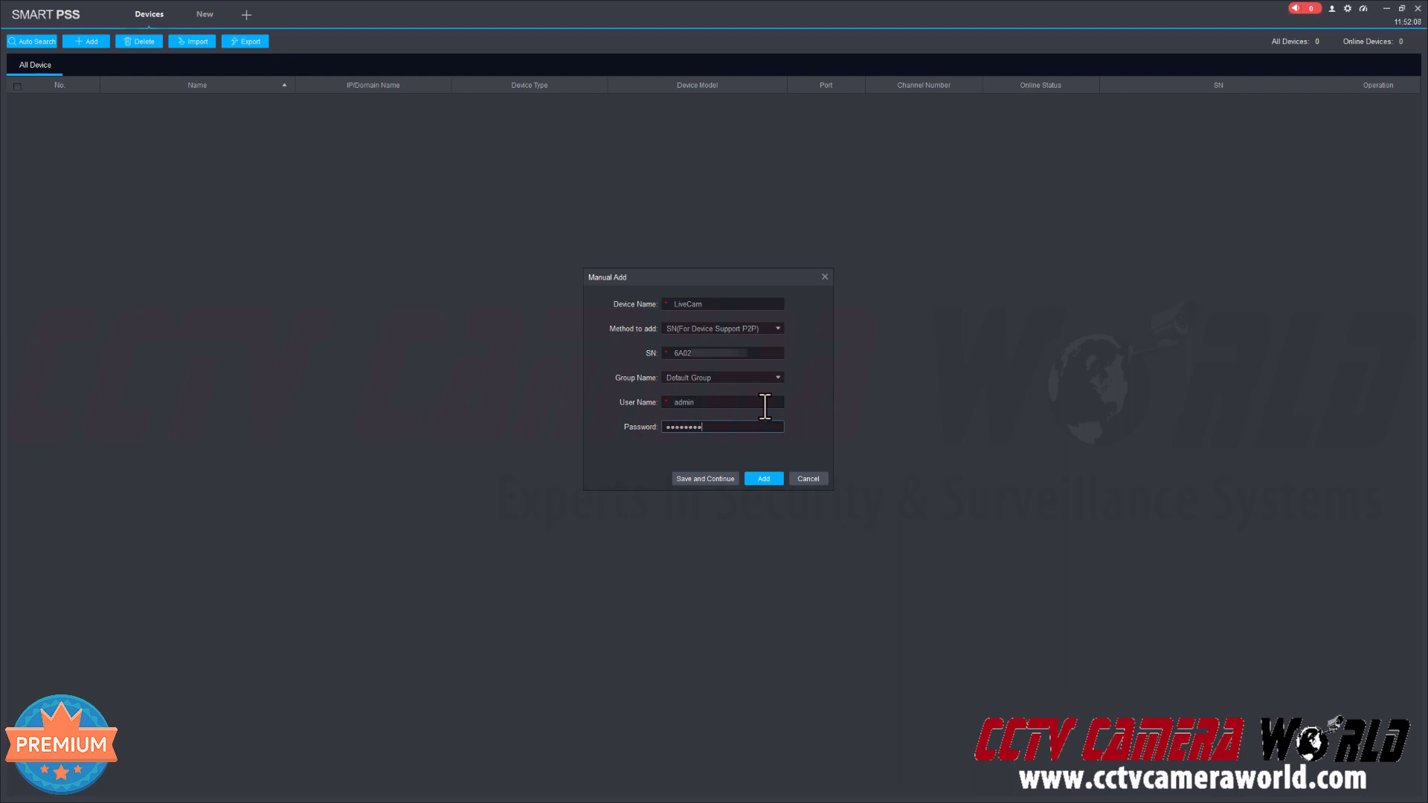
mouse_move(676, 402)
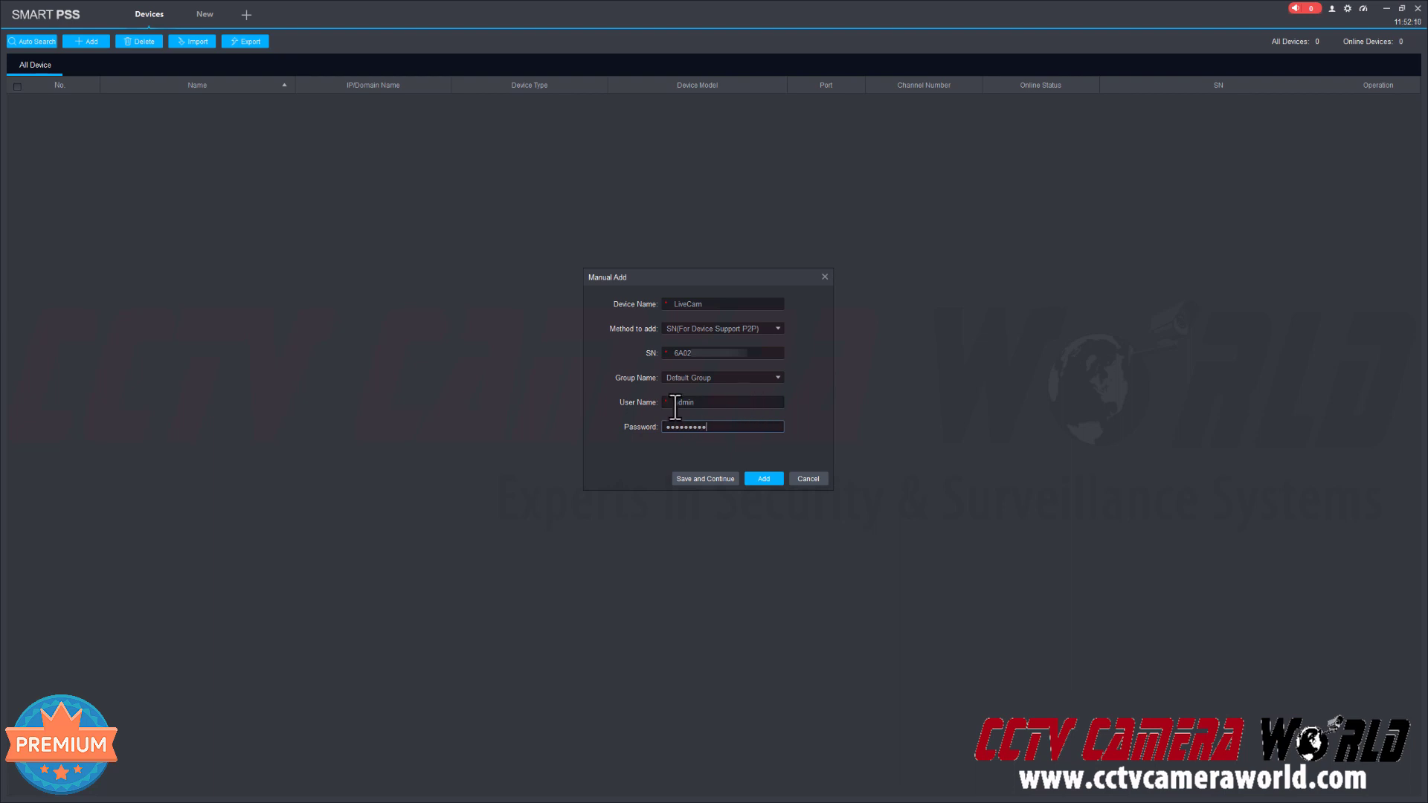
mouse_move(669, 386)
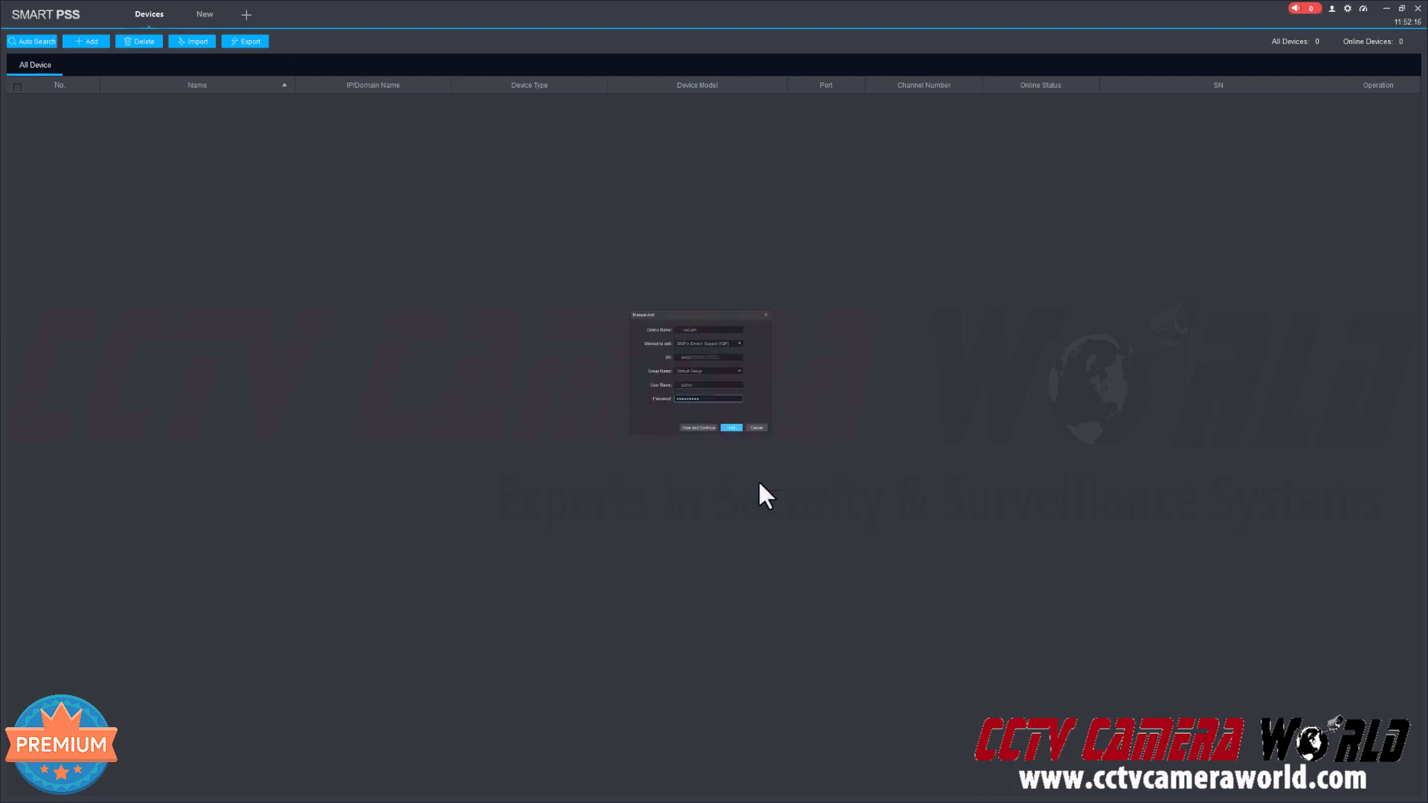
click(731, 429)
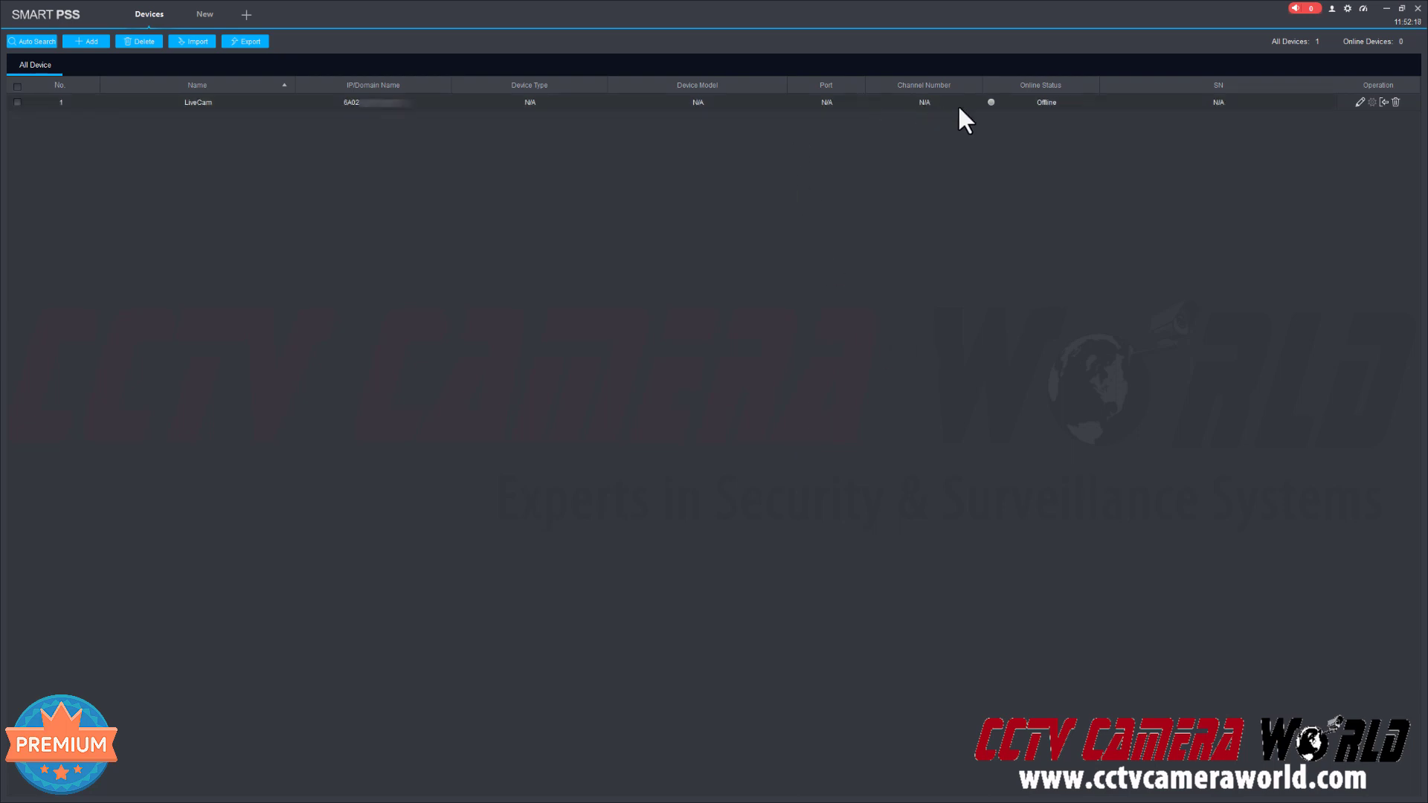
mouse_move(1078, 163)
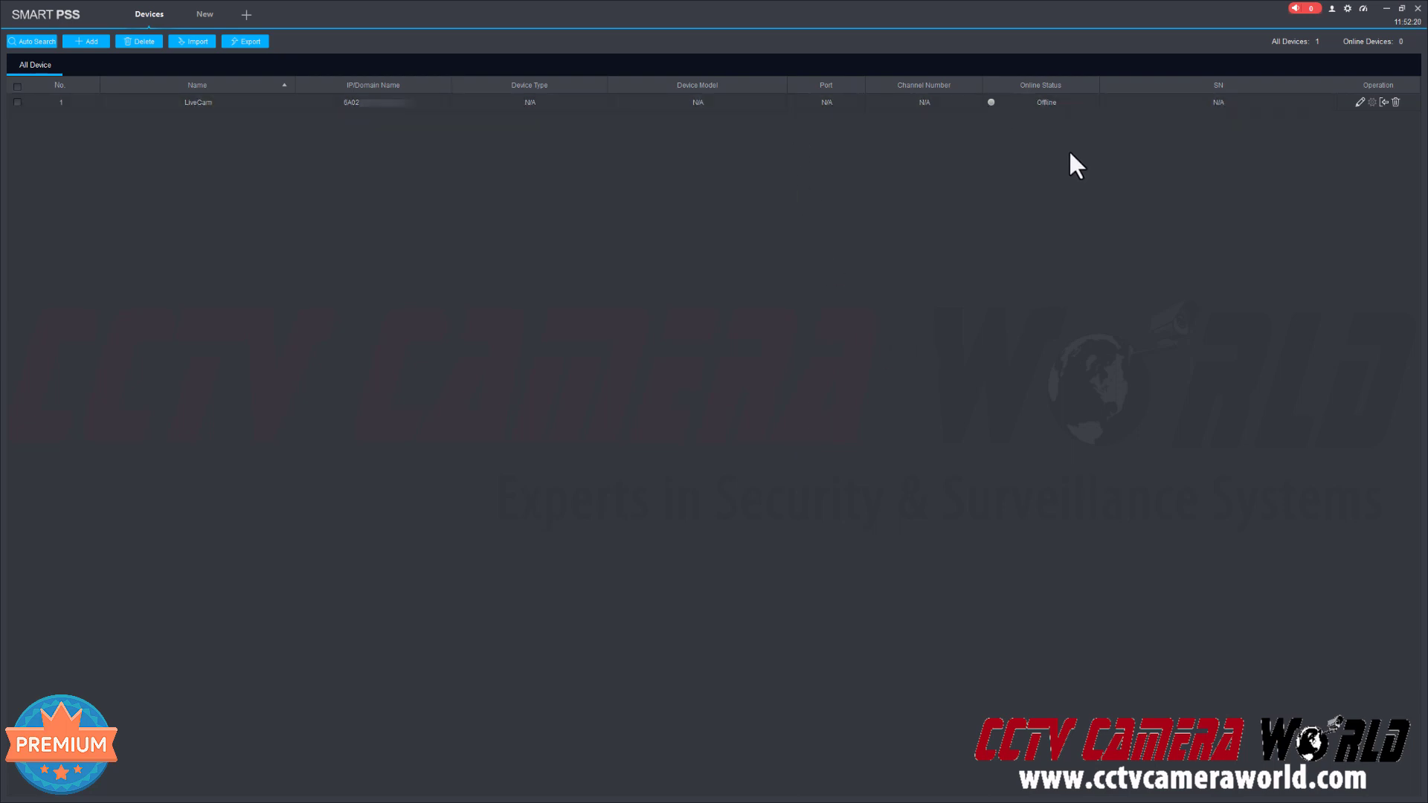
mouse_move(1071, 154)
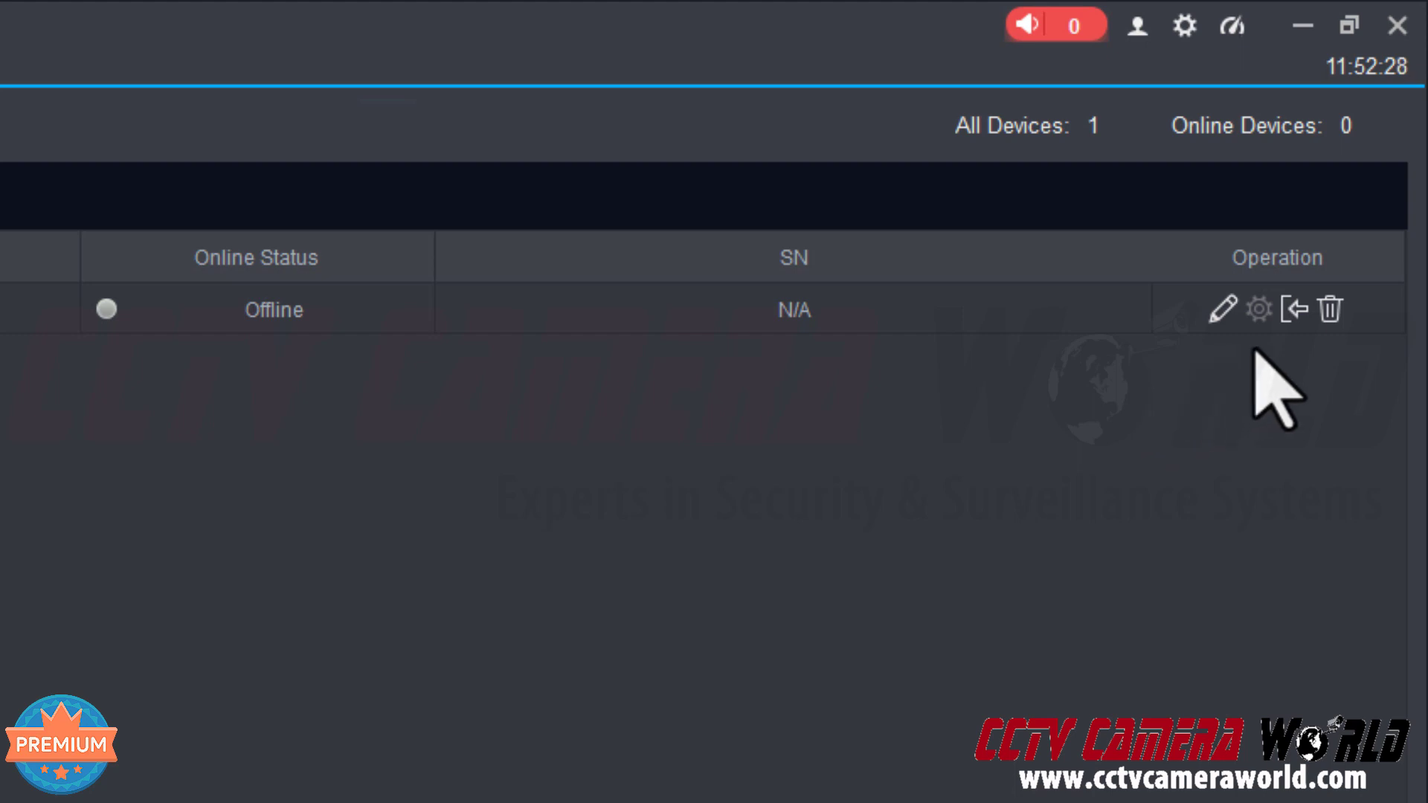
mouse_move(1296, 309)
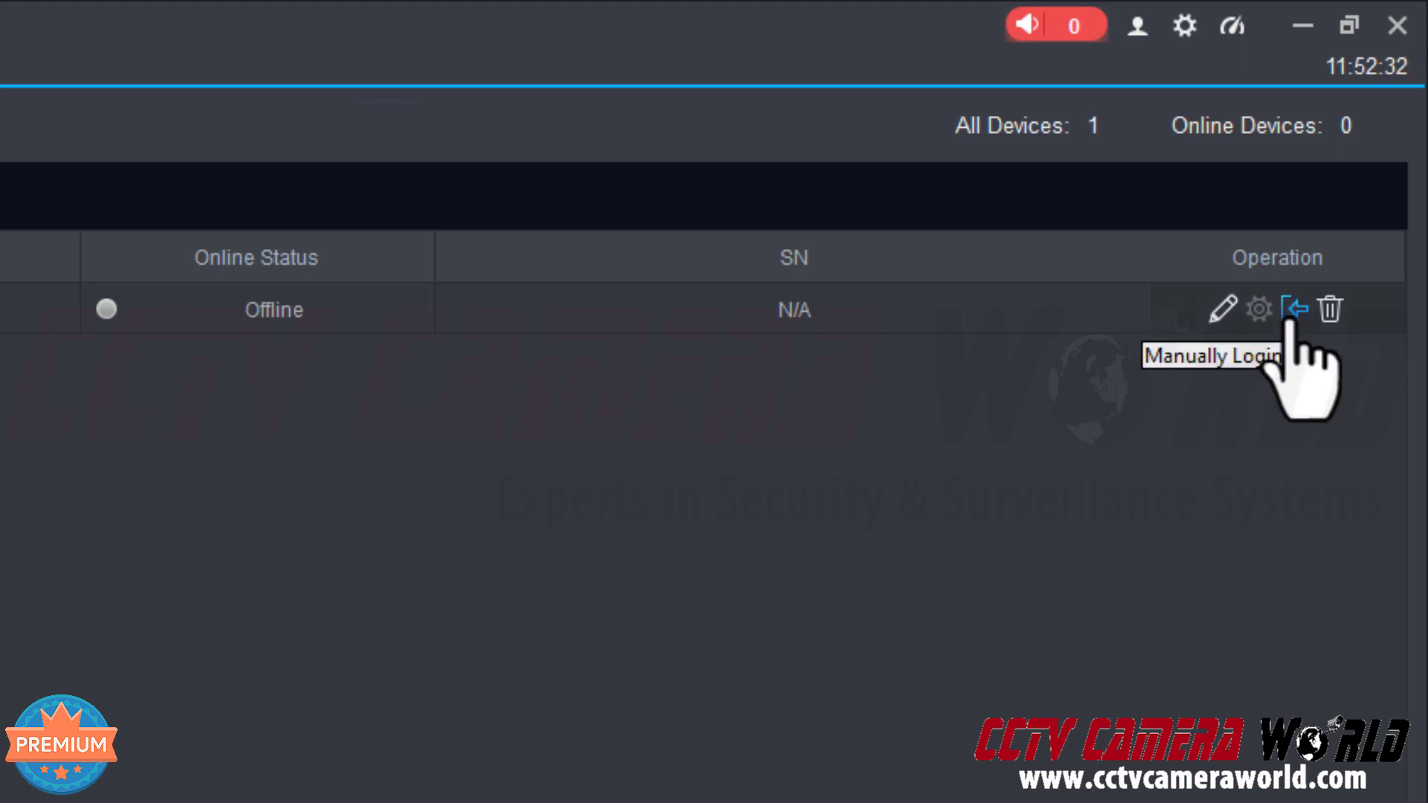
click(1295, 309)
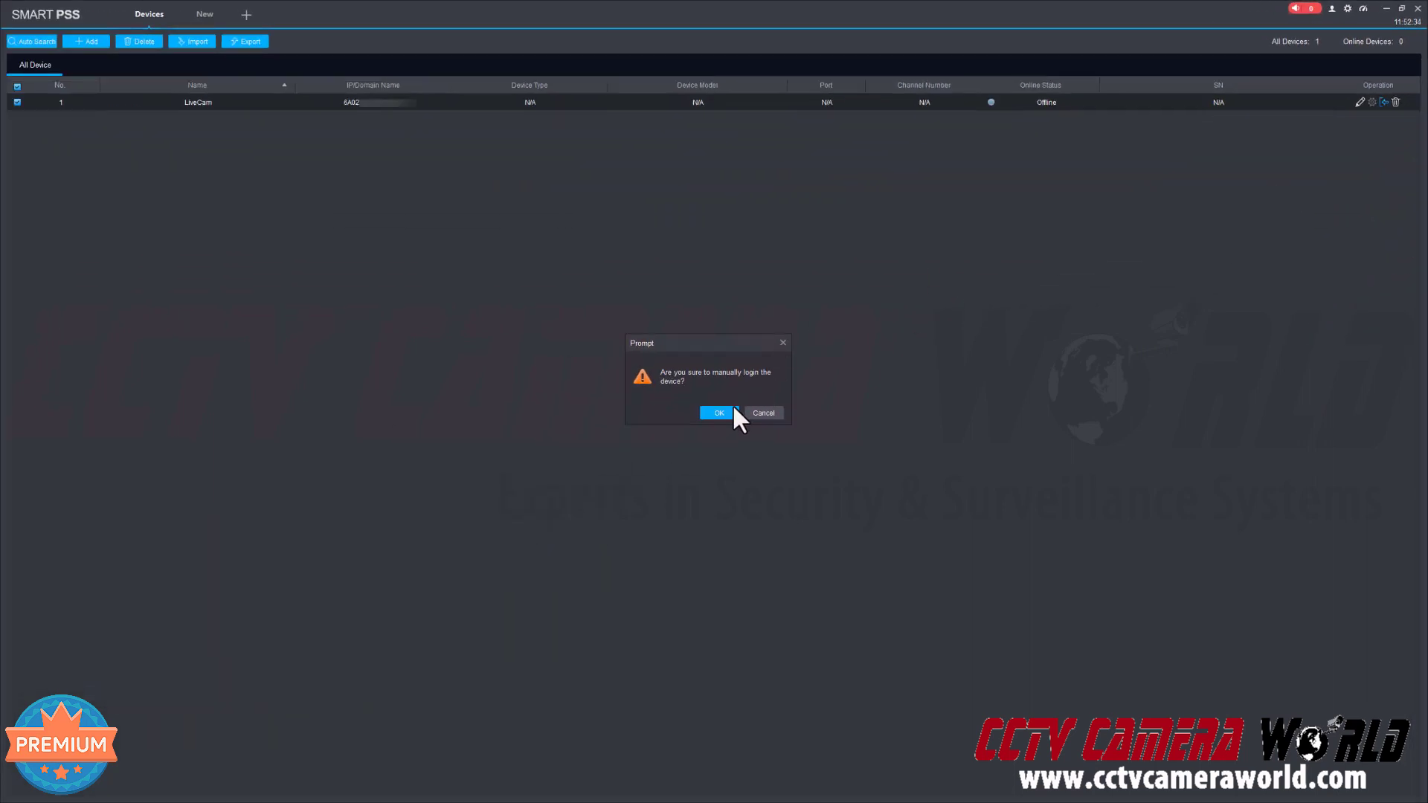
click(719, 413)
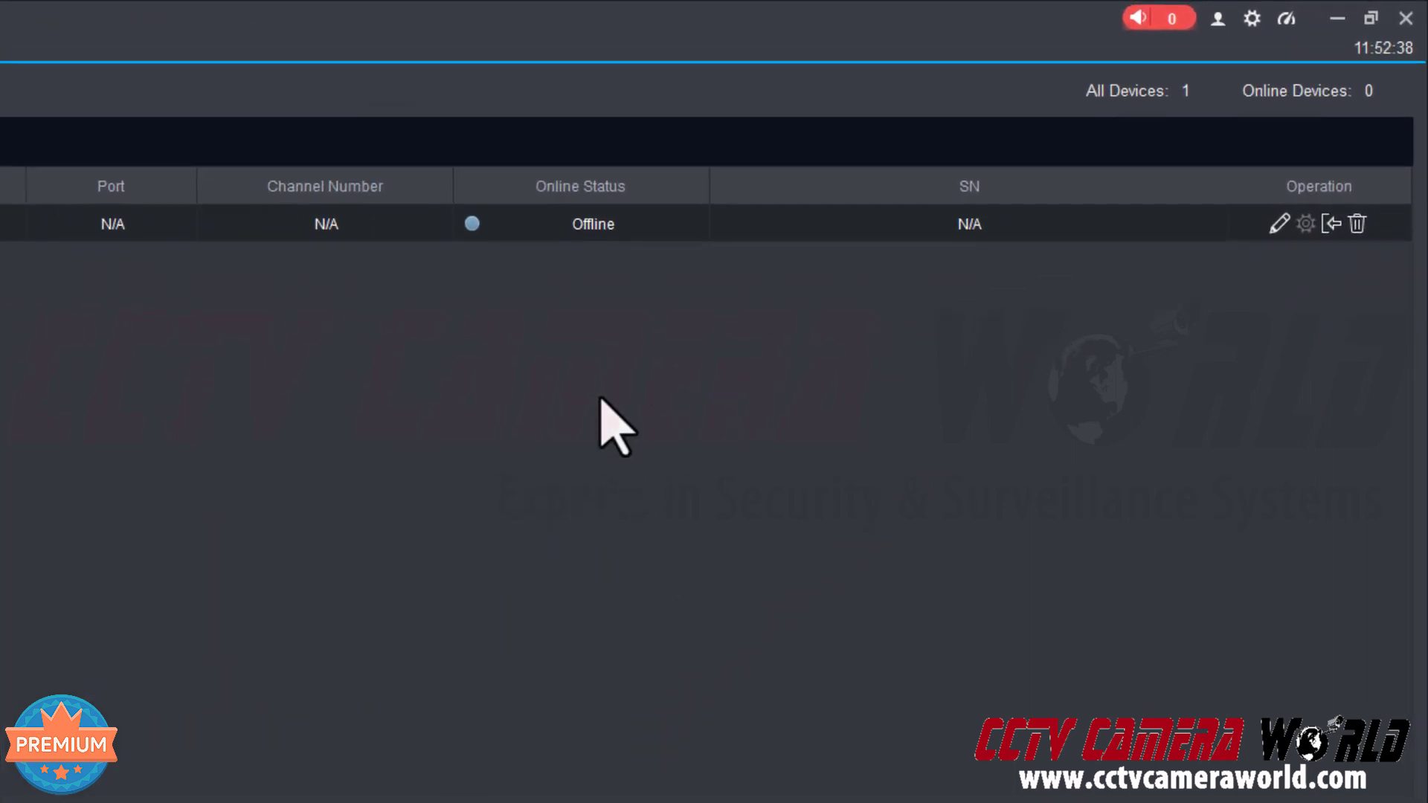
mouse_move(615, 350)
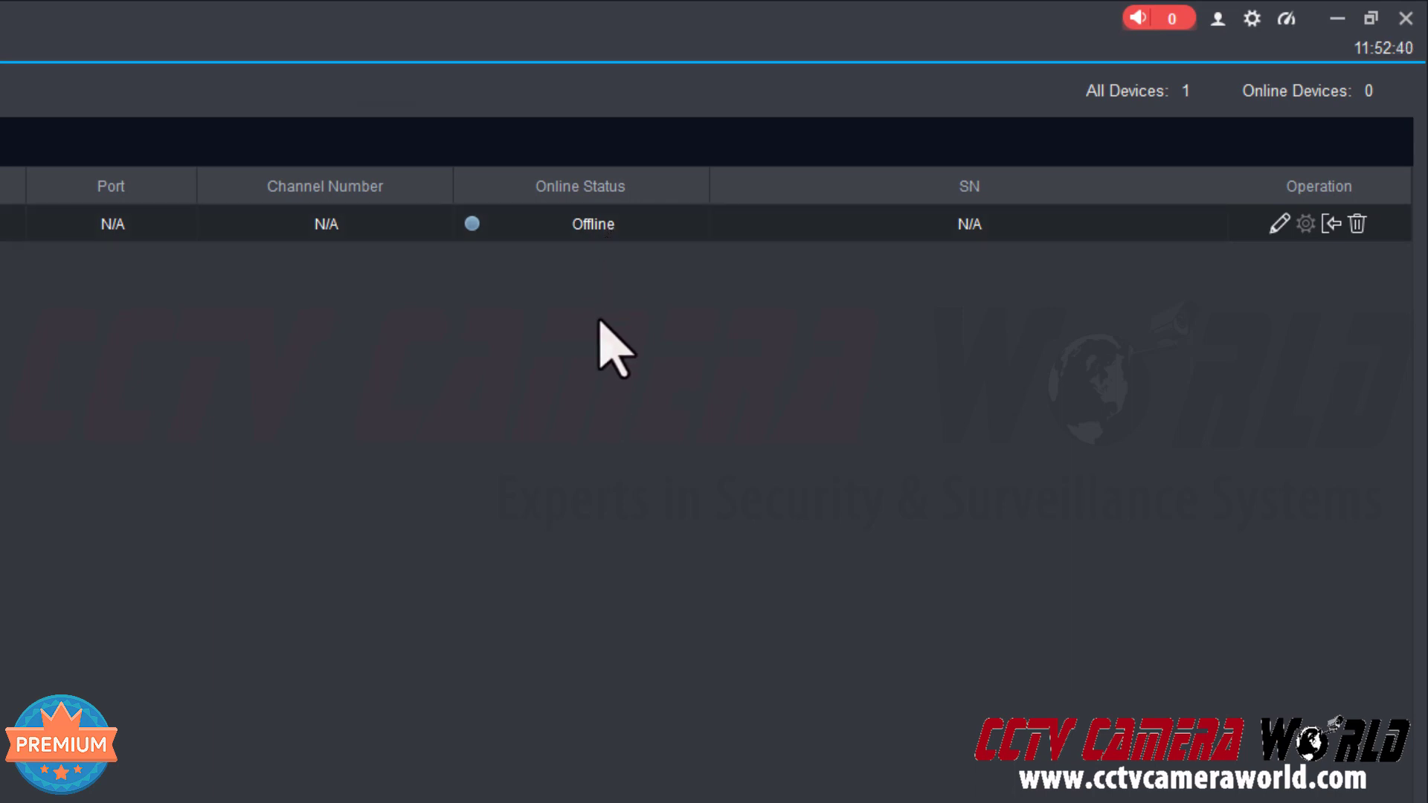
mouse_move(499, 277)
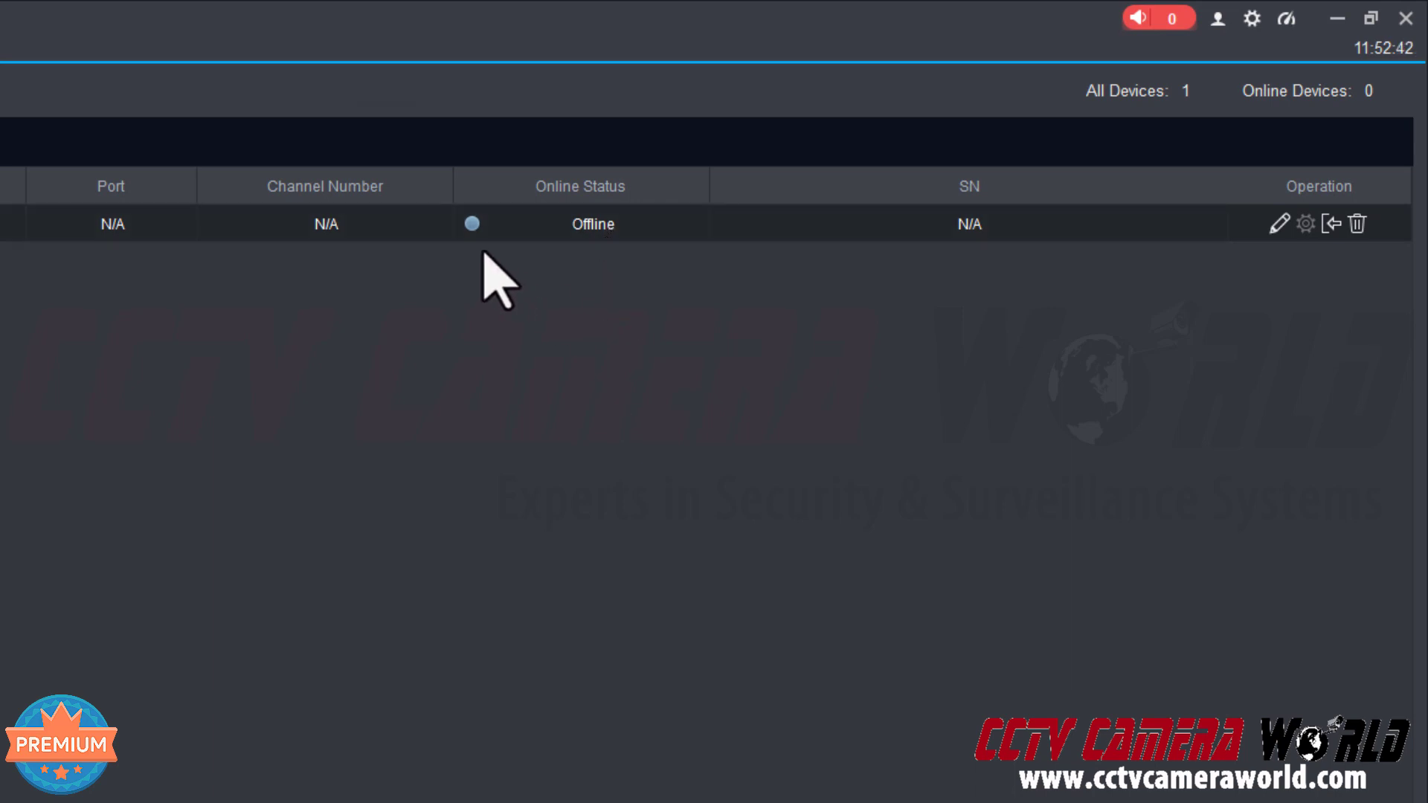
mouse_move(464, 332)
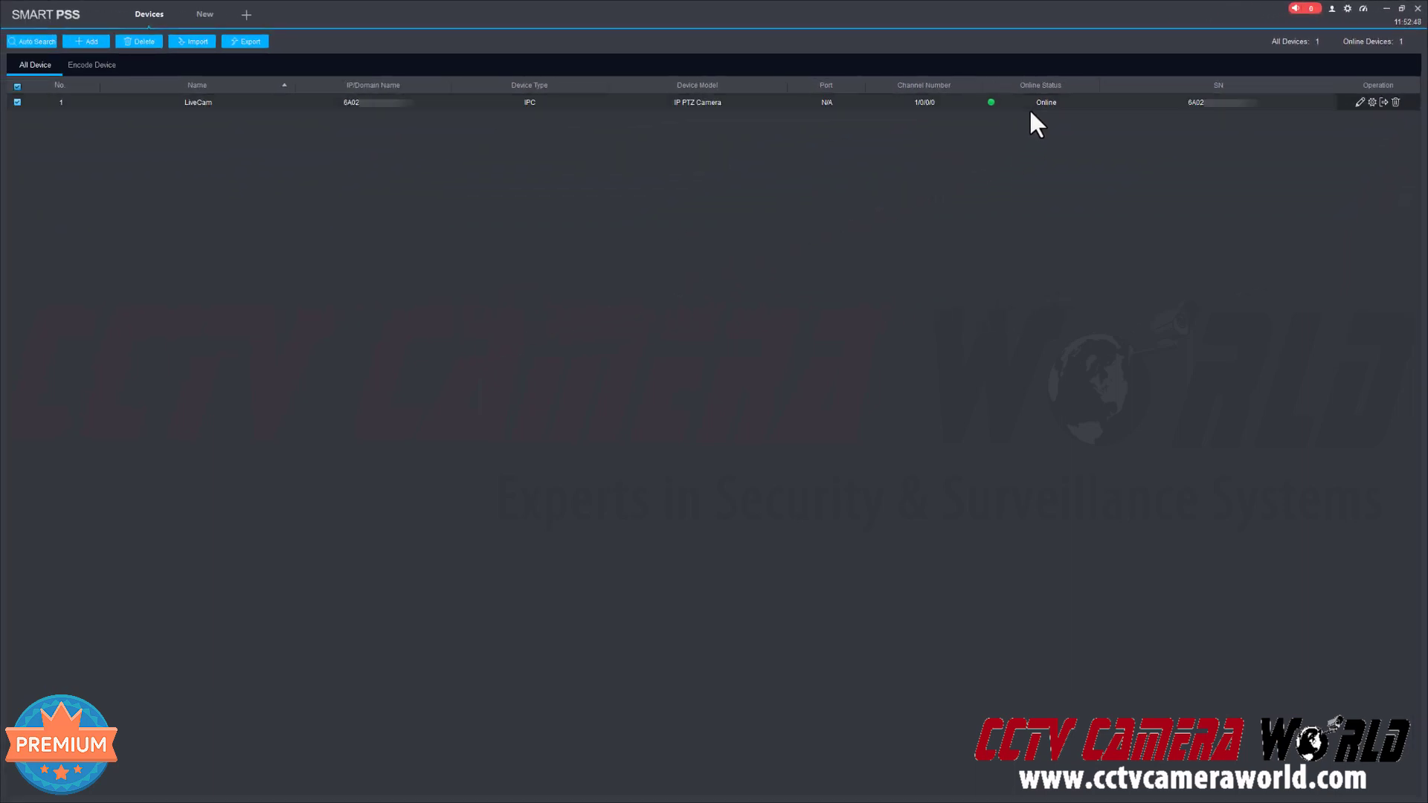
mouse_move(1079, 118)
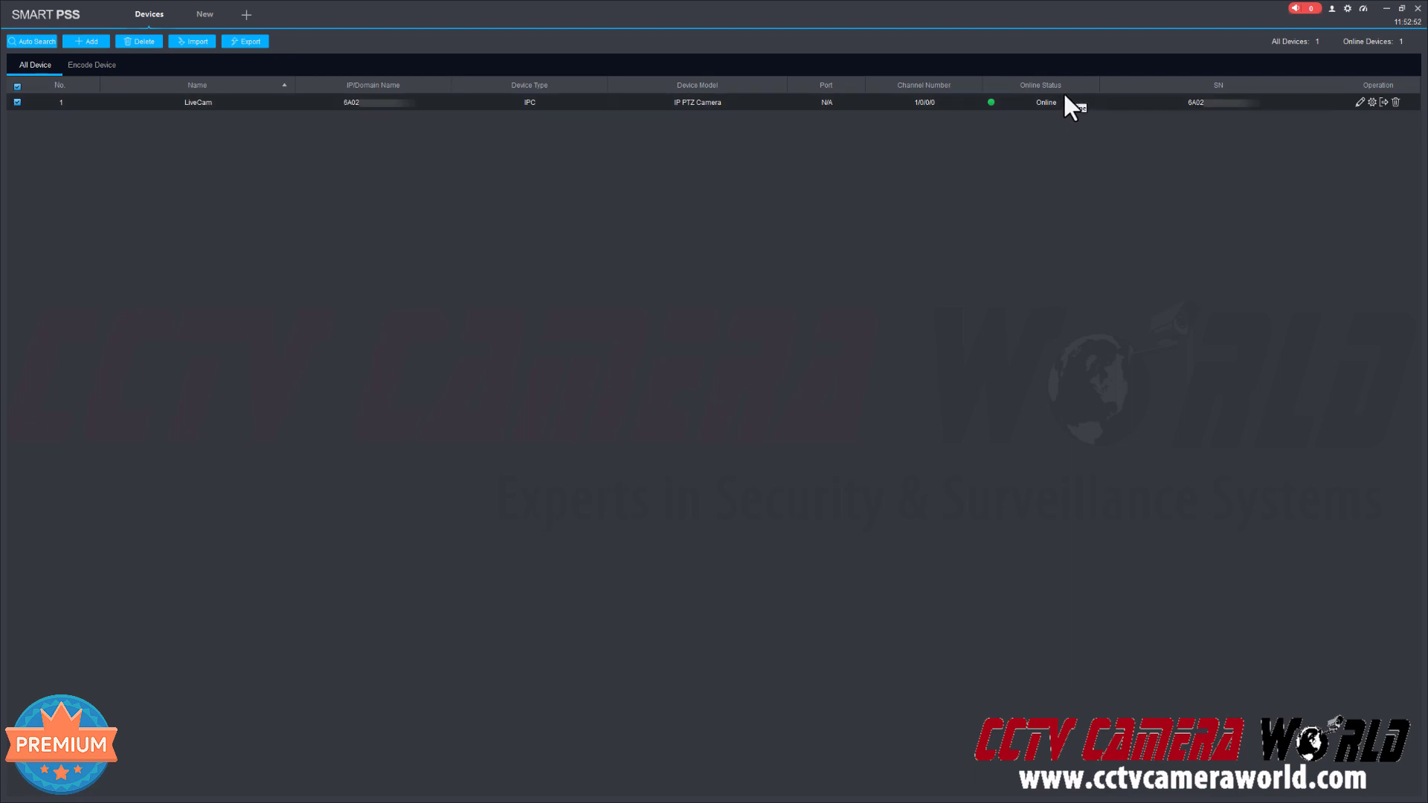
mouse_move(1067, 109)
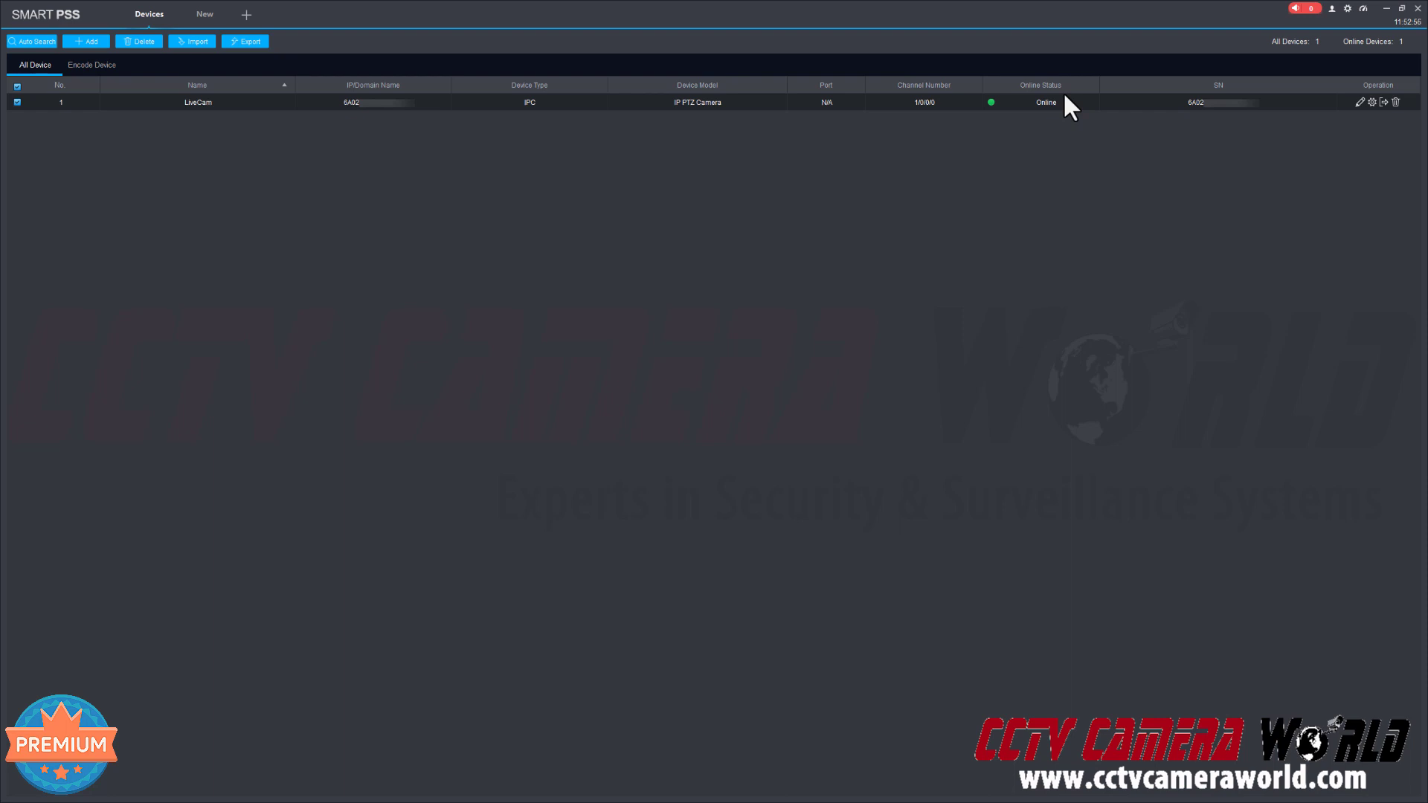
mouse_move(1066, 137)
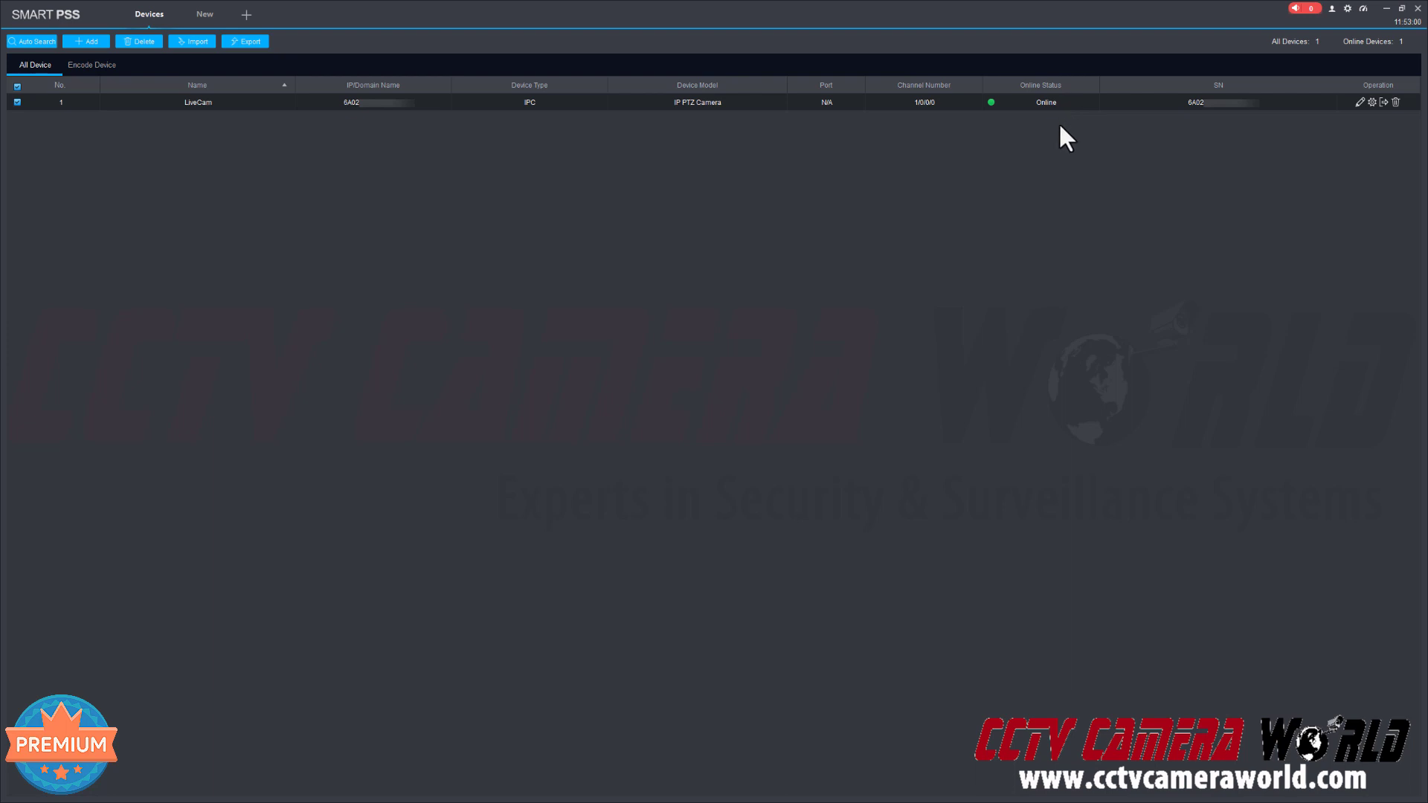
mouse_move(1025, 169)
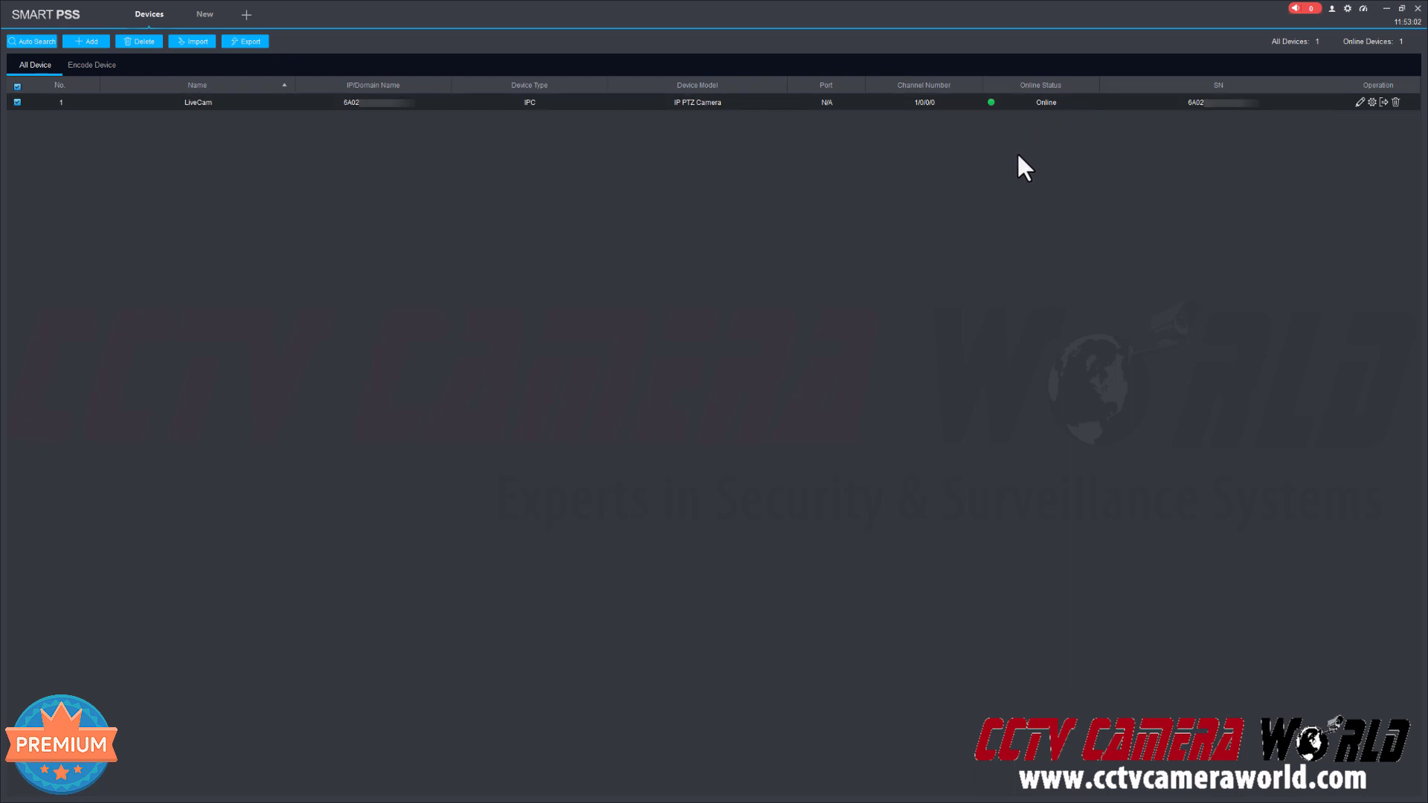
mouse_move(344, 106)
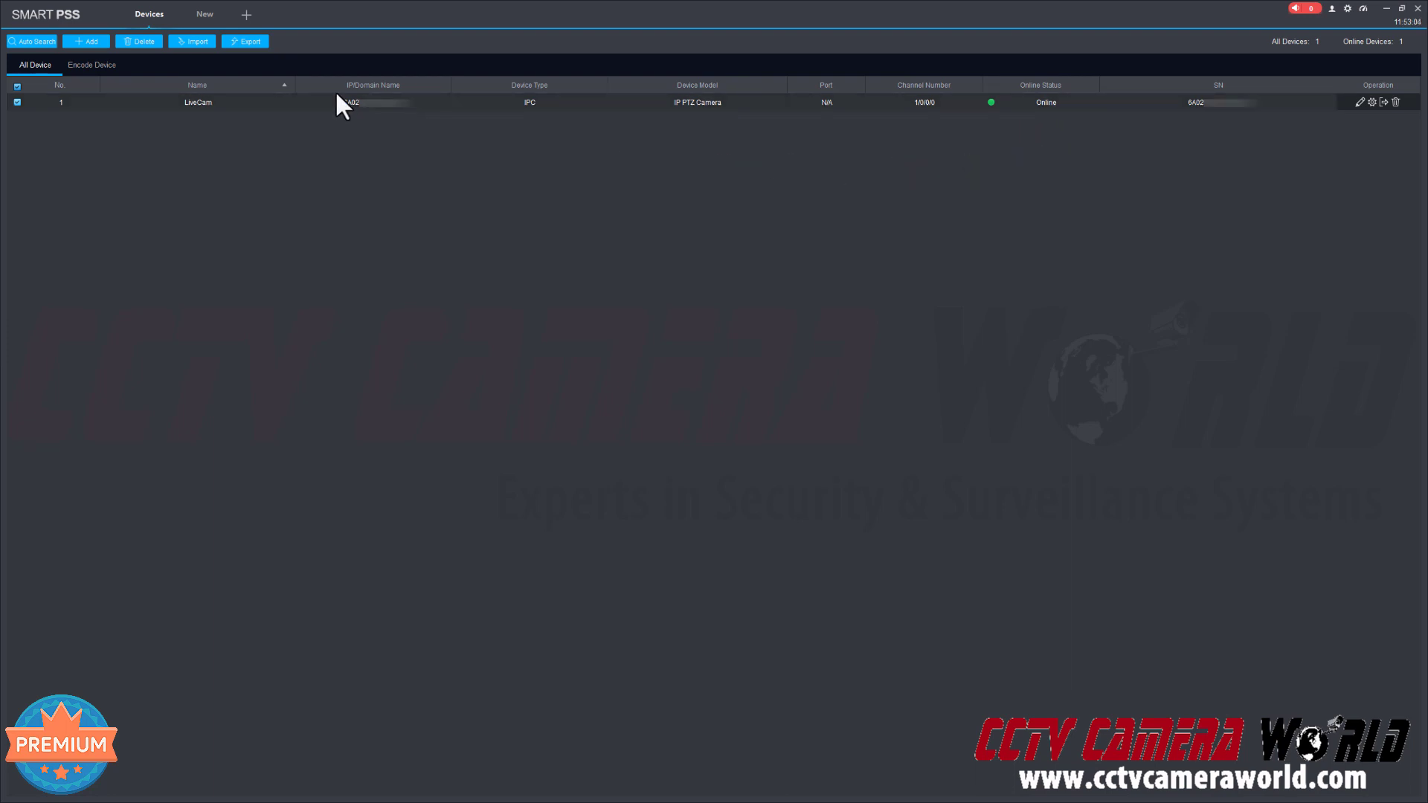
Open LiveCam in a new Live View tab with IVS Rule overlays turned off.
click(204, 13)
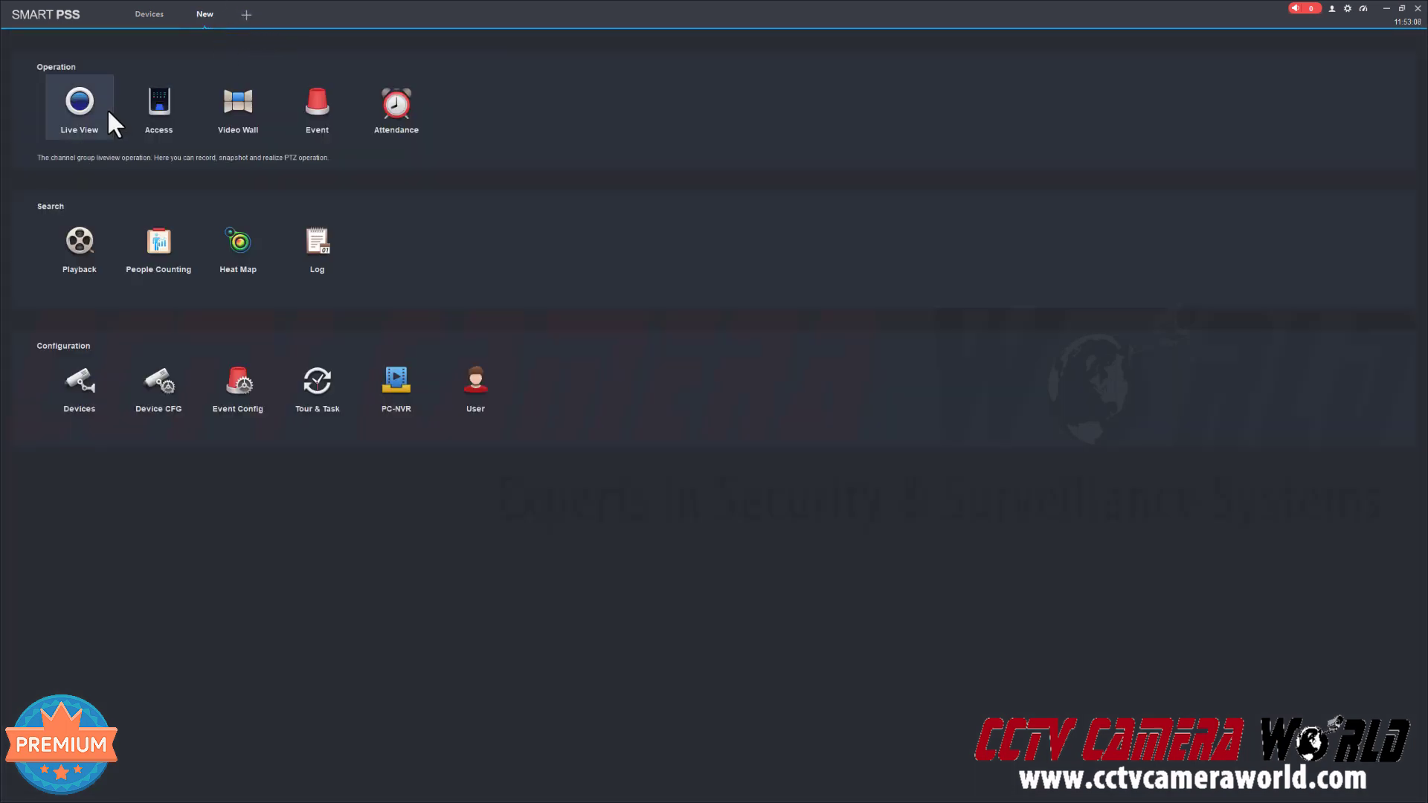
click(79, 107)
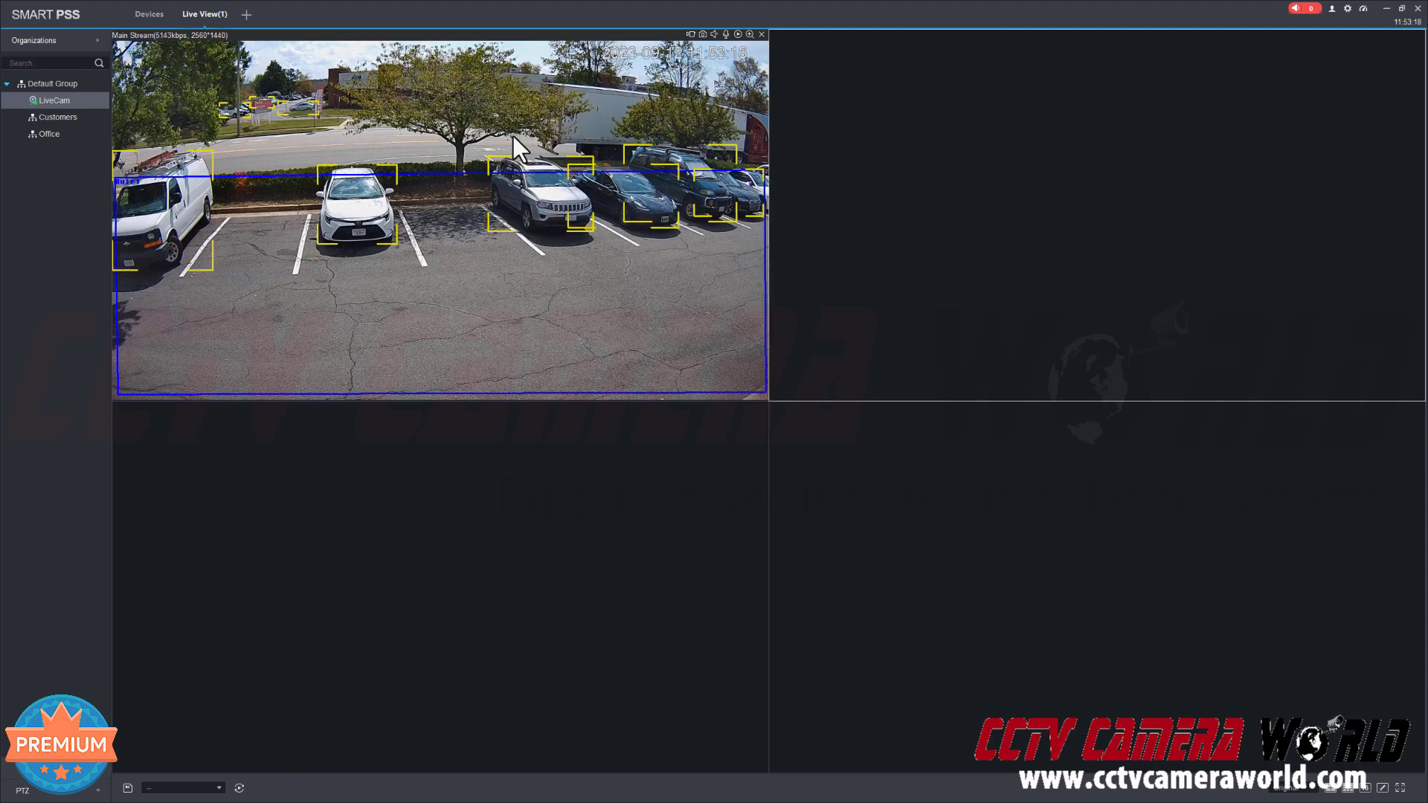
right_click(514, 146)
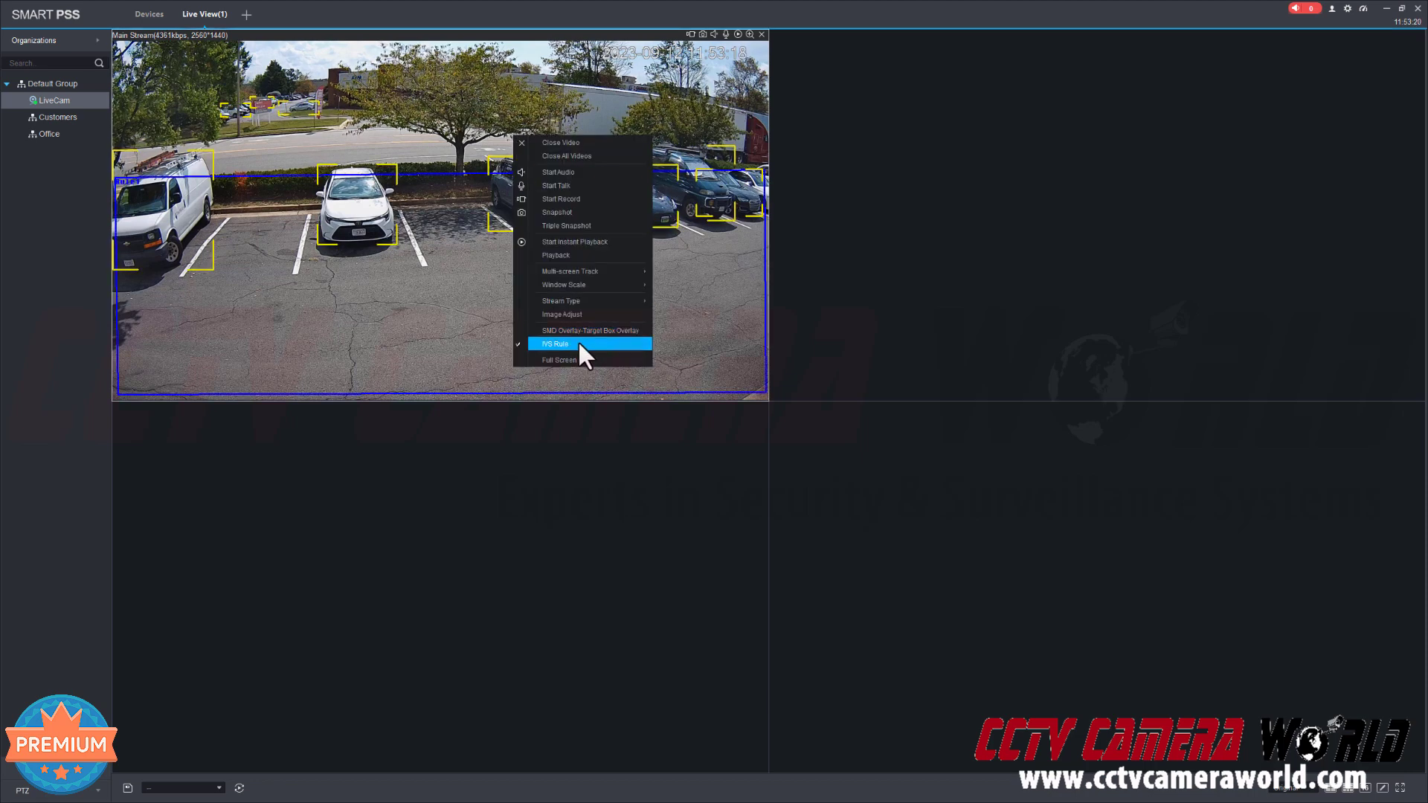
click(555, 344)
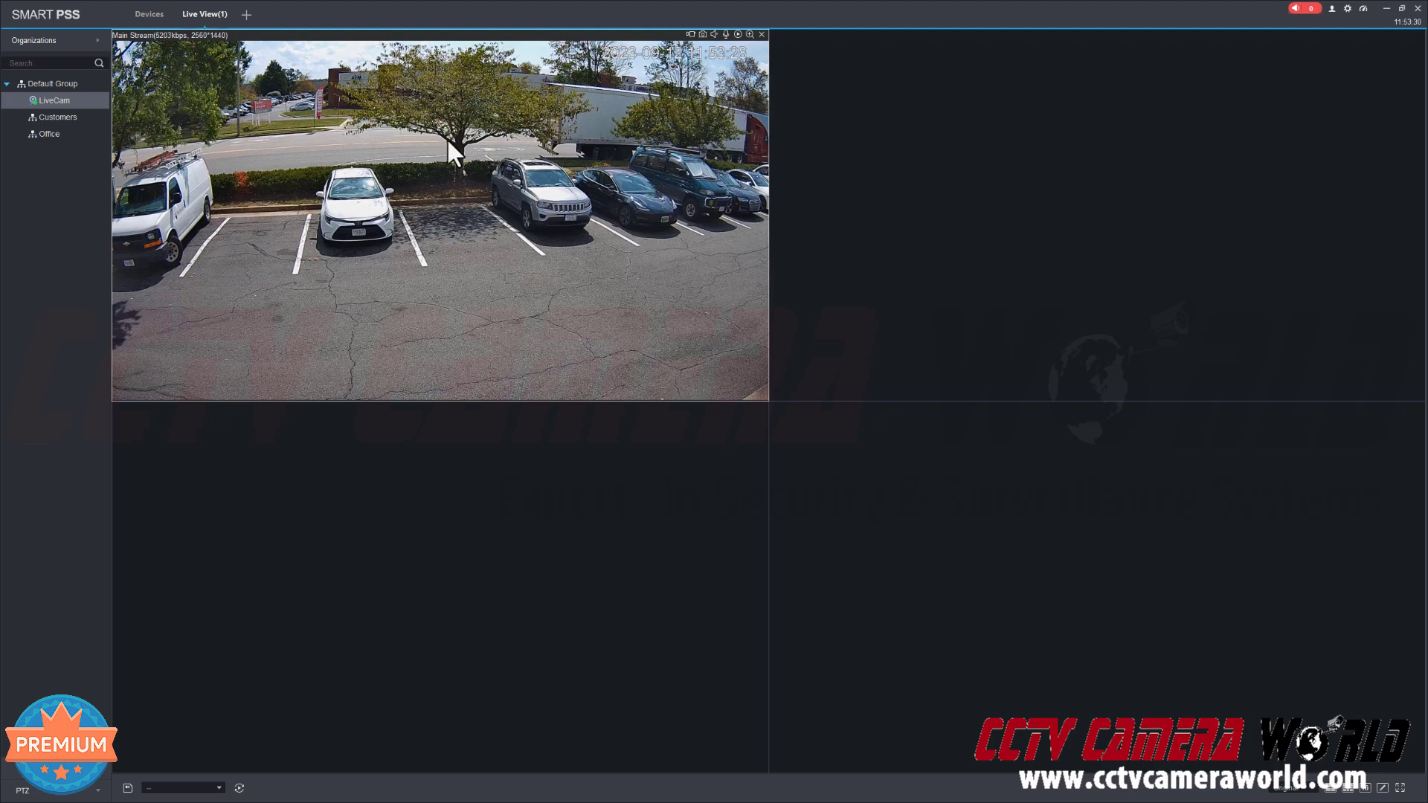
mouse_move(255, 57)
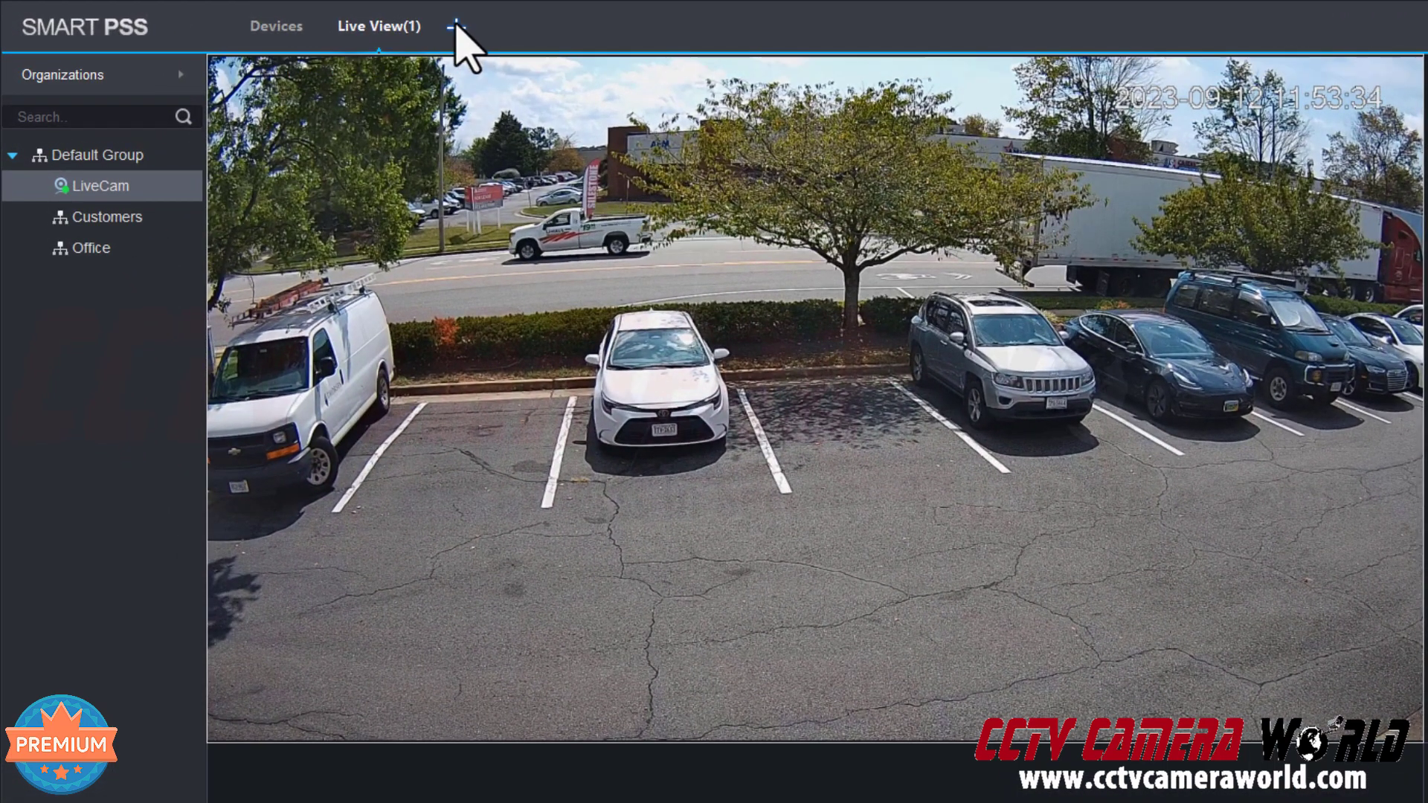
click(461, 25)
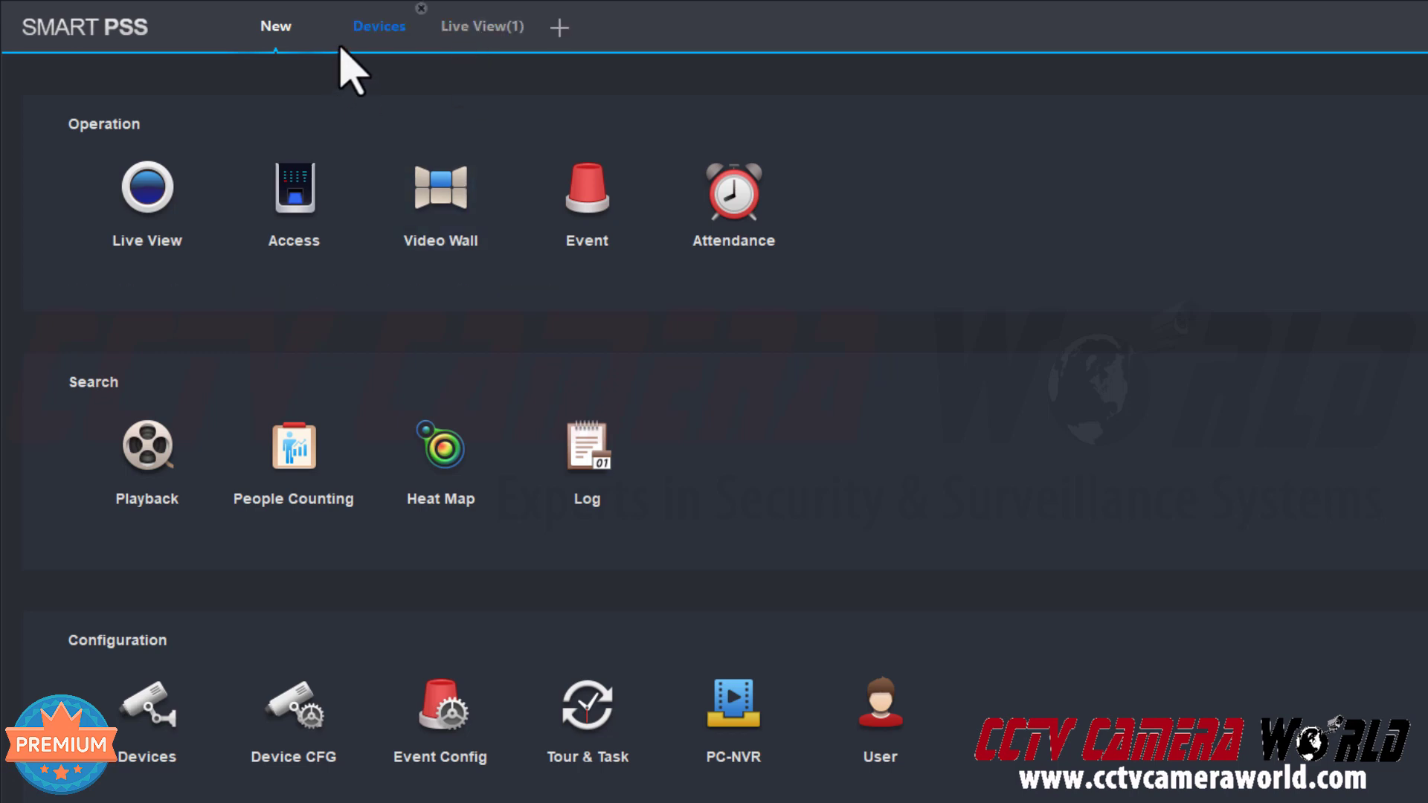
Open Device CFG from the Configuration section of a new tab.
click(276, 25)
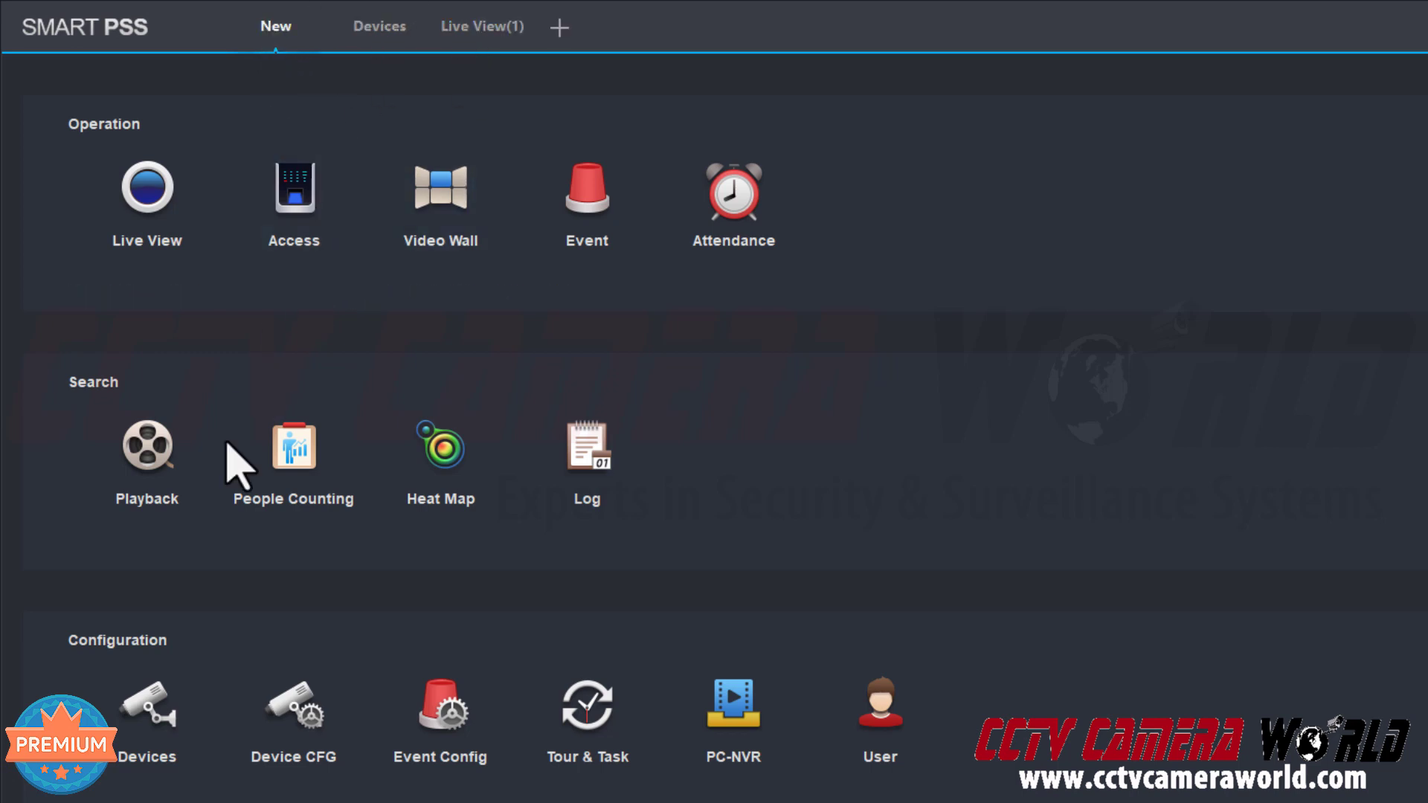
mouse_move(293, 715)
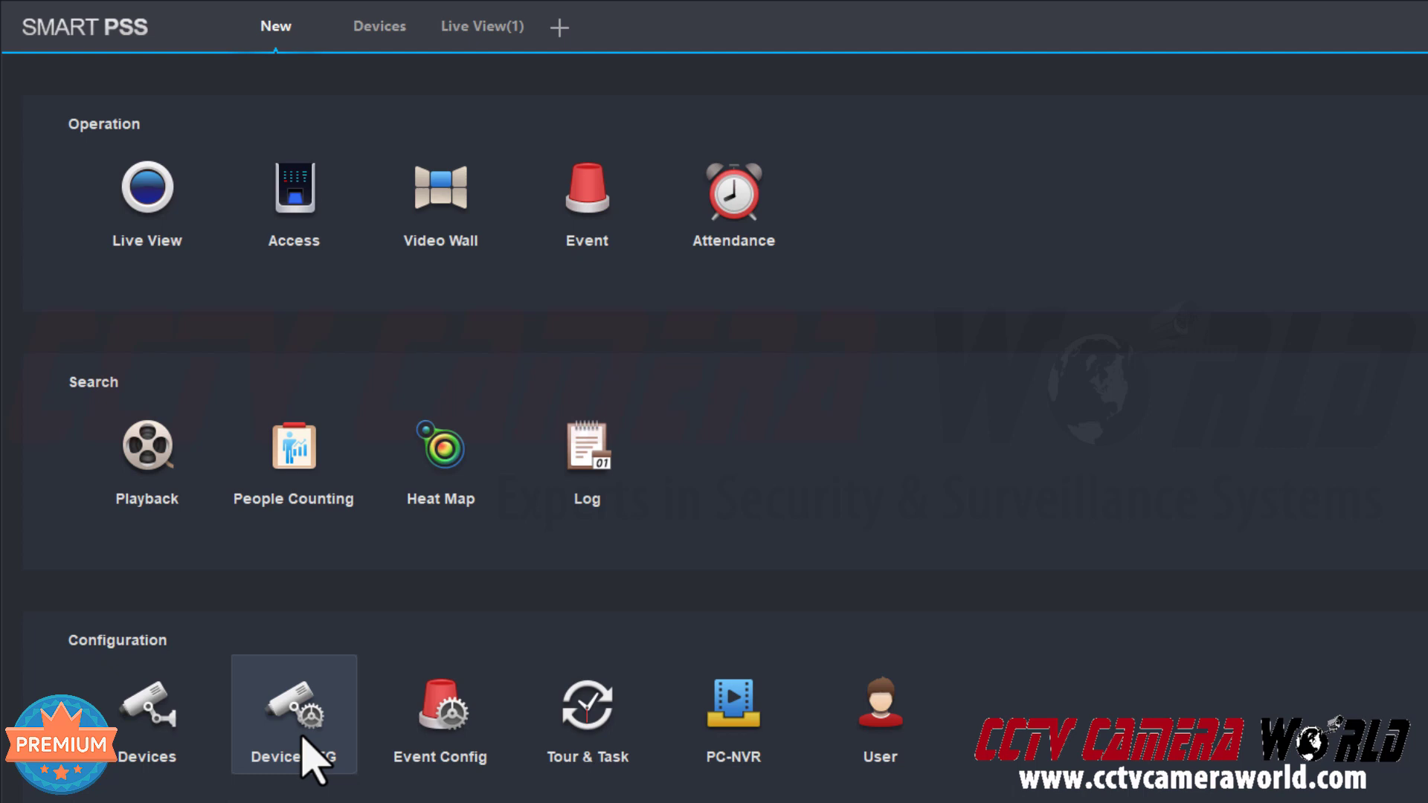
mouse_move(316, 765)
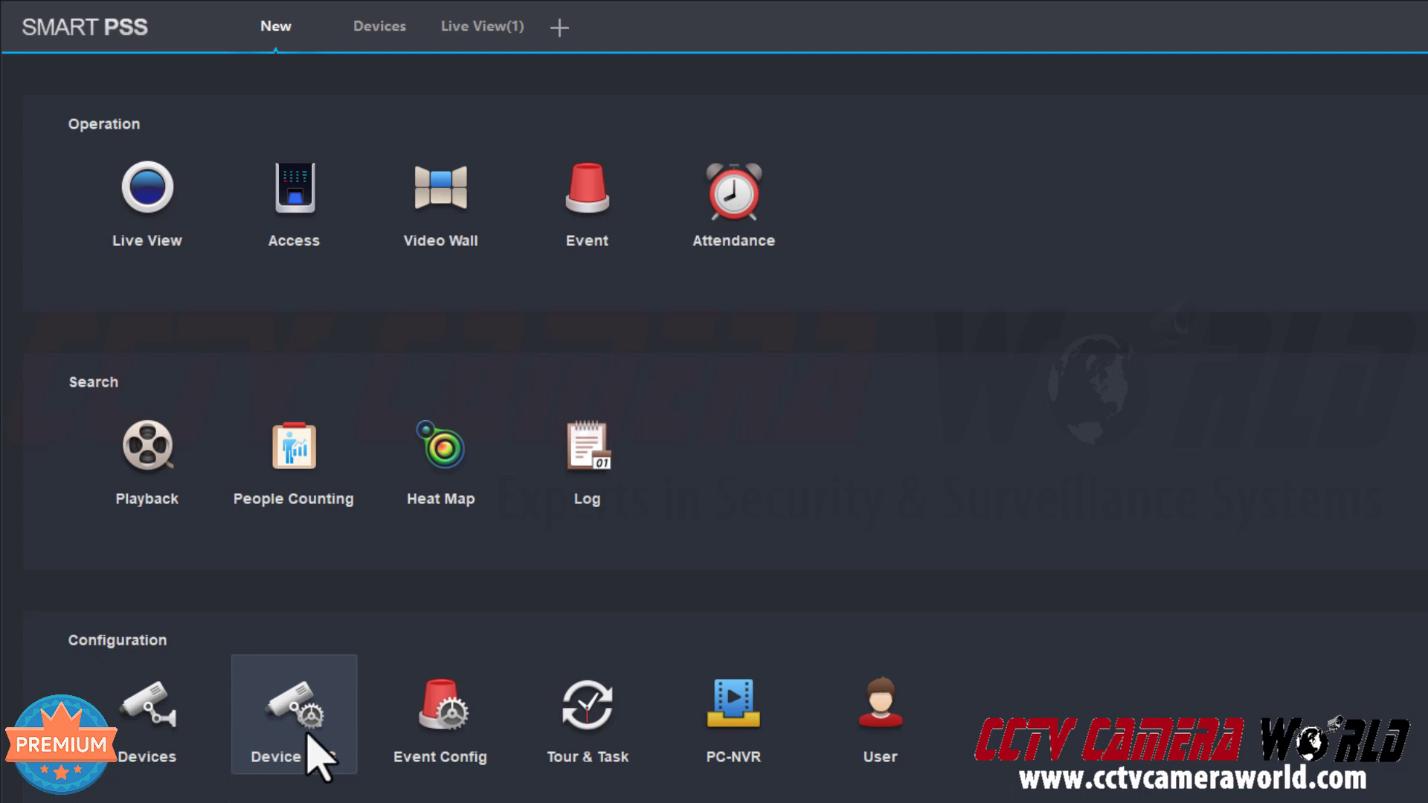
click(293, 714)
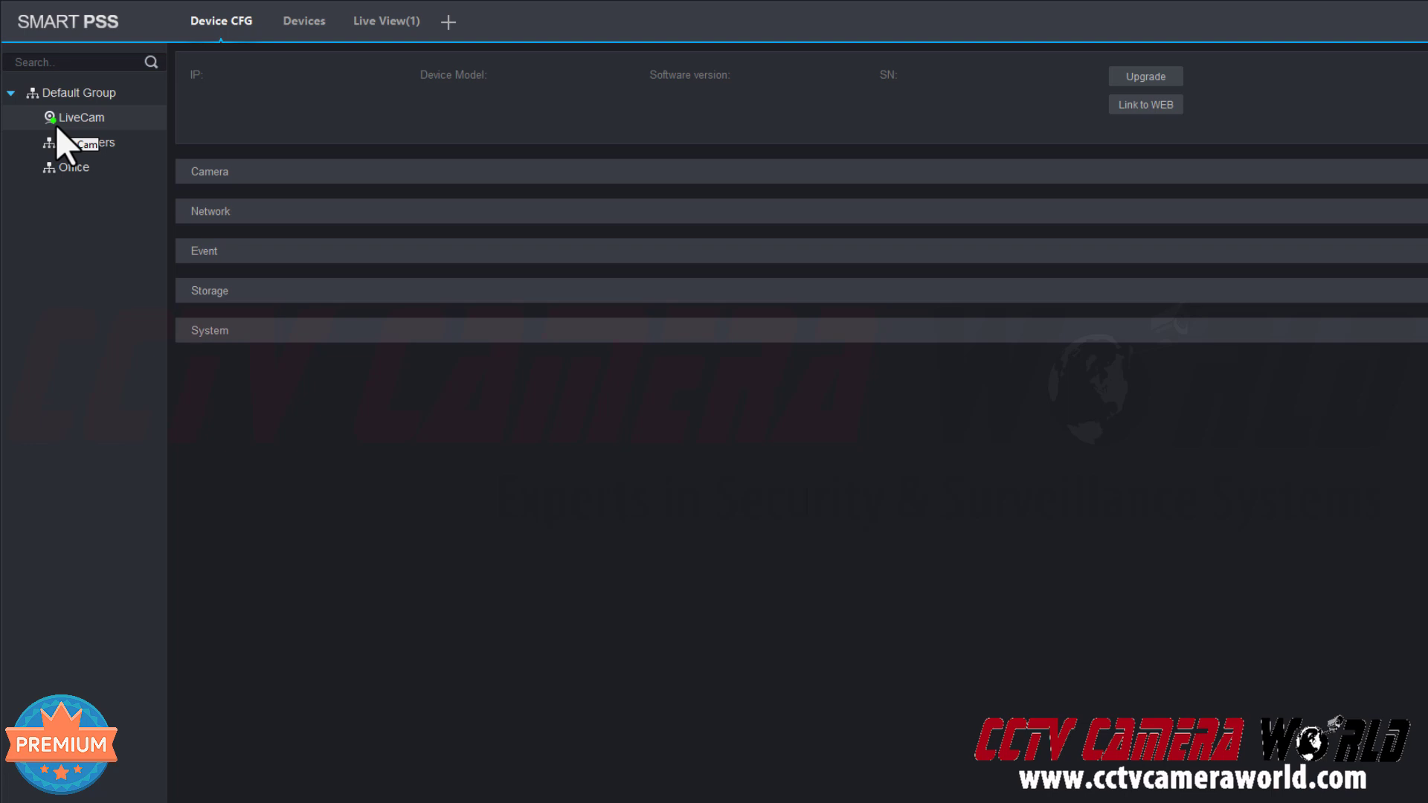
Select LiveCam in the device tree and expand its Camera and Network sections.
click(82, 117)
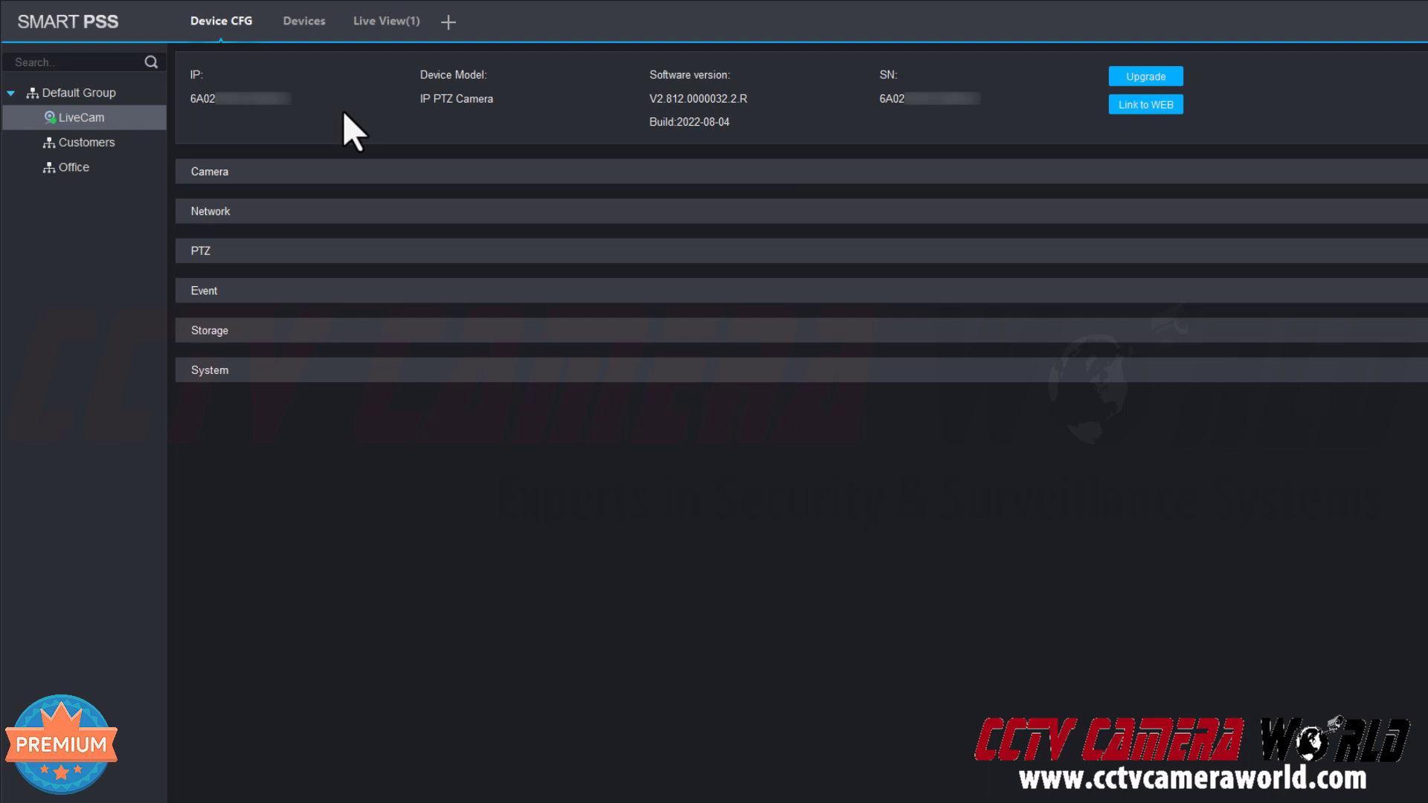
mouse_move(1133, 146)
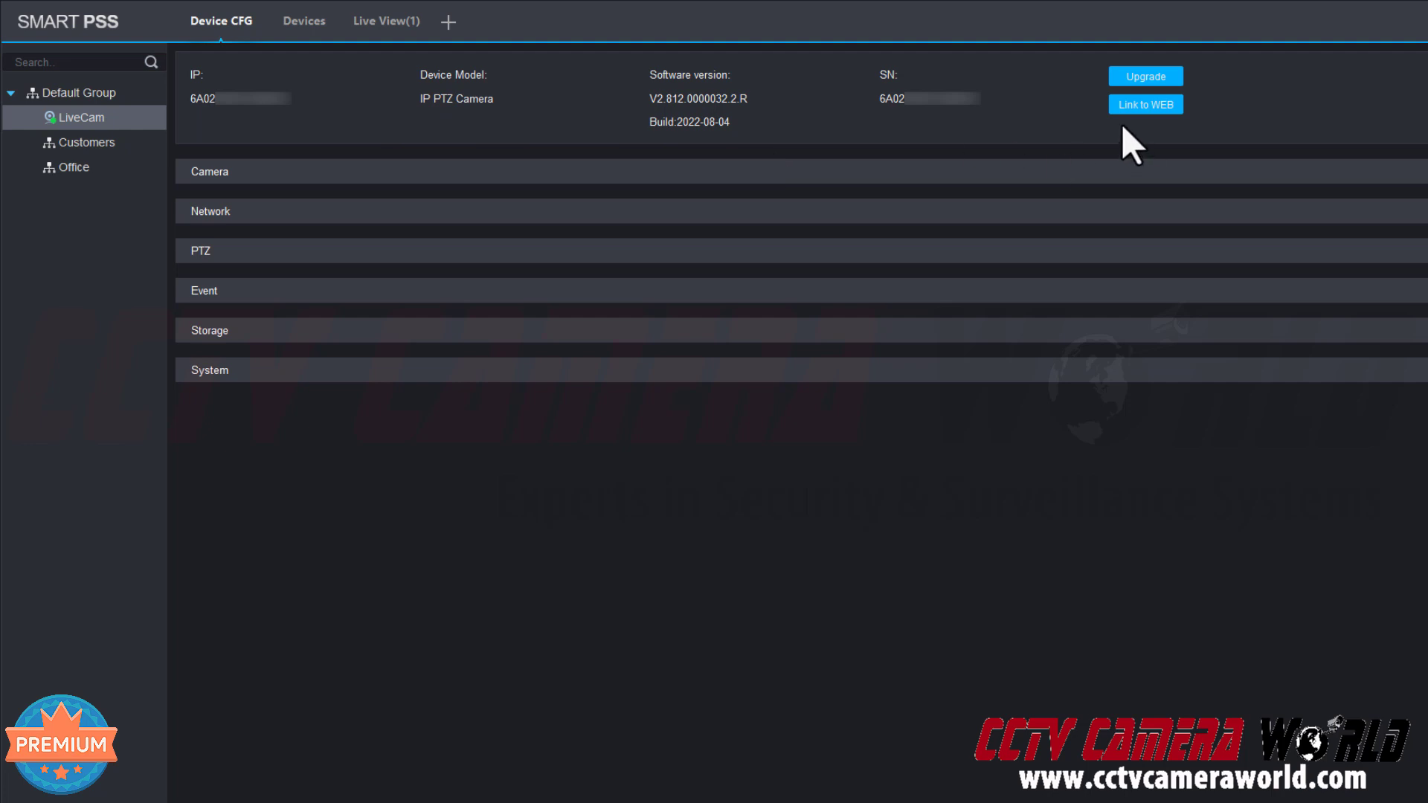
mouse_move(1086, 182)
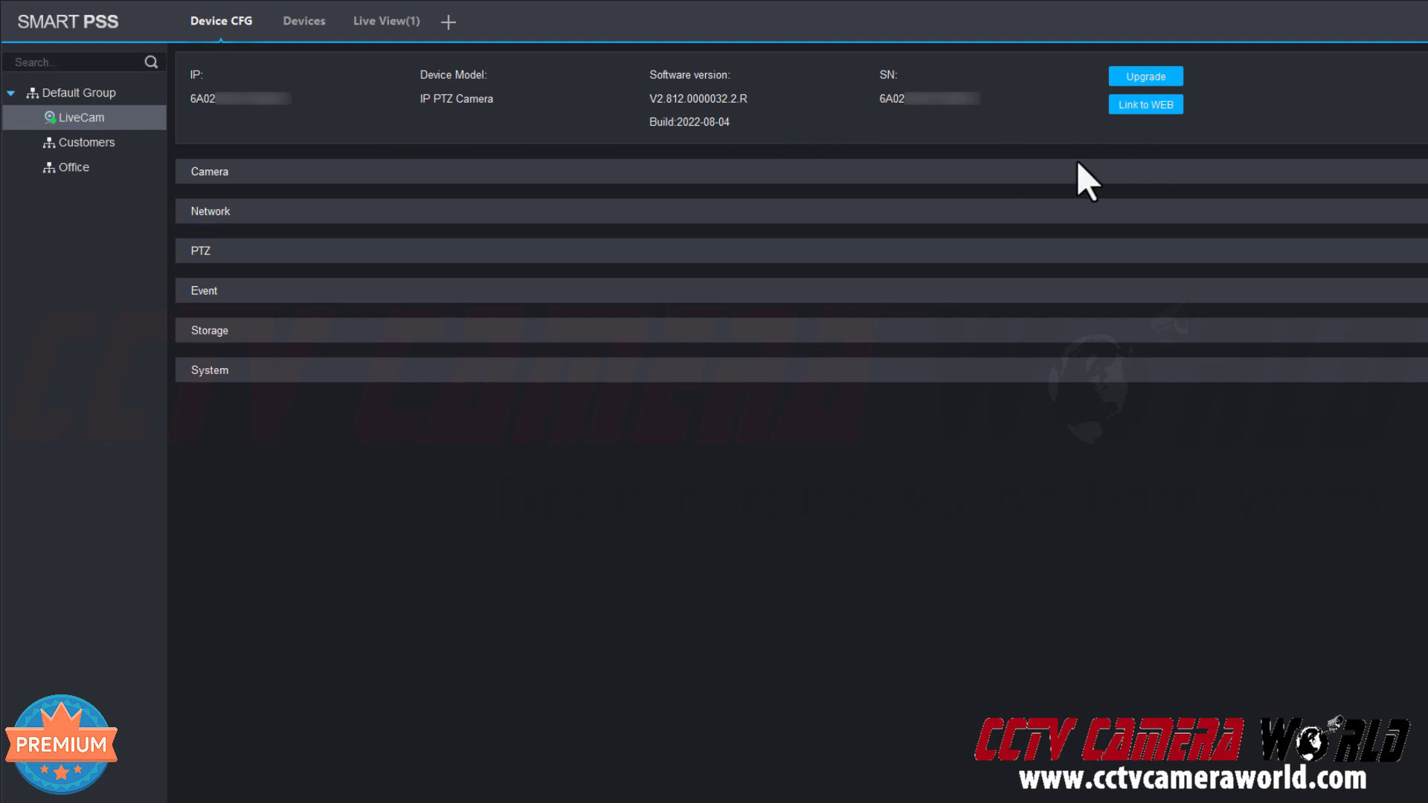
click(209, 172)
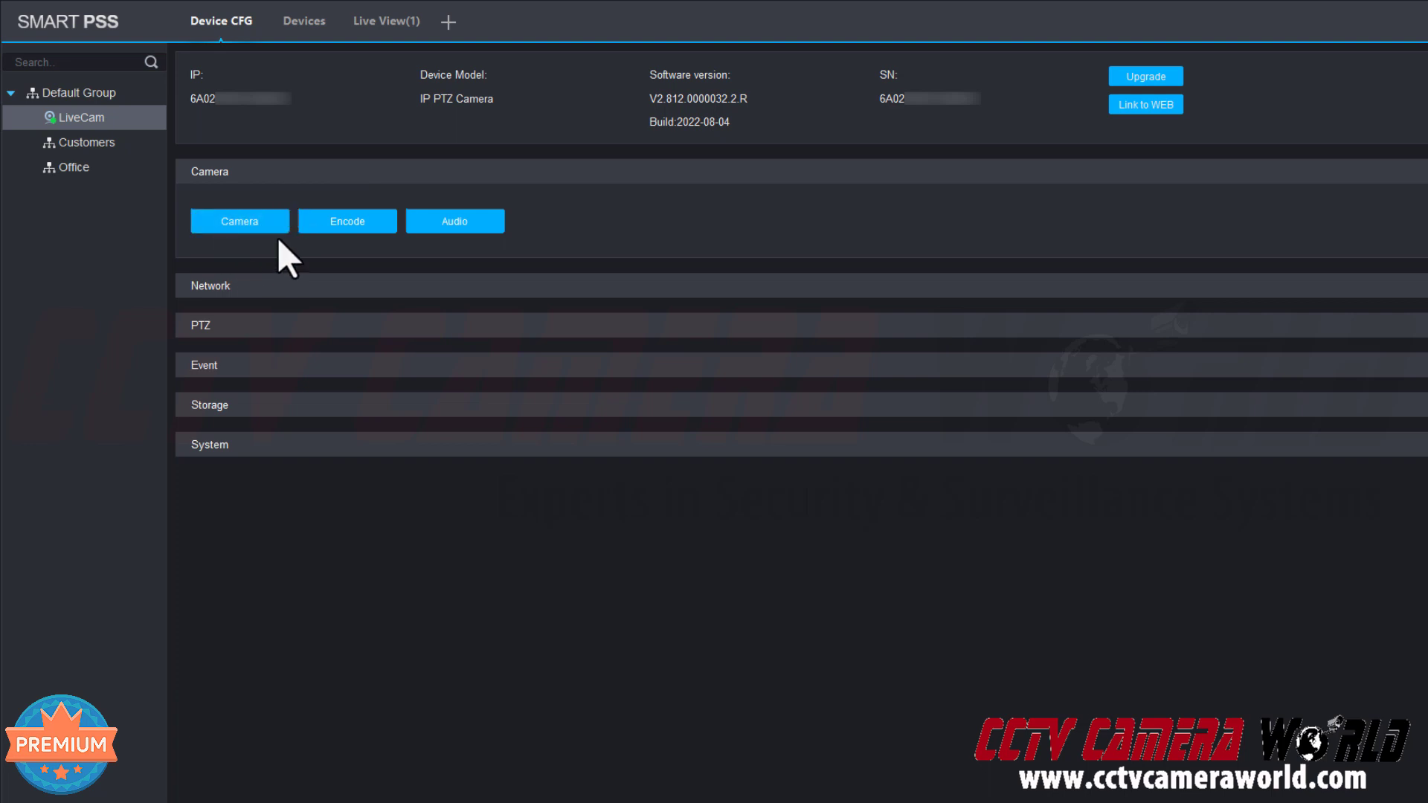
click(211, 285)
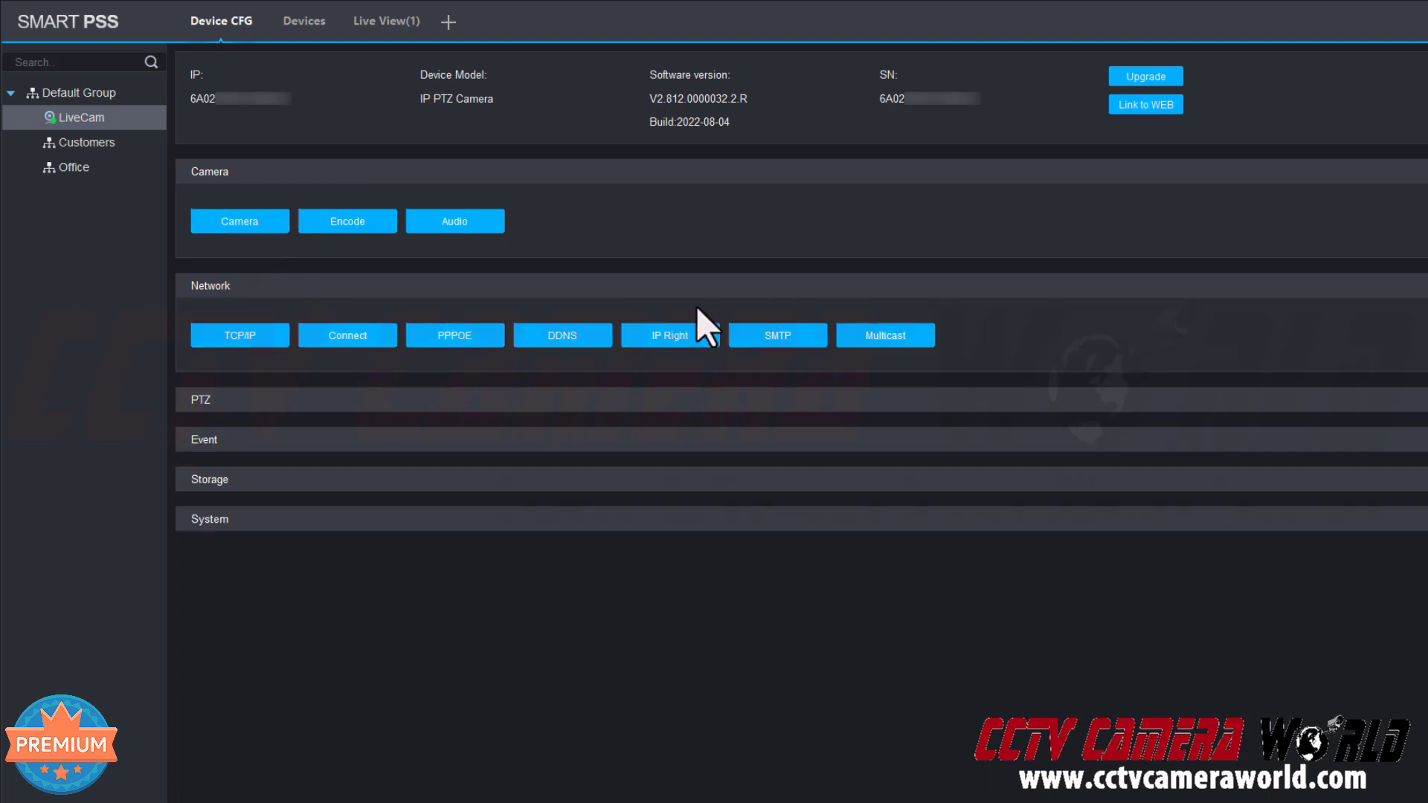
mouse_move(973, 269)
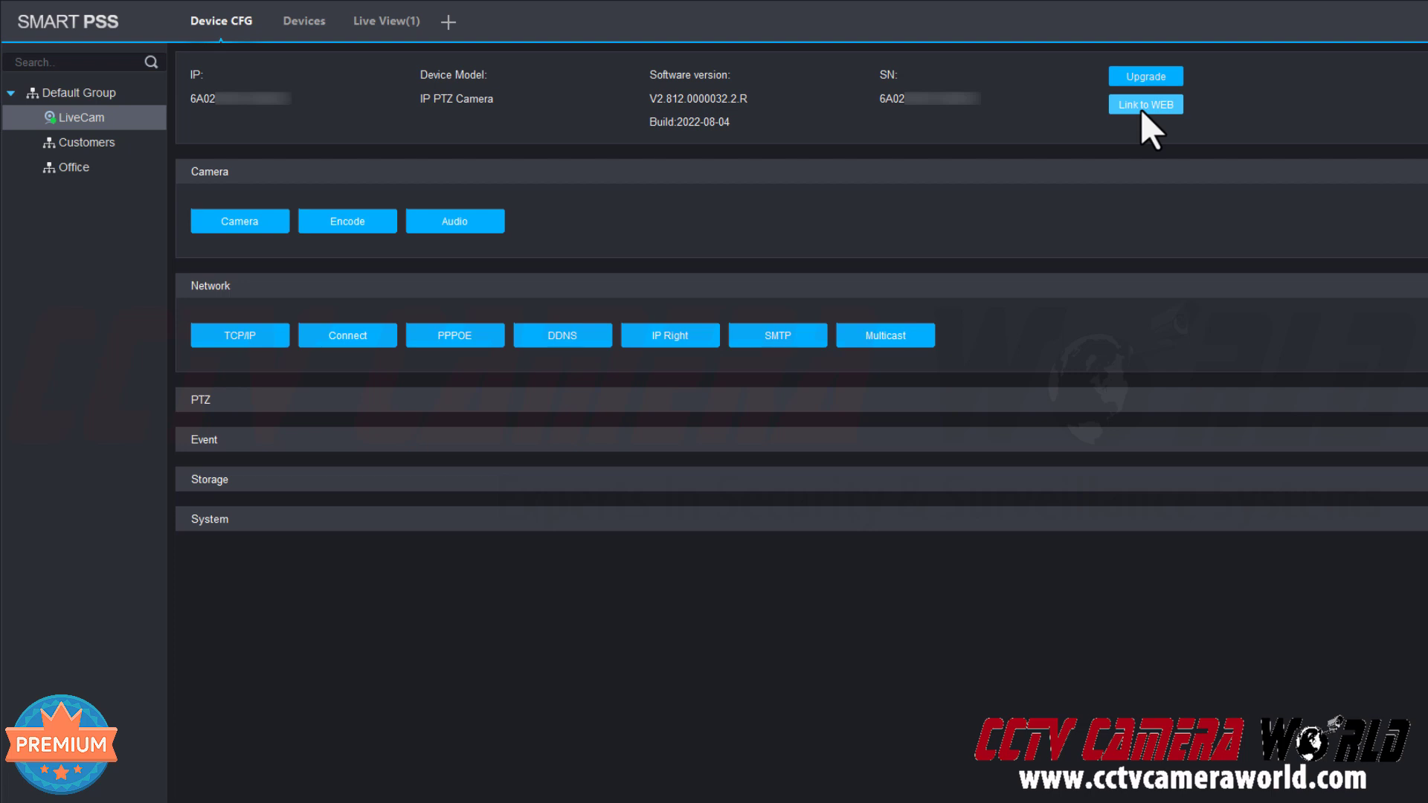
Link to the camera's web interface and log in as admin.
click(1144, 104)
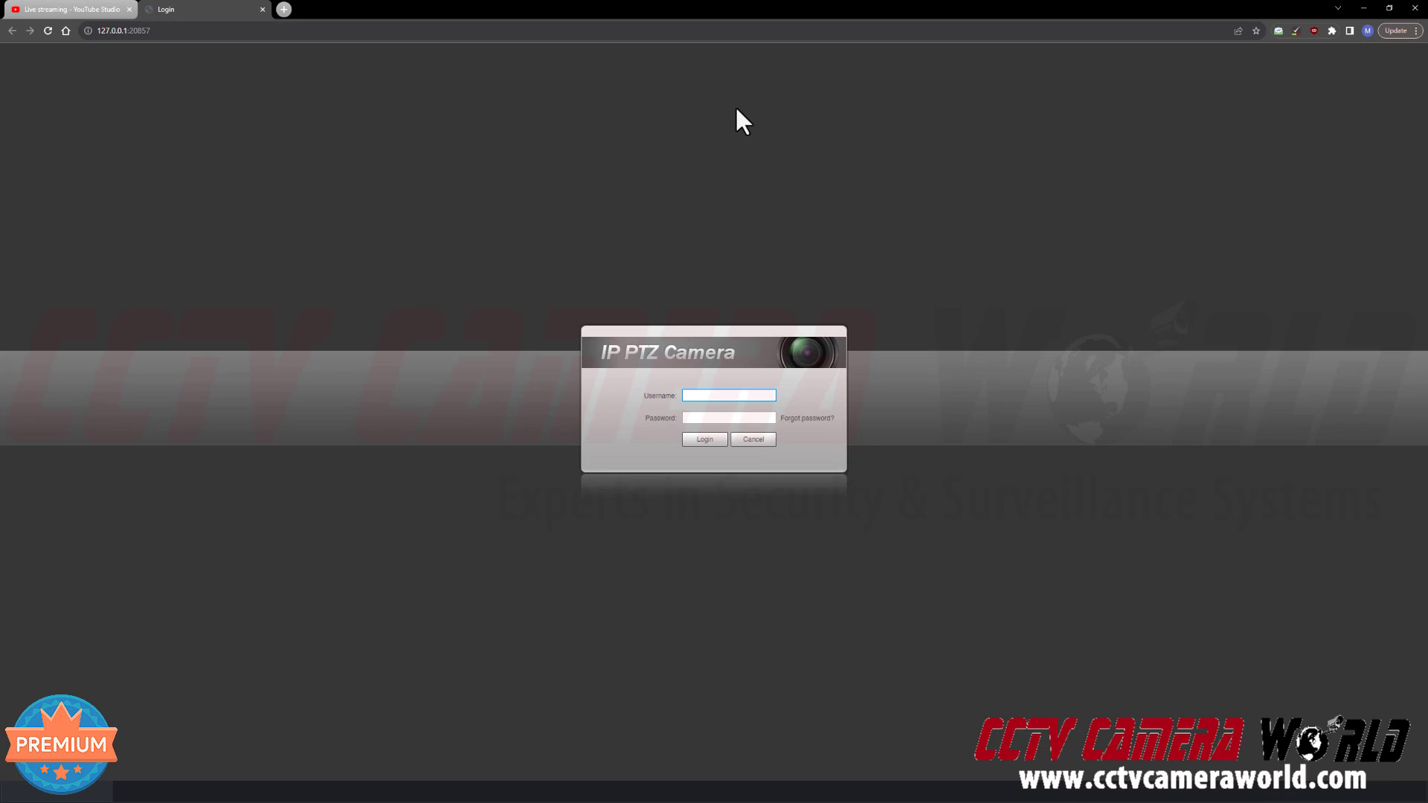
text(admin)
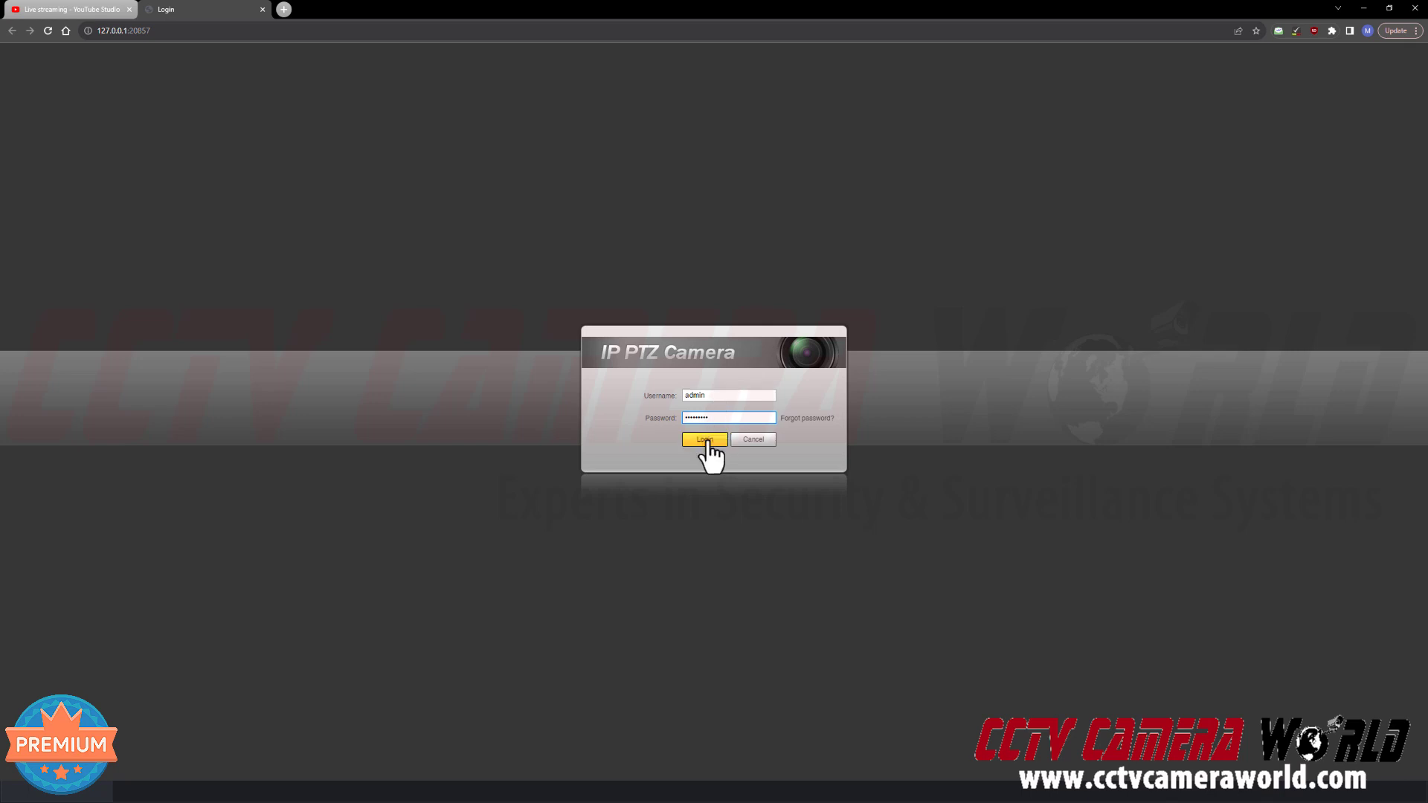
mouse_move(1084, 366)
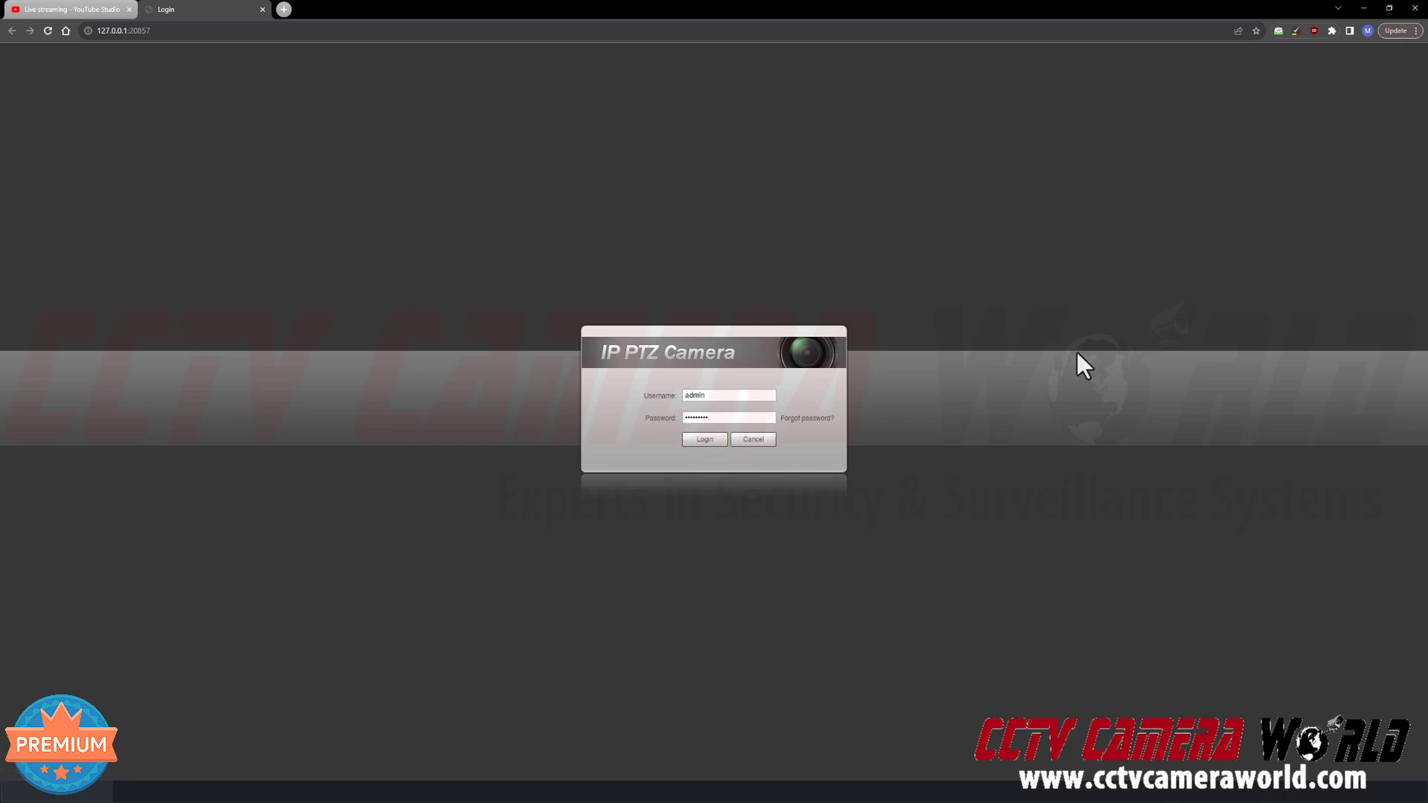
click(702, 440)
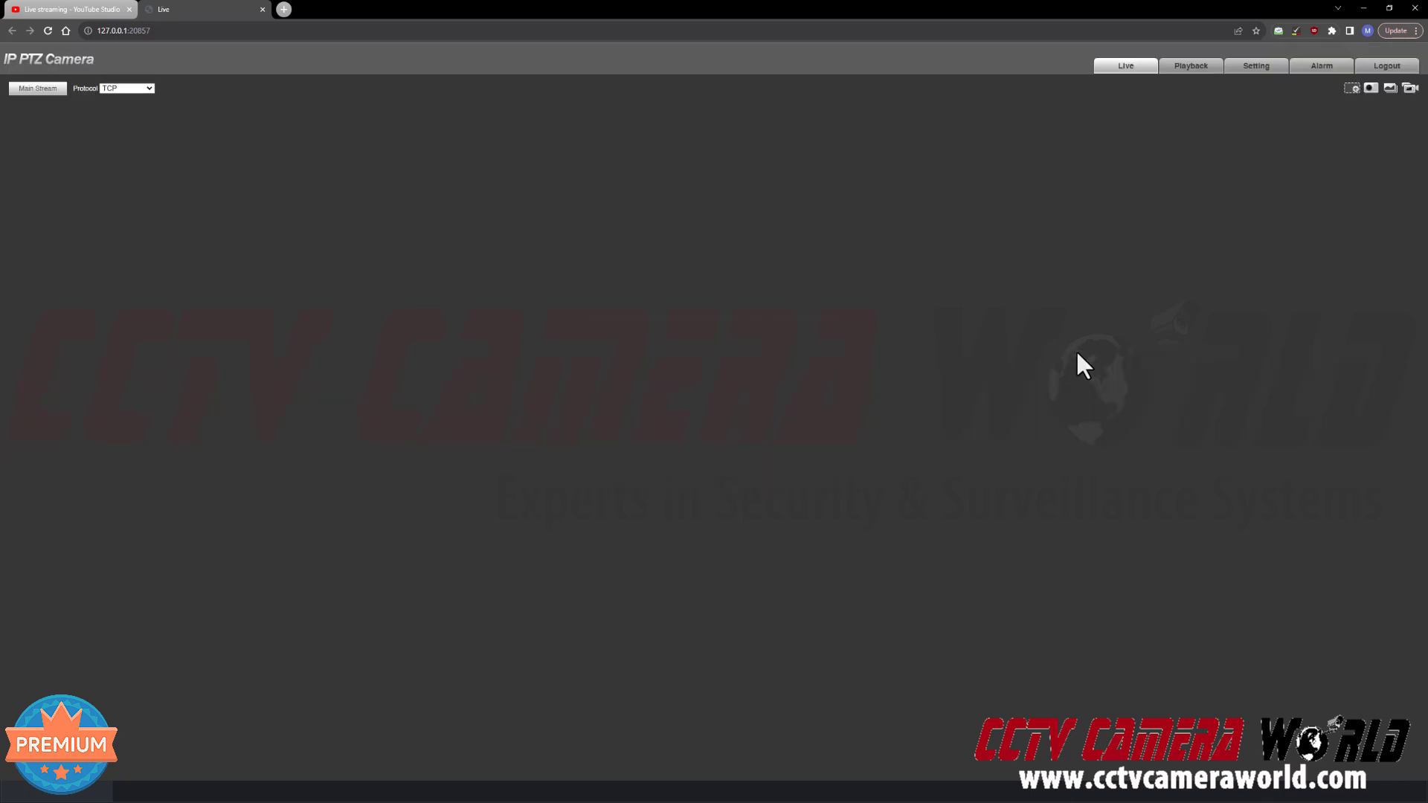
click(38, 88)
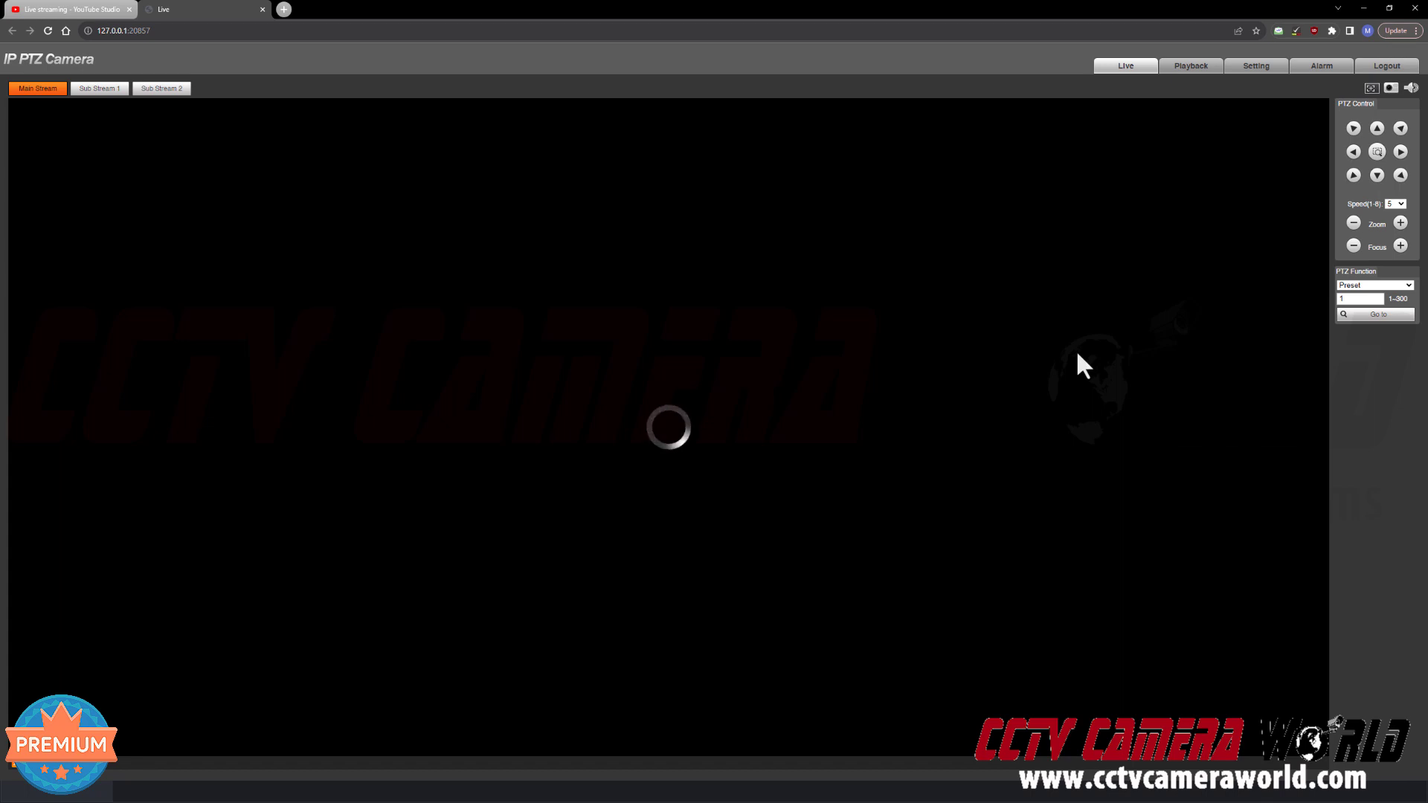
mouse_move(1154, 180)
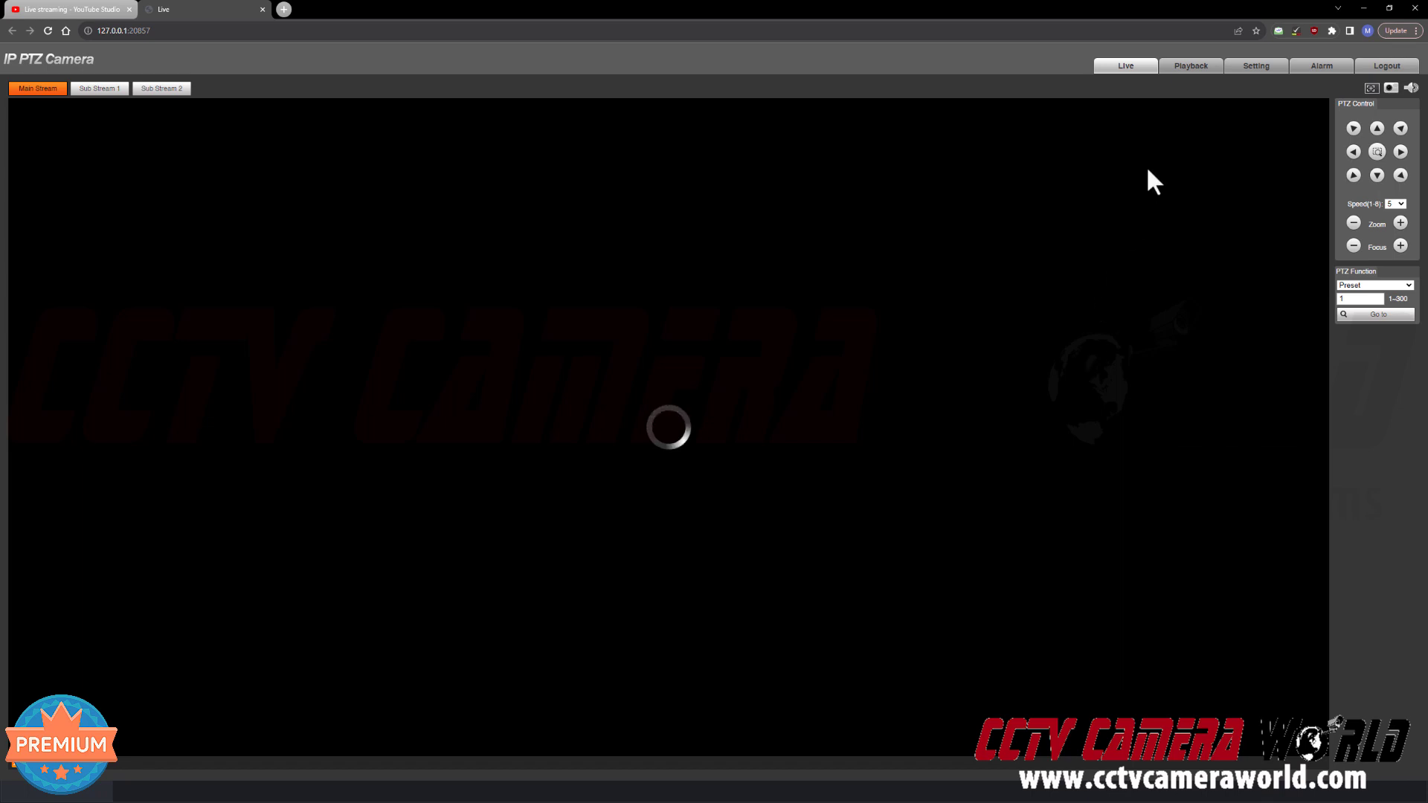
mouse_move(1238, 101)
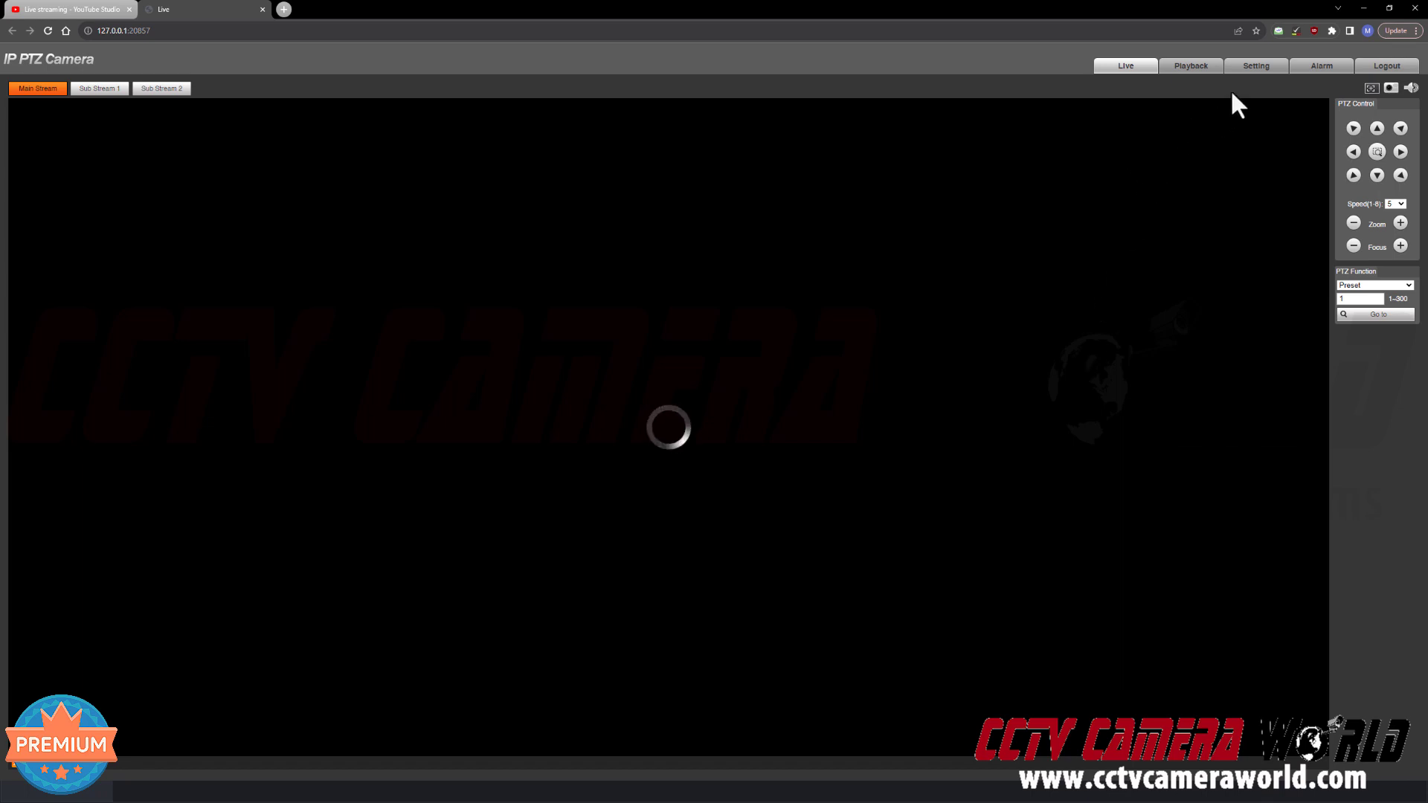
click(1256, 65)
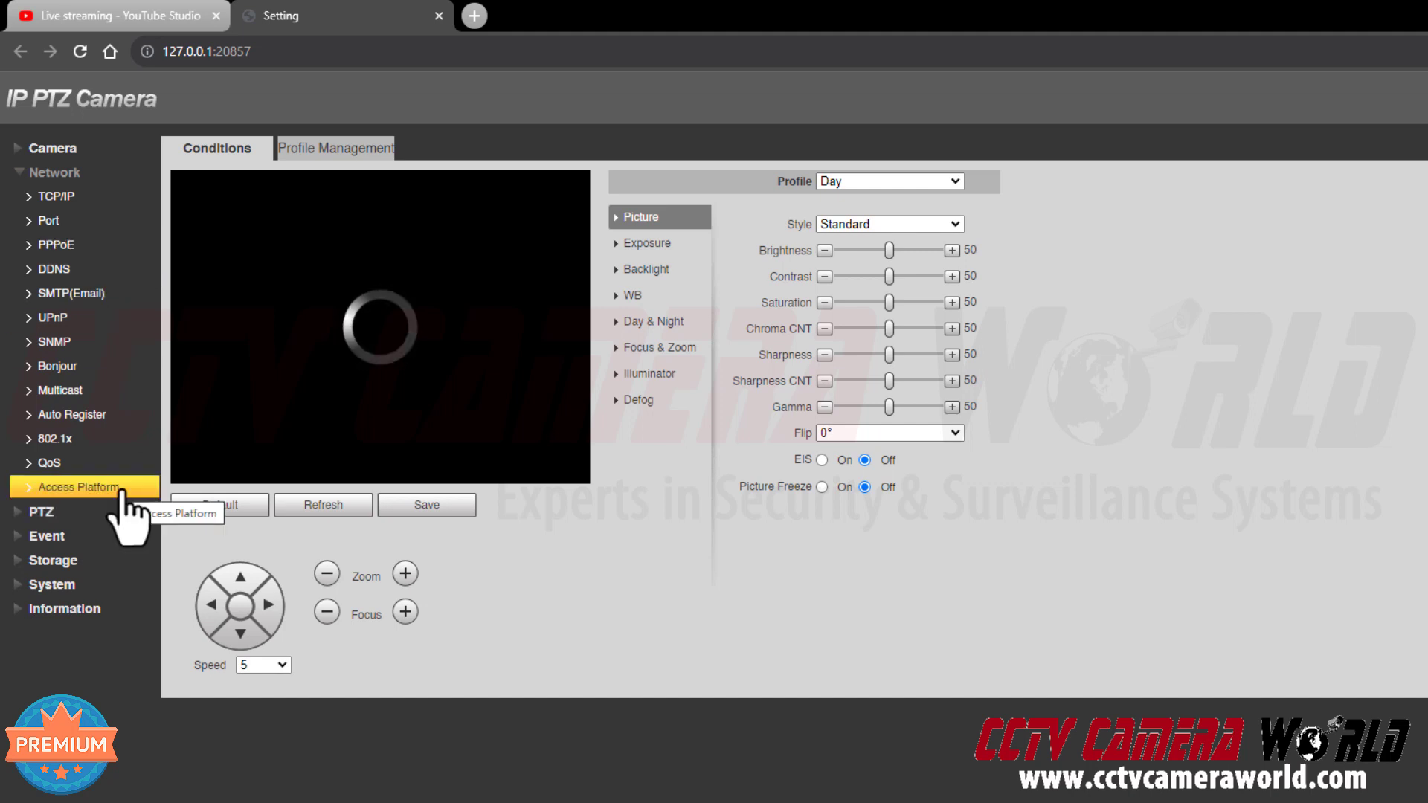
click(78, 486)
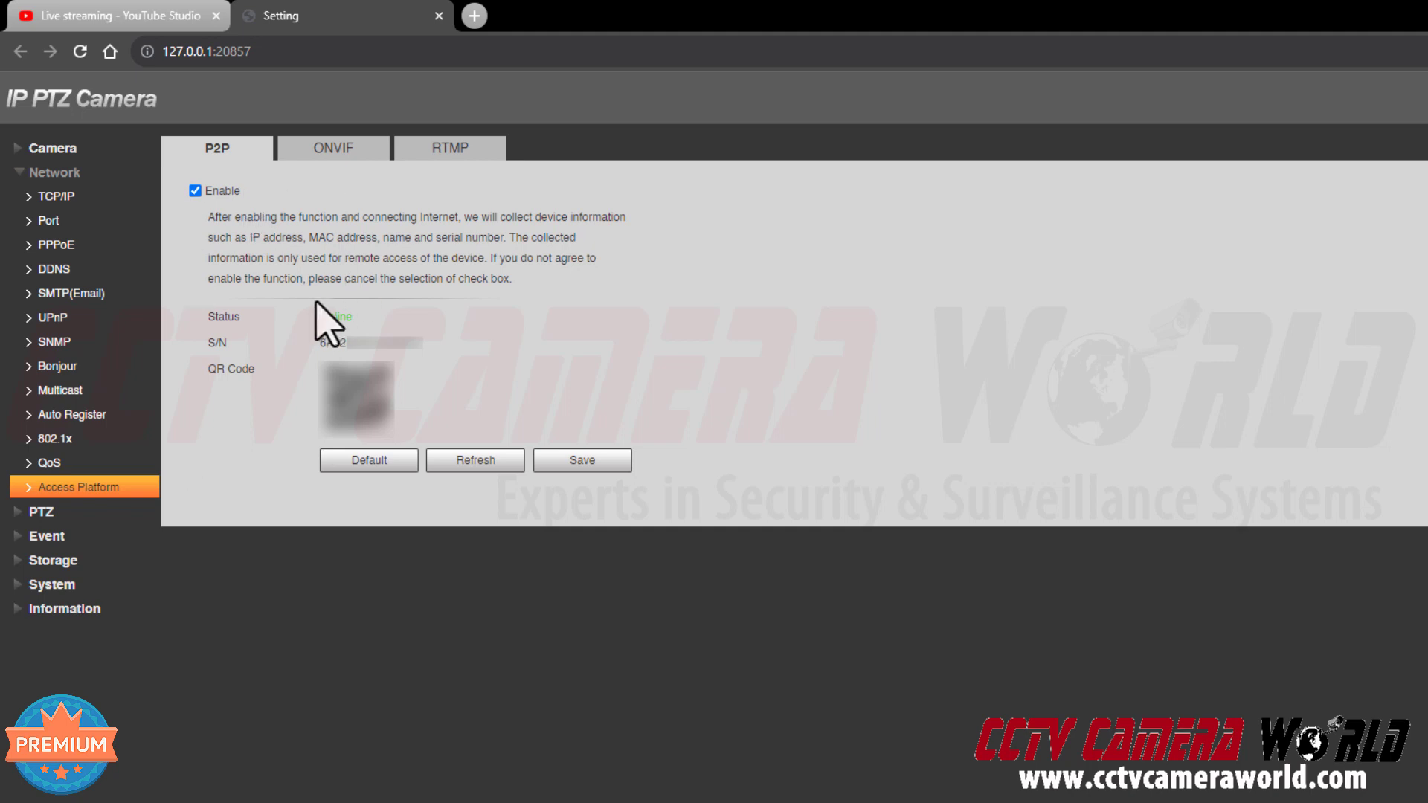
mouse_move(387, 350)
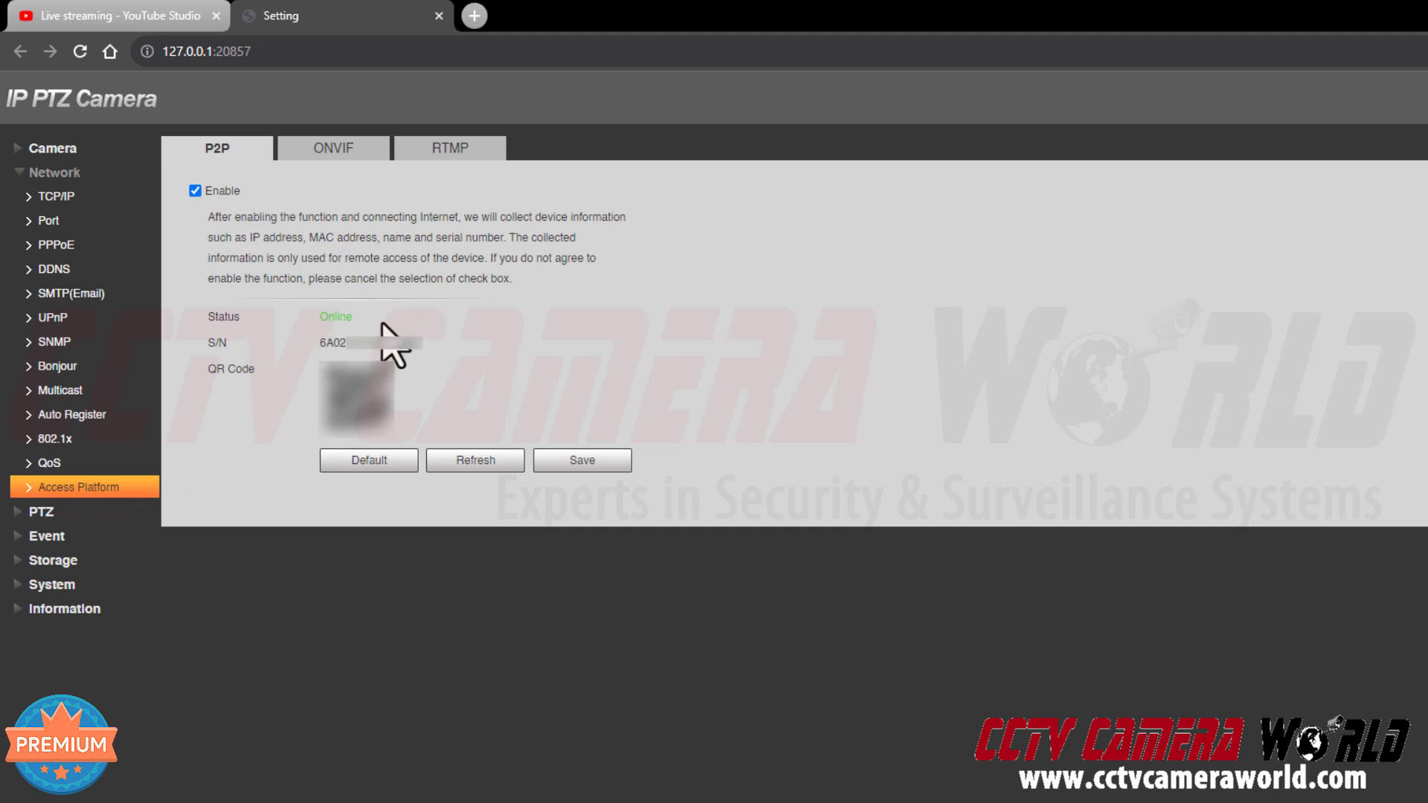
mouse_move(422, 287)
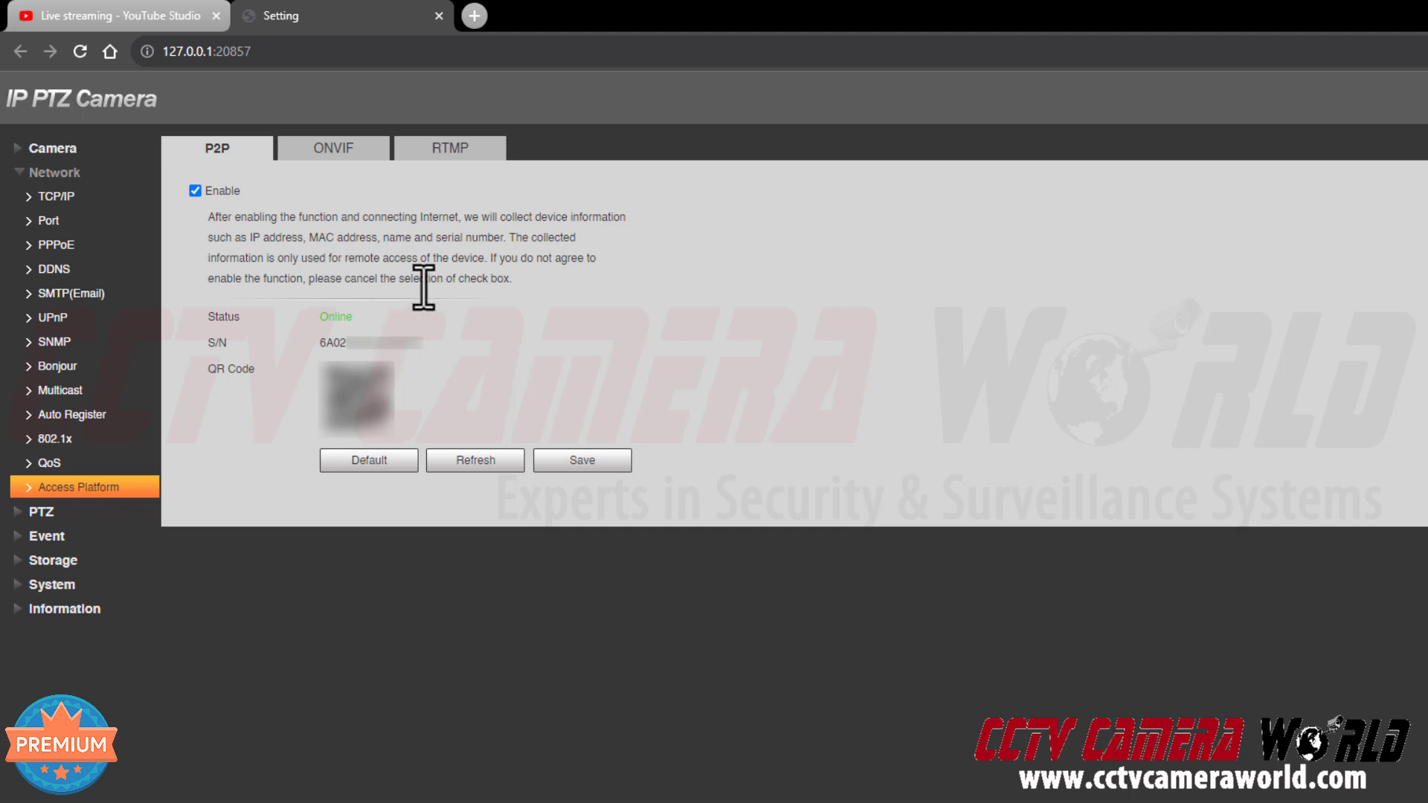
mouse_move(393, 319)
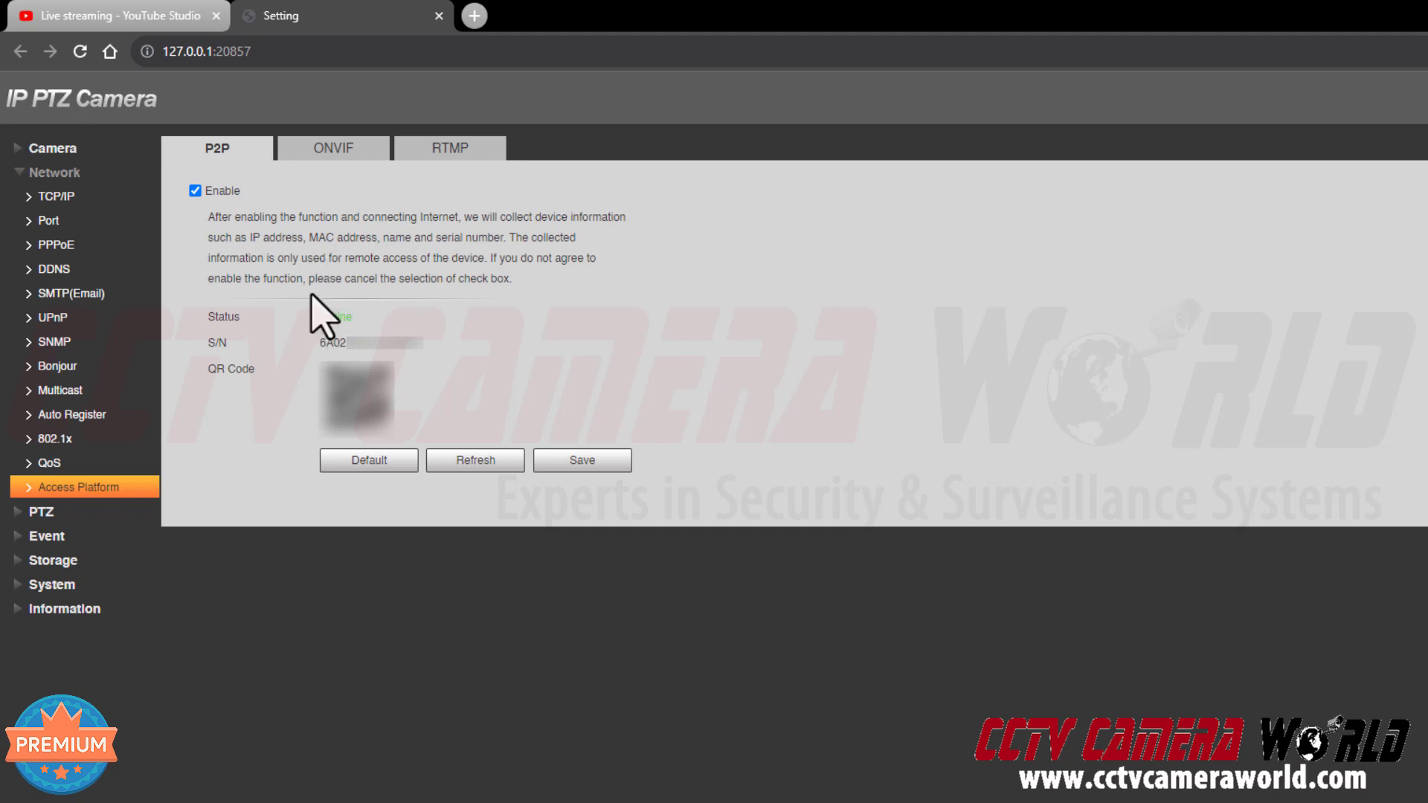
mouse_move(392, 328)
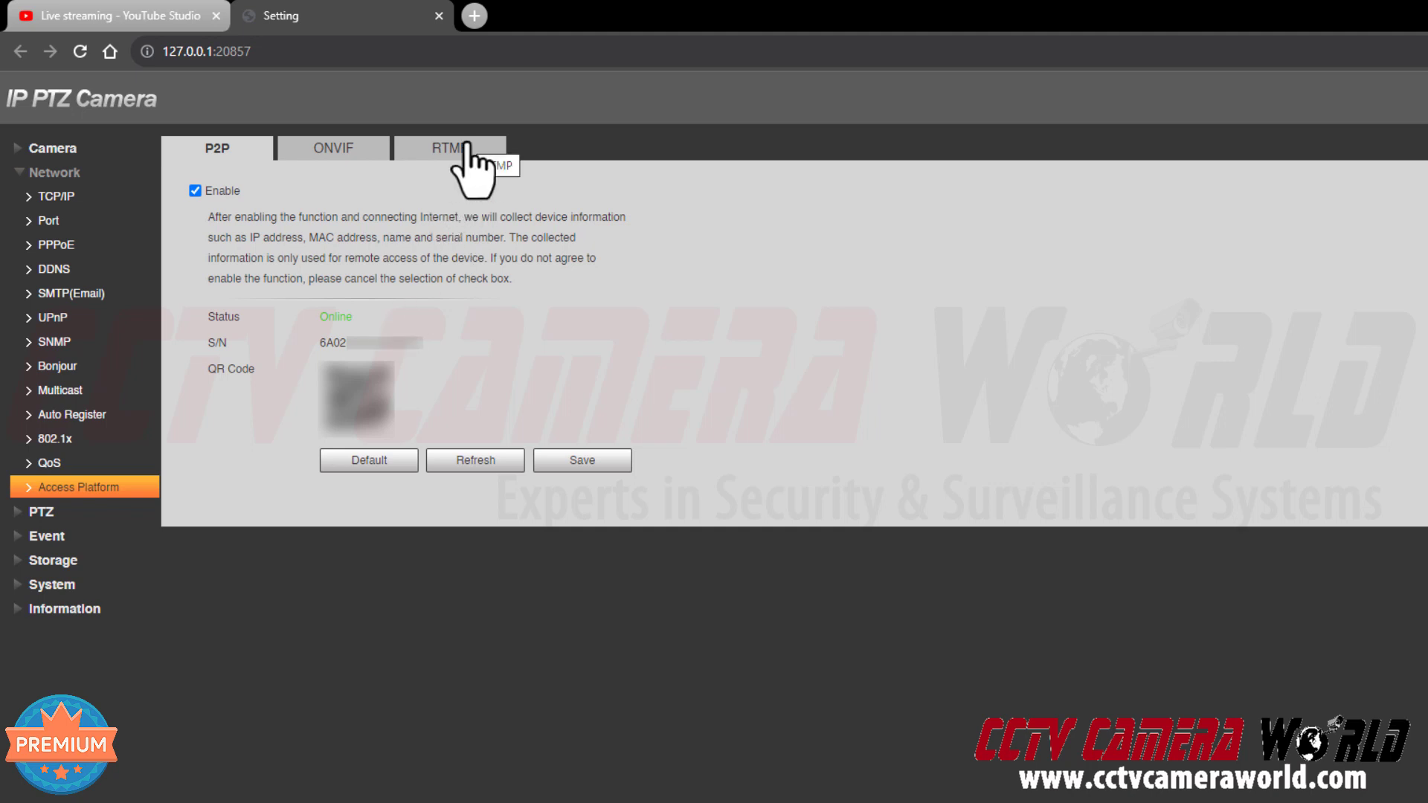
Enable RTMP on the Main Stream with Custom address type and enter rtmp://a.rtmp.youtube.com.
click(449, 147)
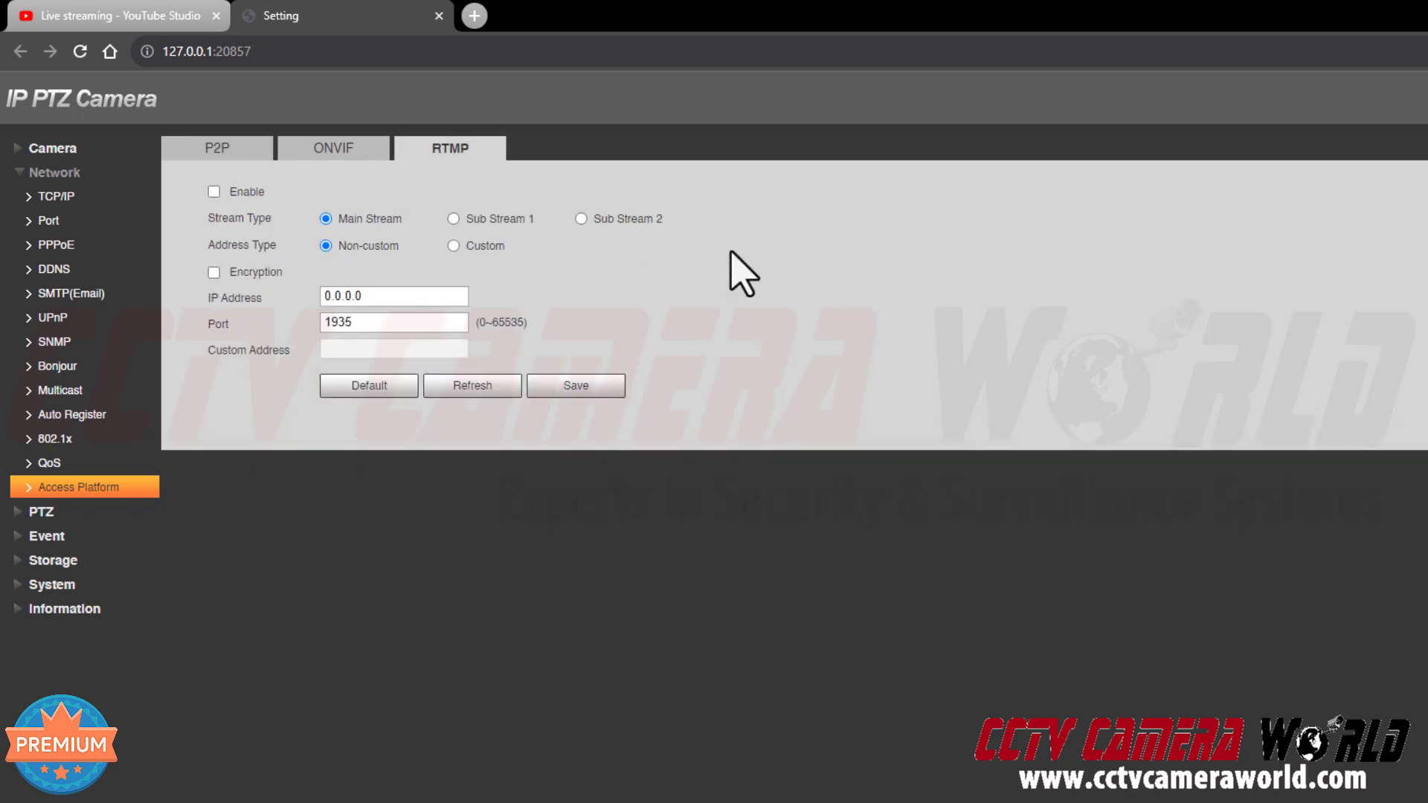
mouse_move(747, 281)
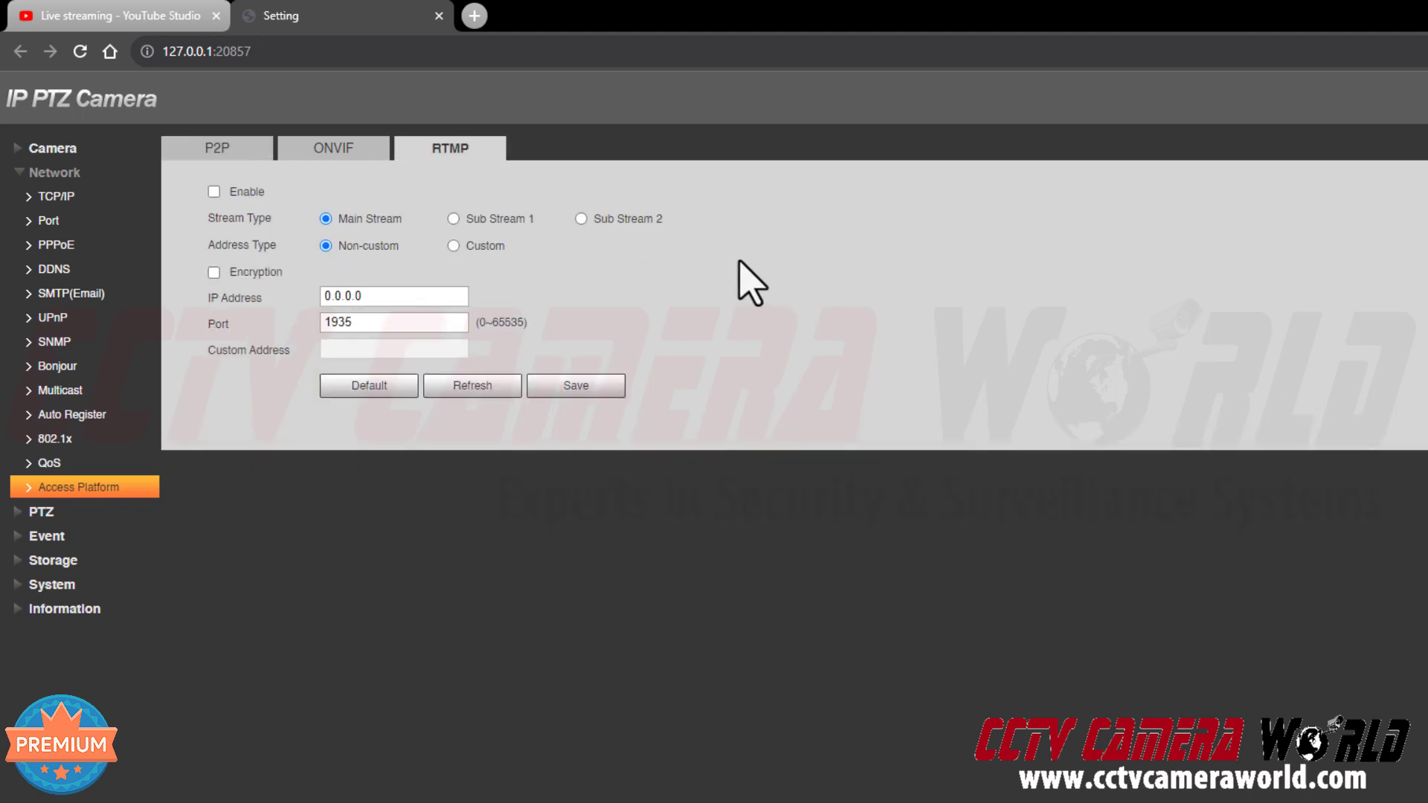
click(214, 191)
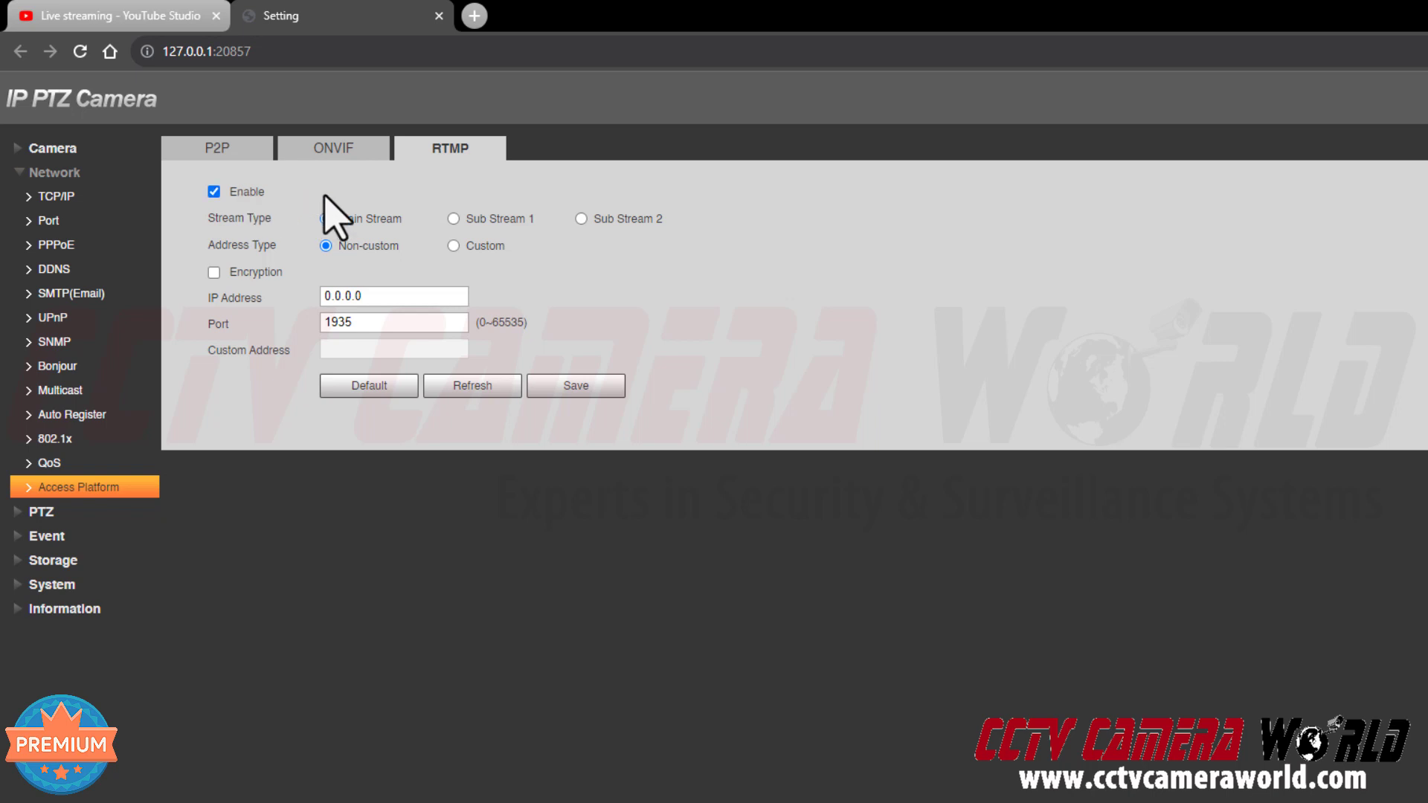
click(325, 218)
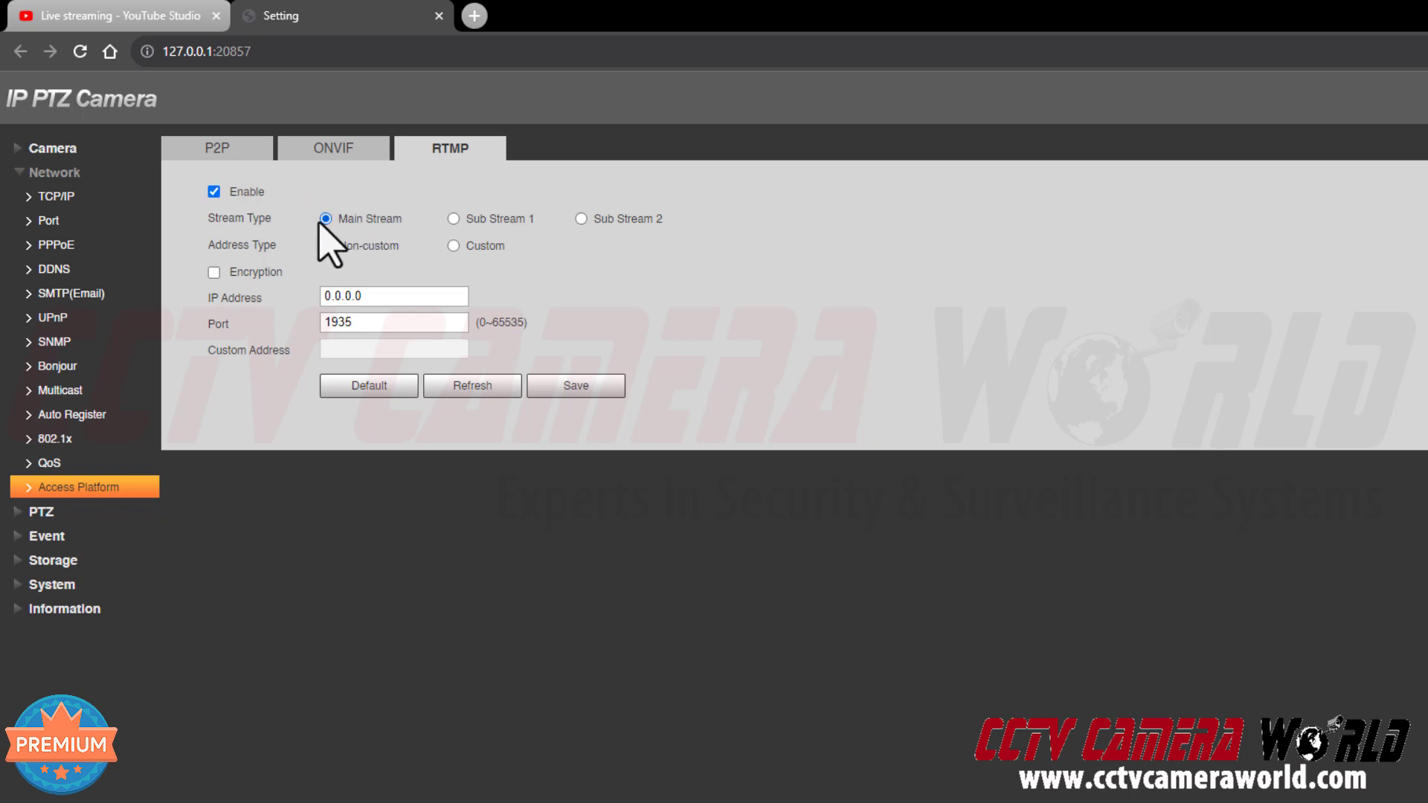
click(326, 246)
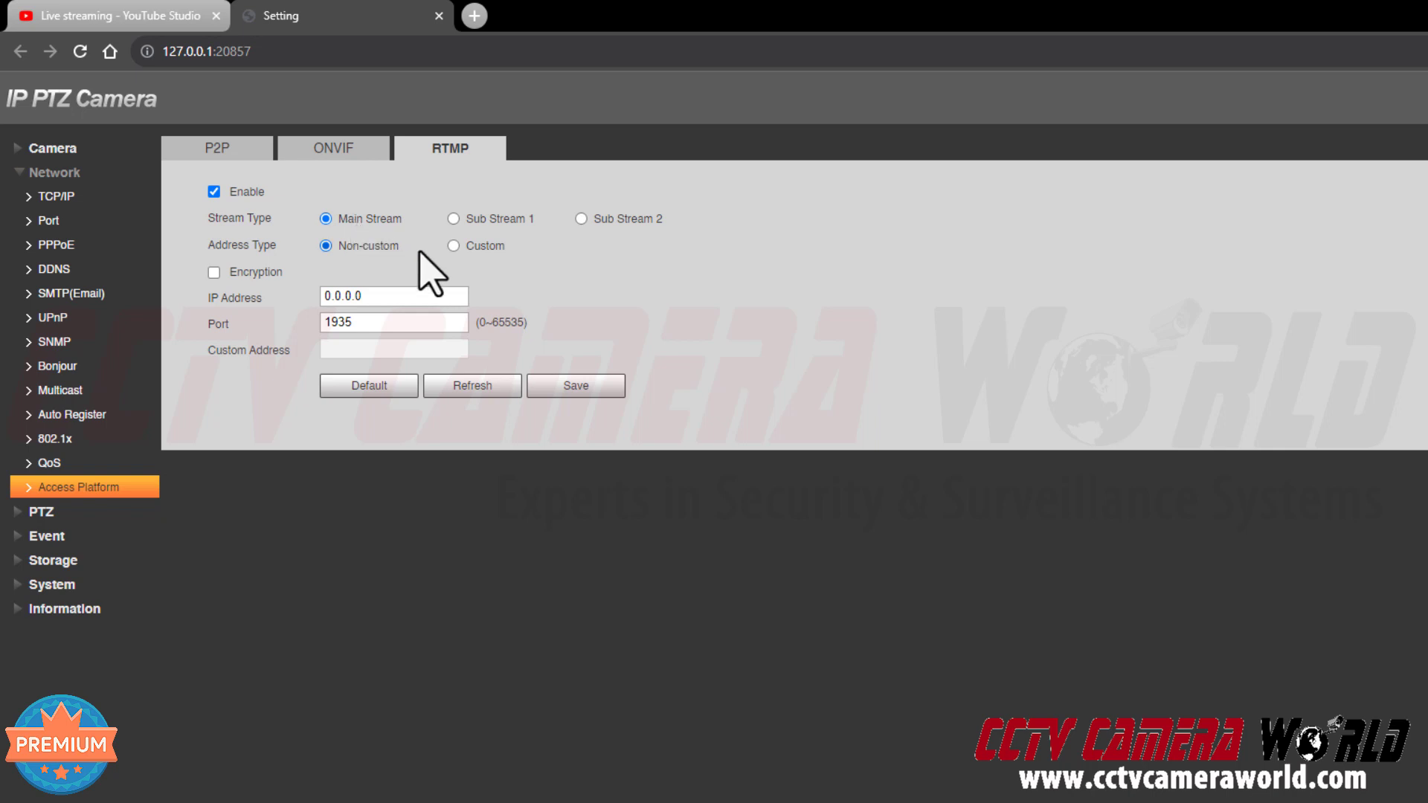
mouse_move(423, 264)
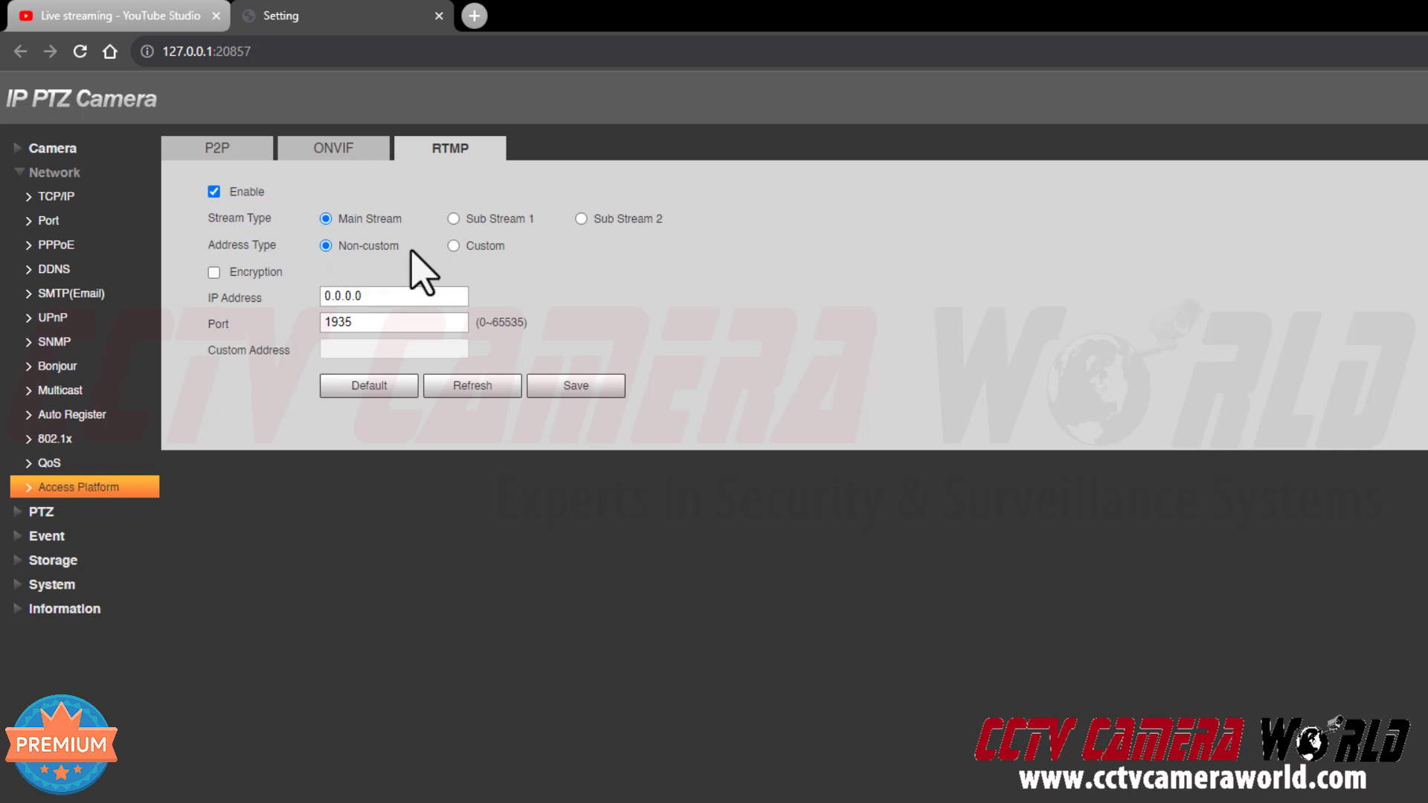
mouse_move(453, 246)
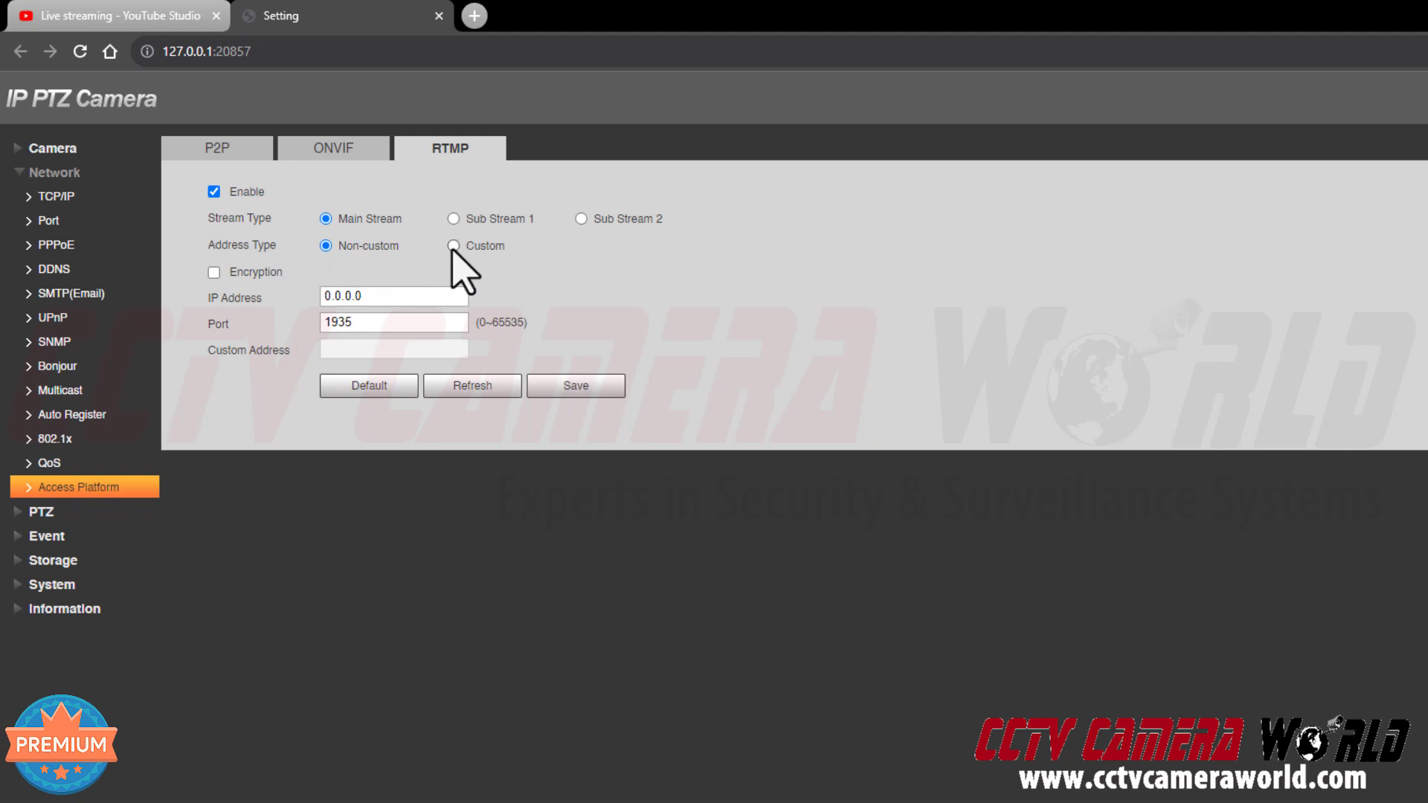
click(454, 245)
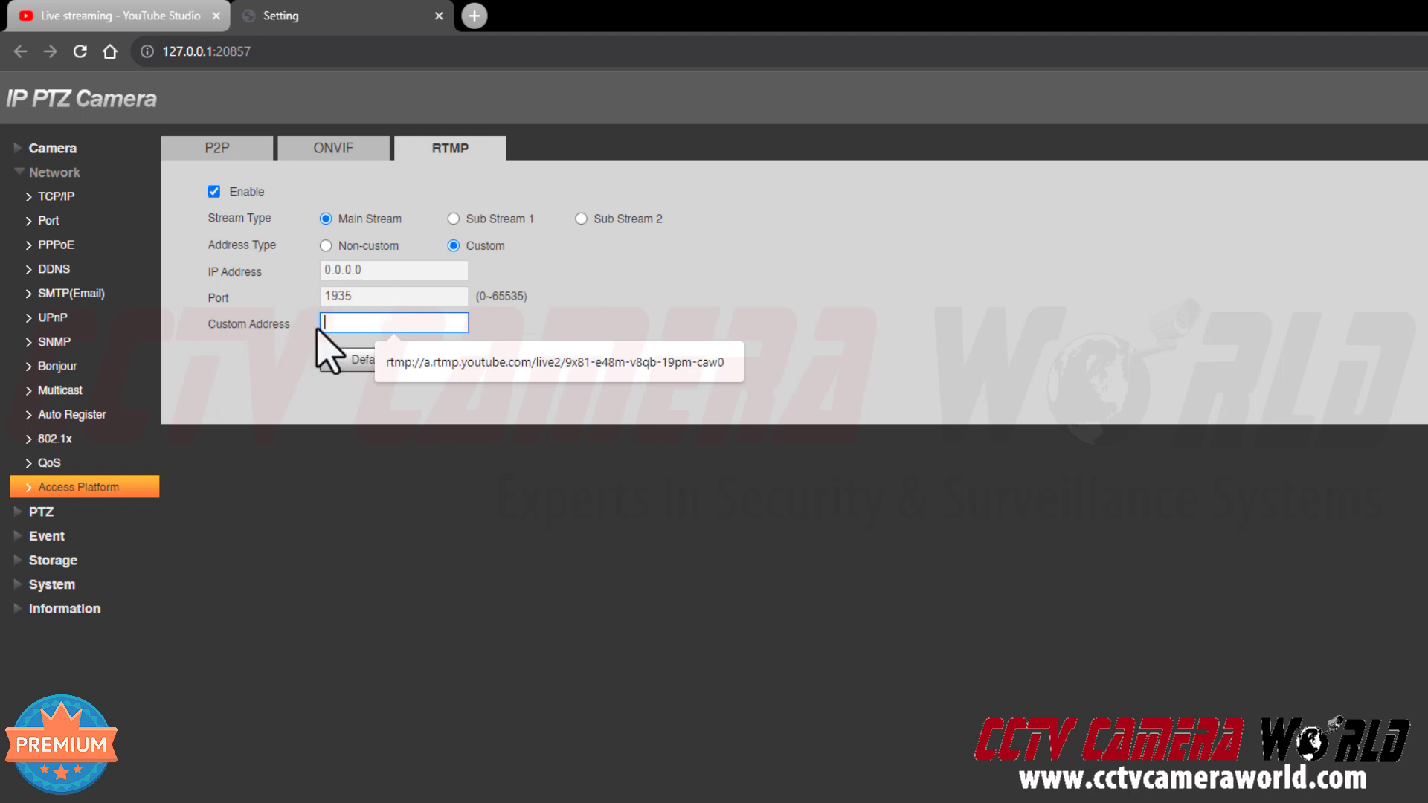
text(rtmp://a.rtmp.youtube.com/live2/9x81-e48m-v8qb-19pm-caw0)
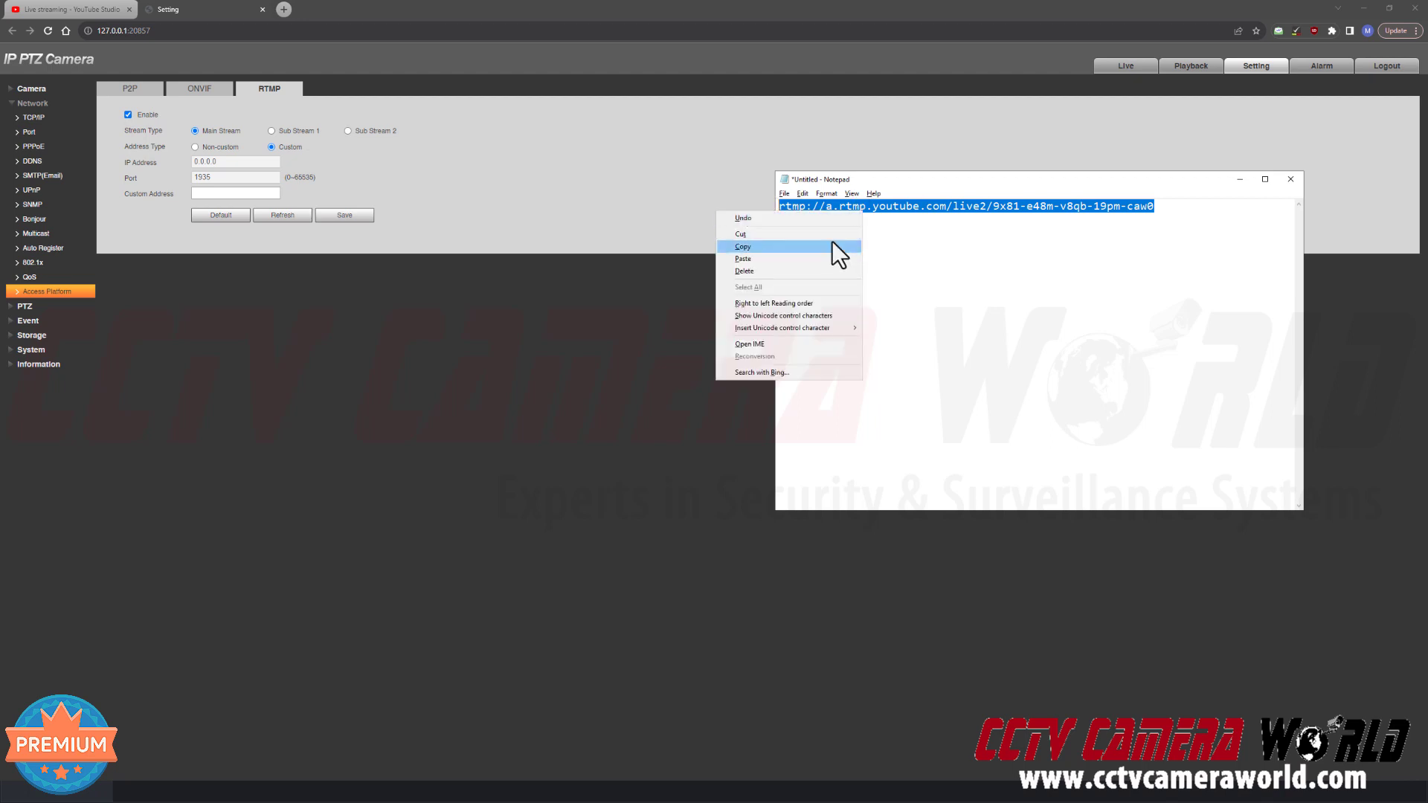
mouse_move(833, 263)
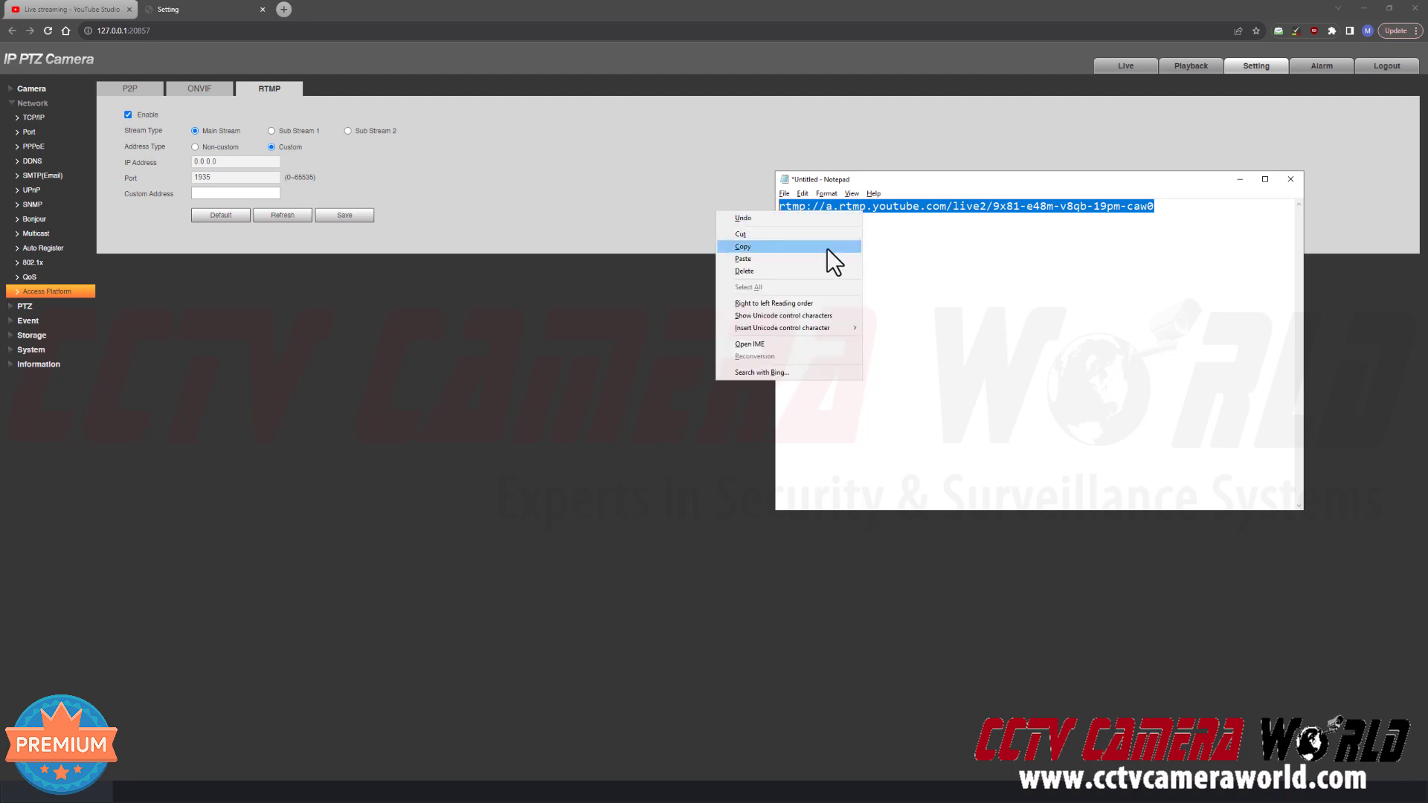
Copy the YouTube RTMP URL and stream key from Notepad.
click(742, 246)
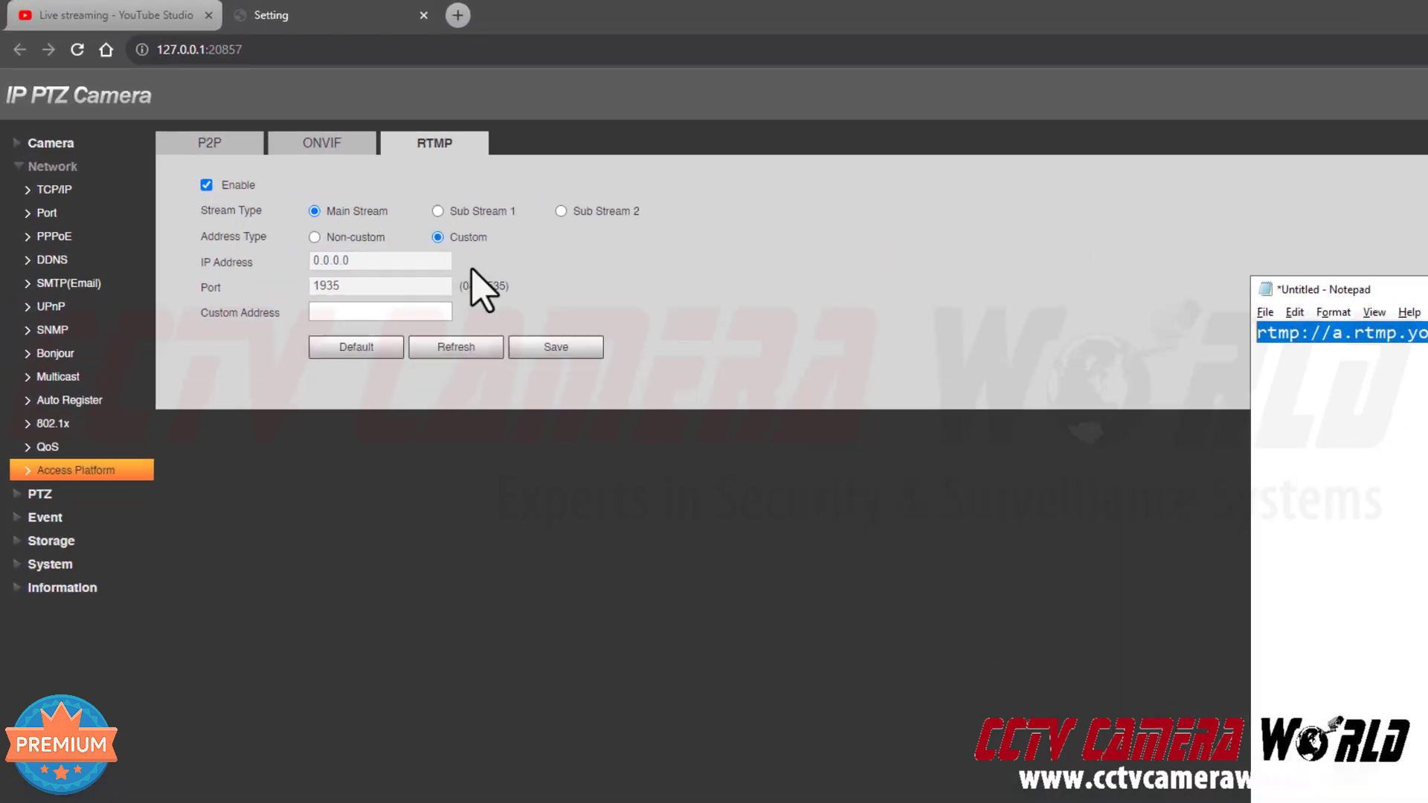
Paste the copied YouTube URL and key into the RTMP Custom Address field.
click(380, 311)
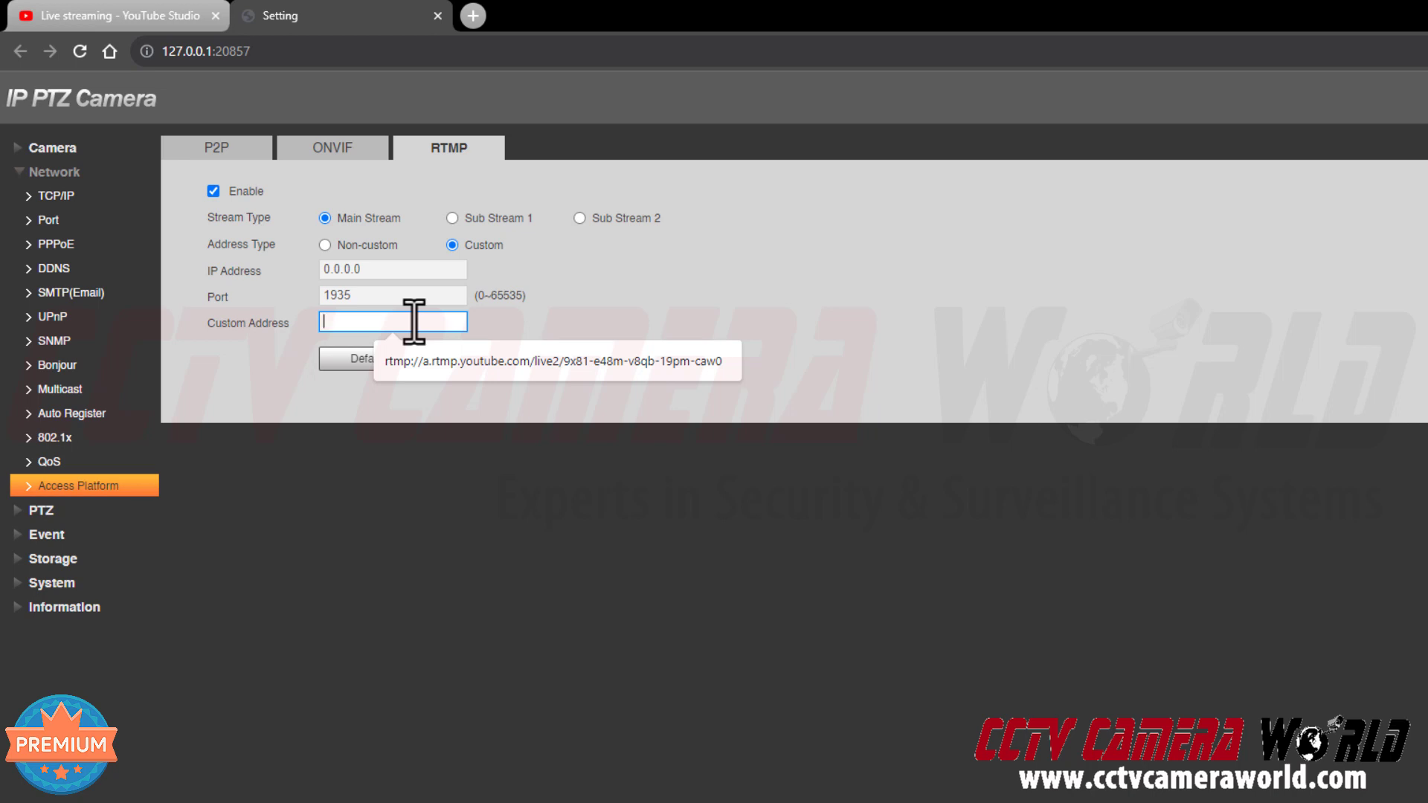
right_click(392, 321)
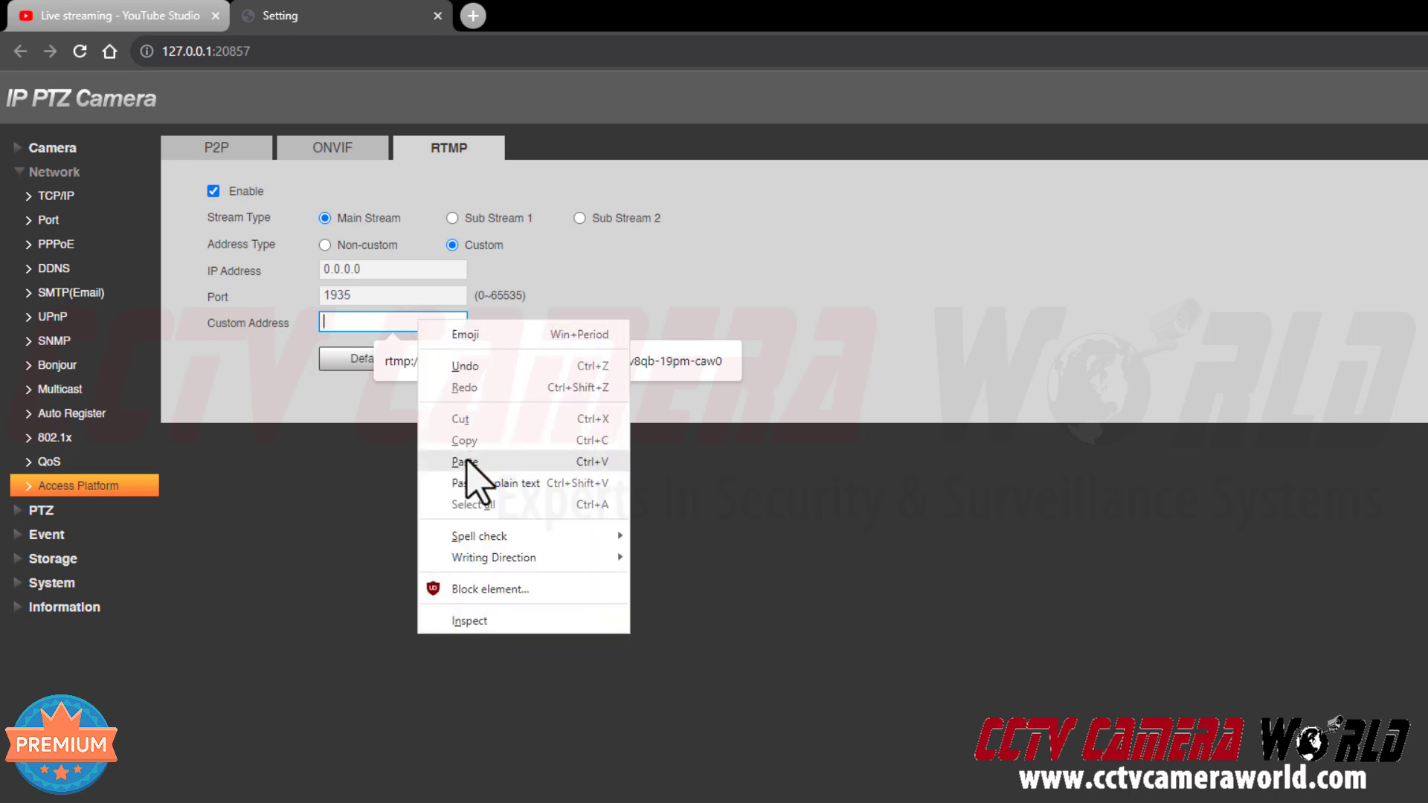
click(465, 461)
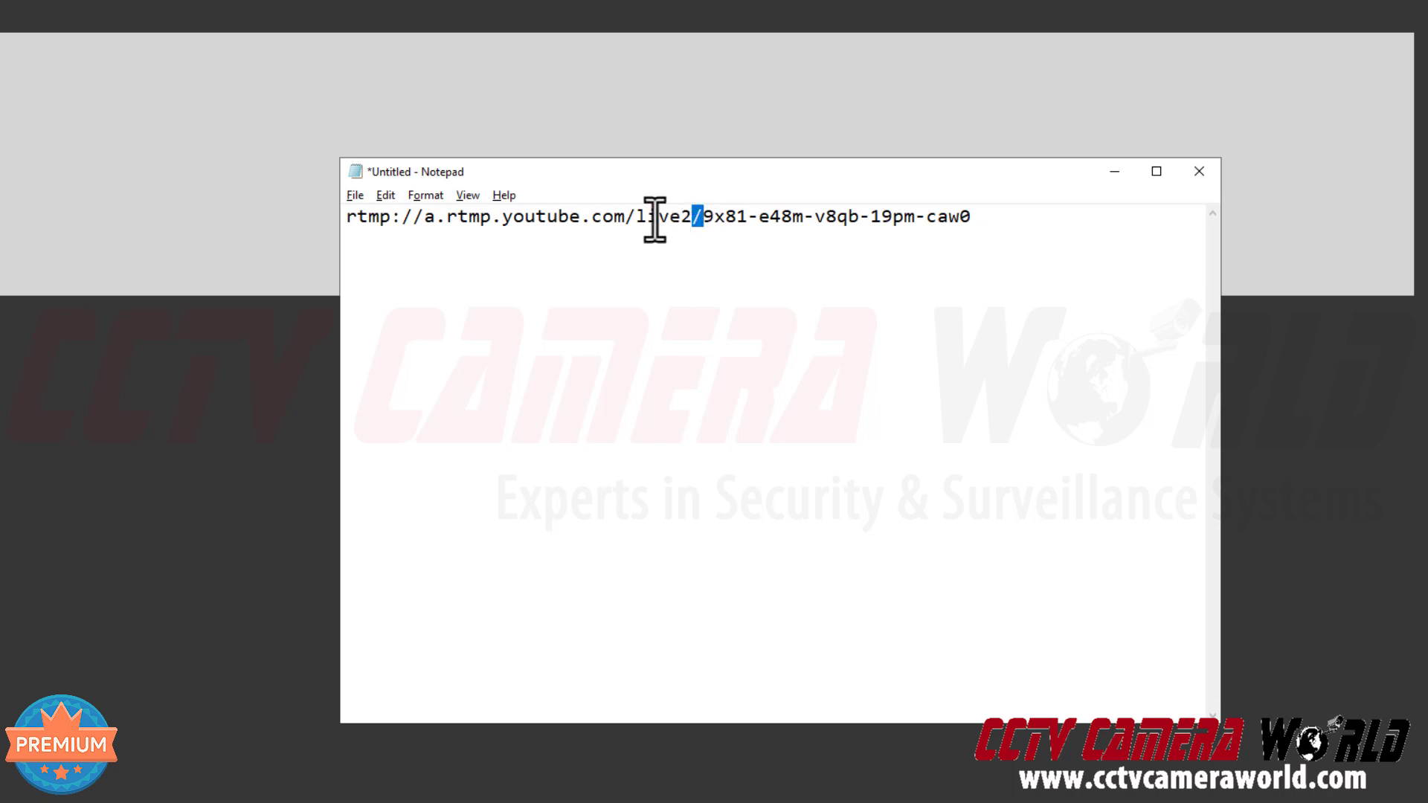
drag(697, 216, 901, 217)
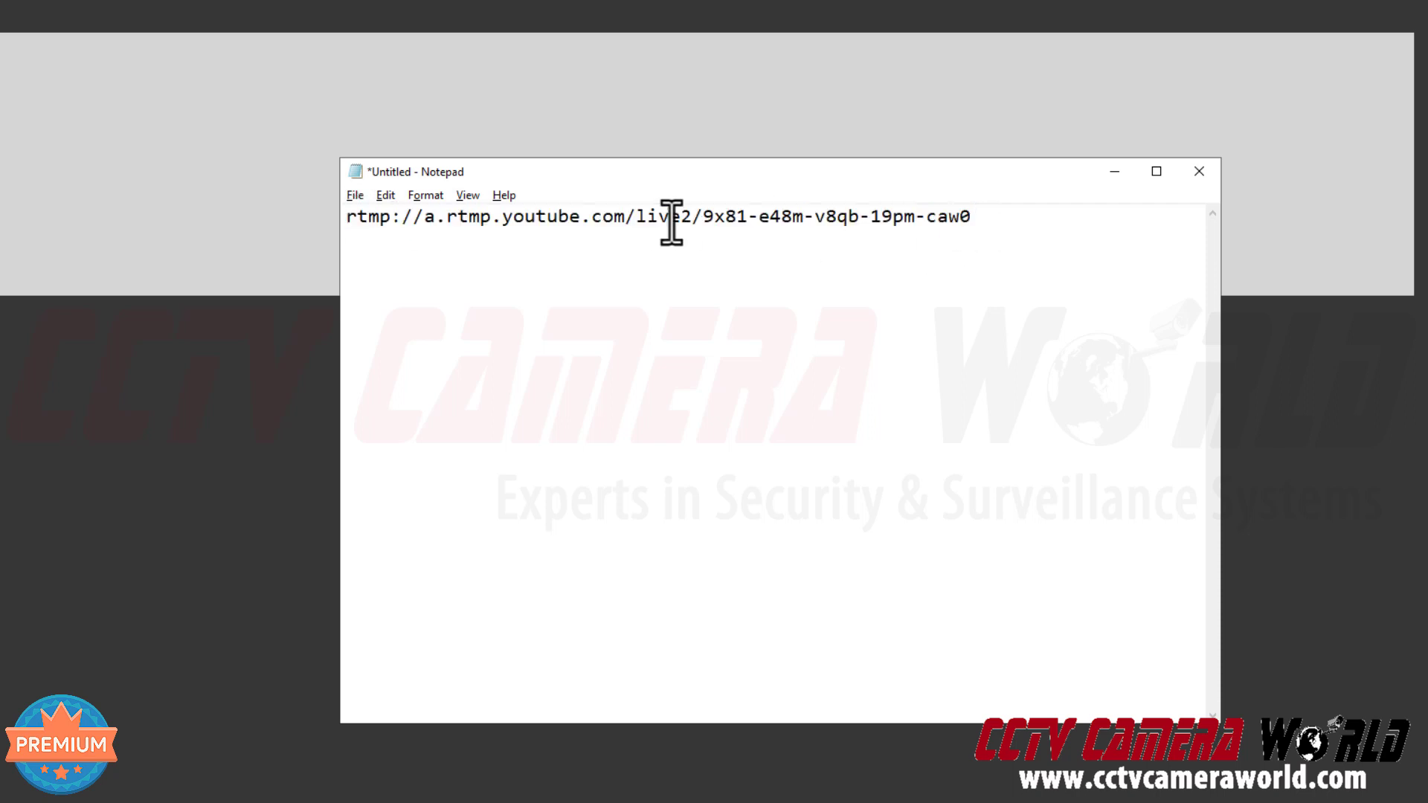
mouse_move(1019, 225)
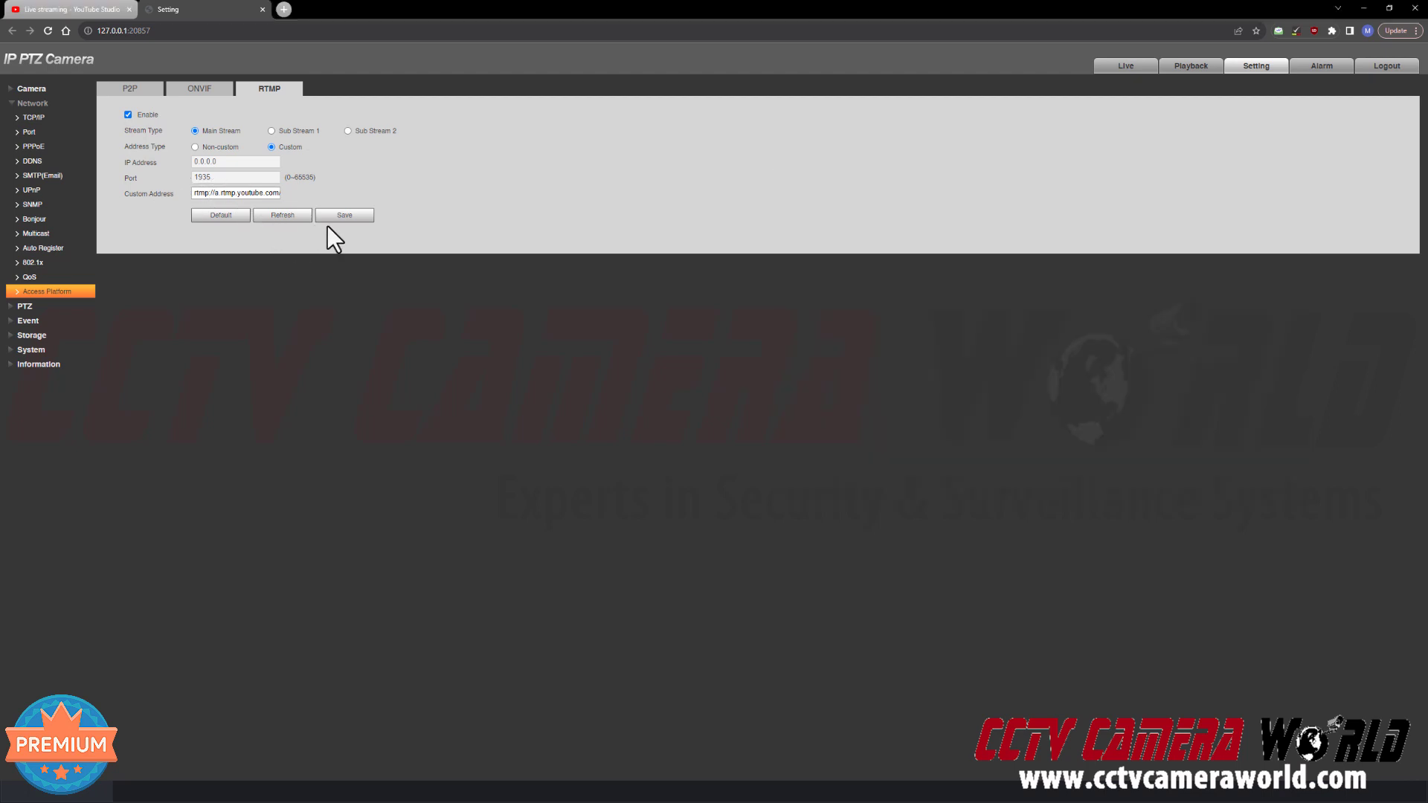
Save the RTMP settings and accept the third-party server warning with OK.
click(344, 215)
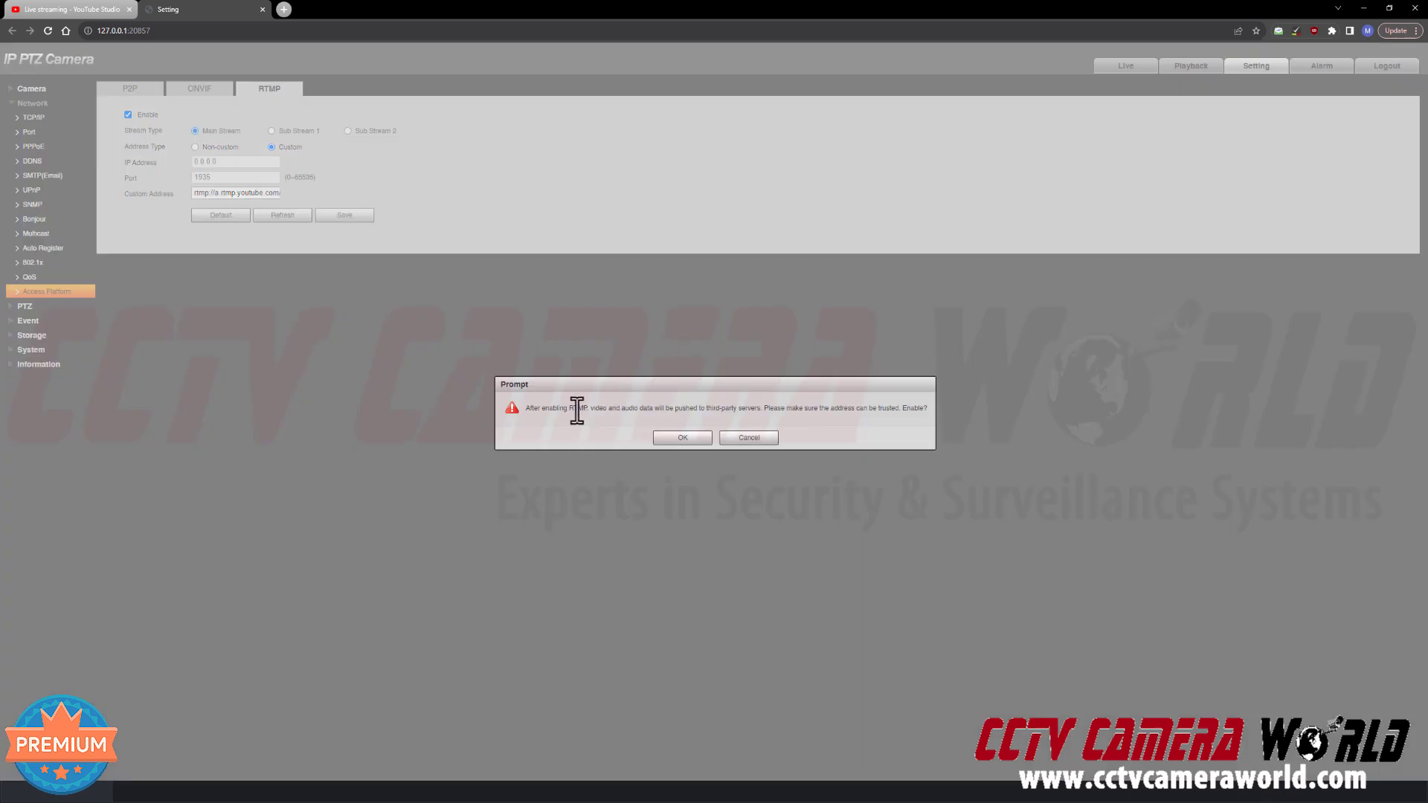
mouse_move(637, 419)
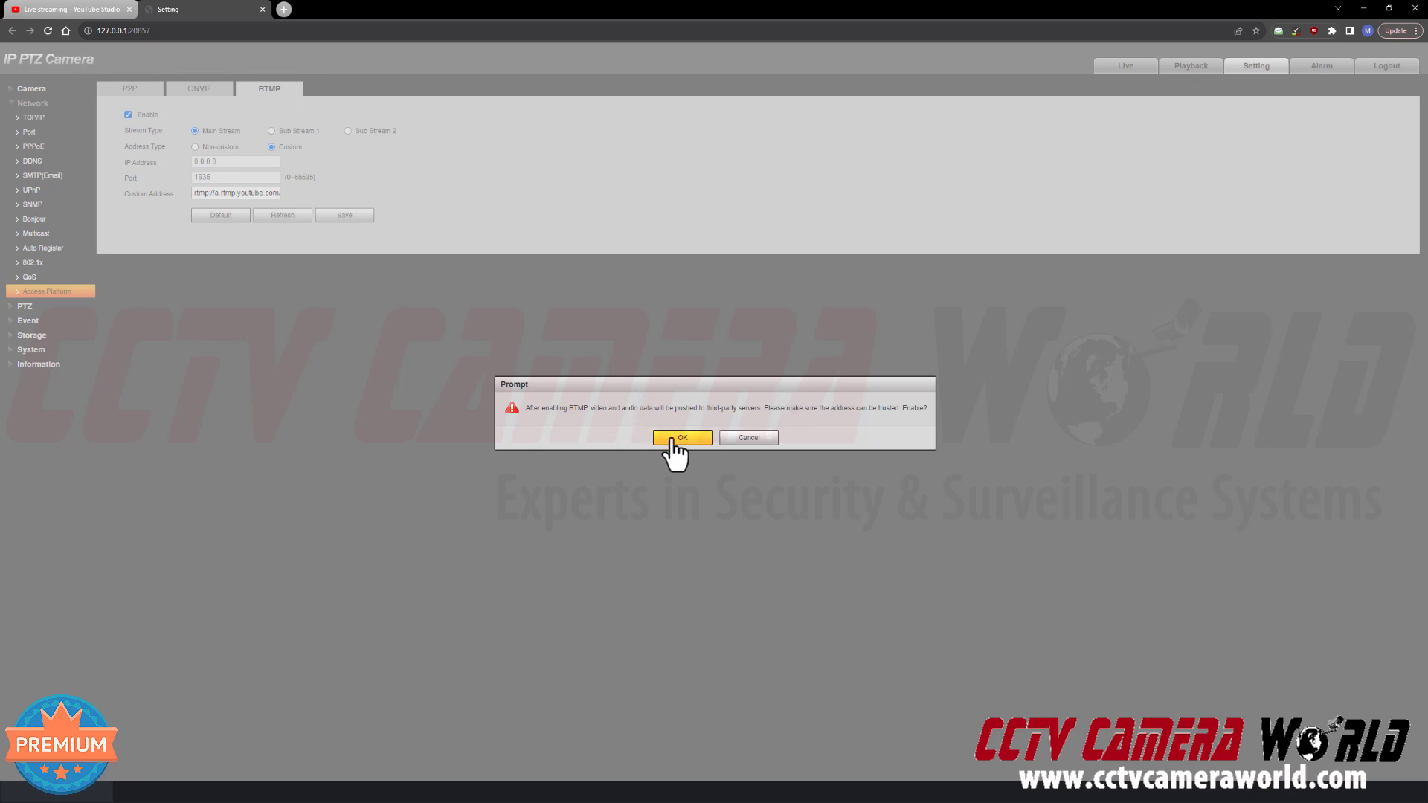
click(681, 438)
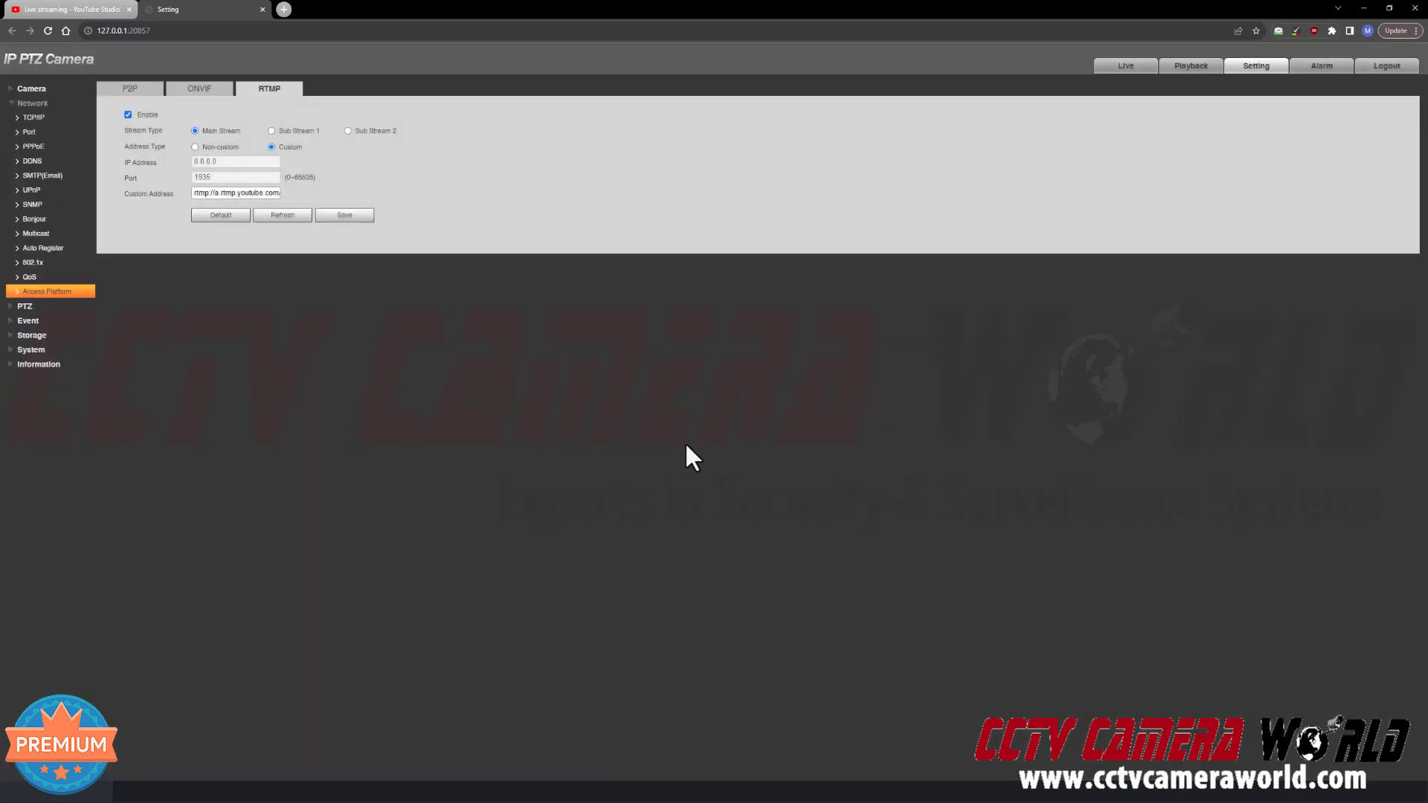
click(343, 215)
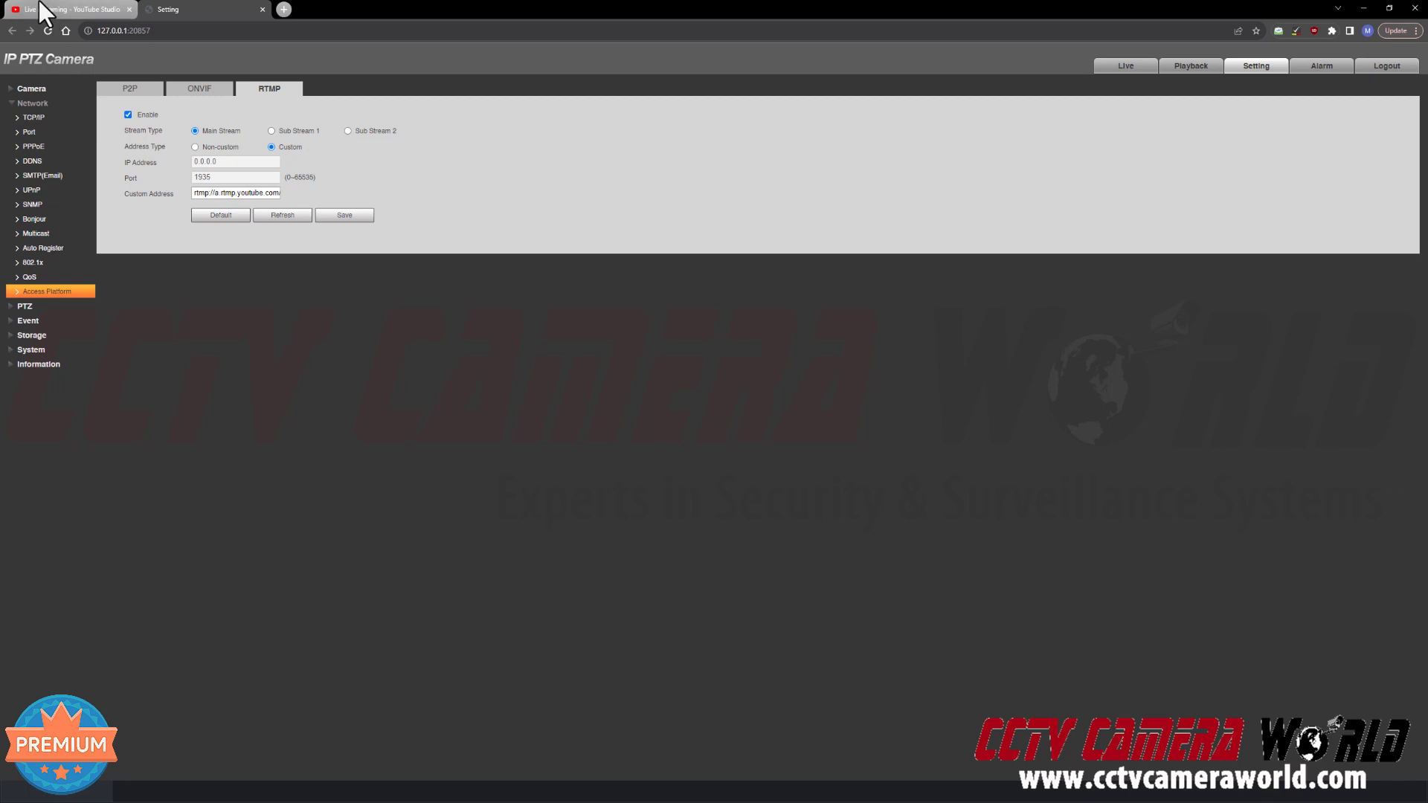
click(71, 9)
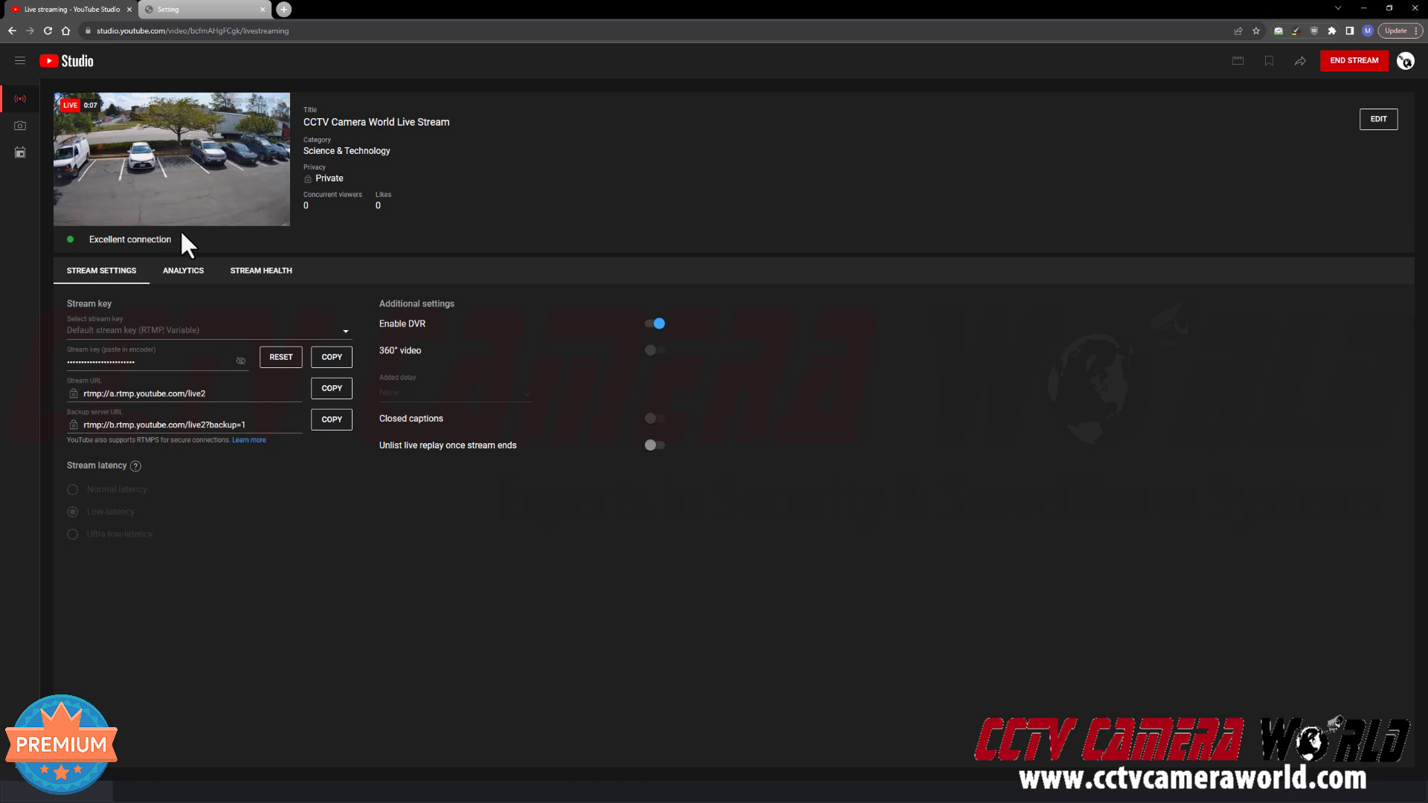
mouse_move(252, 256)
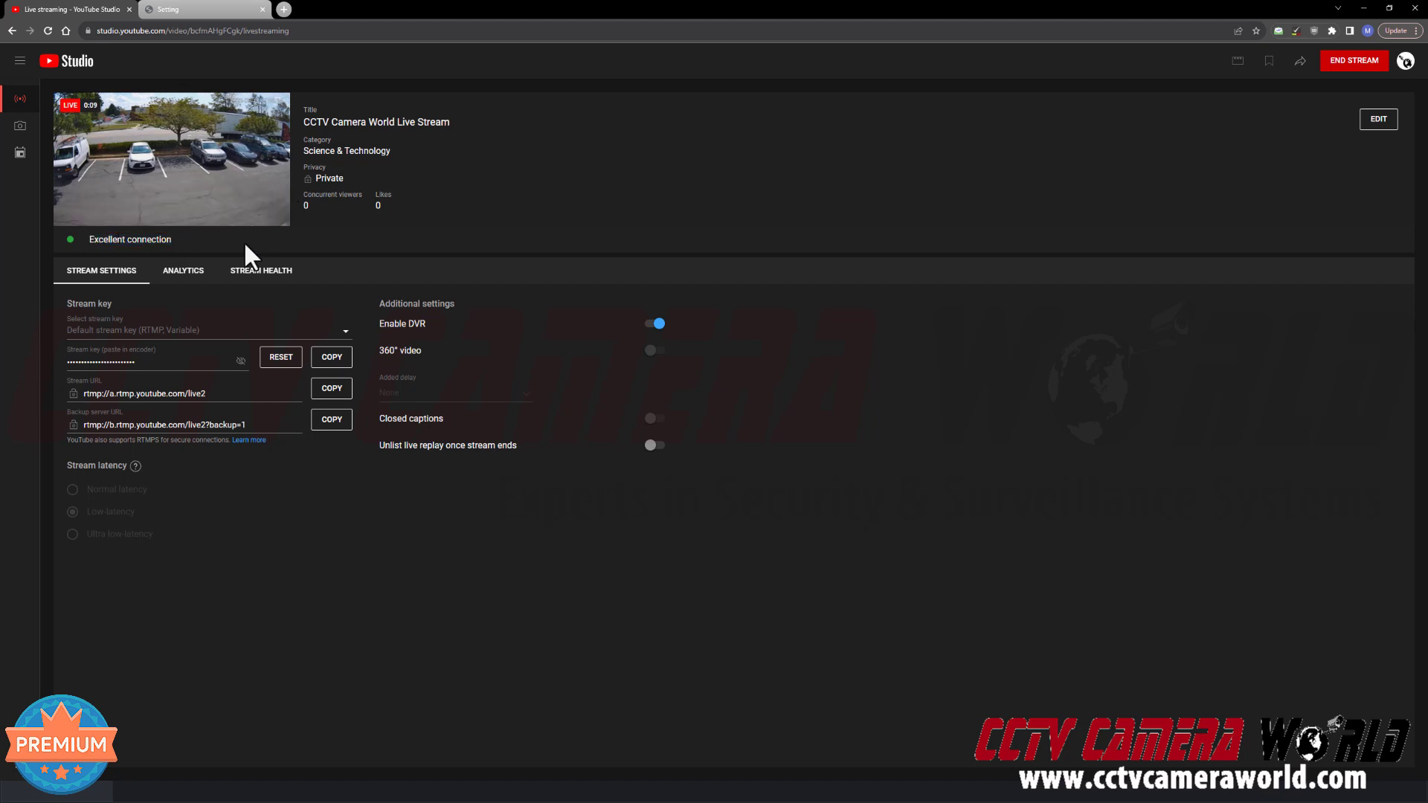
double_click(129, 239)
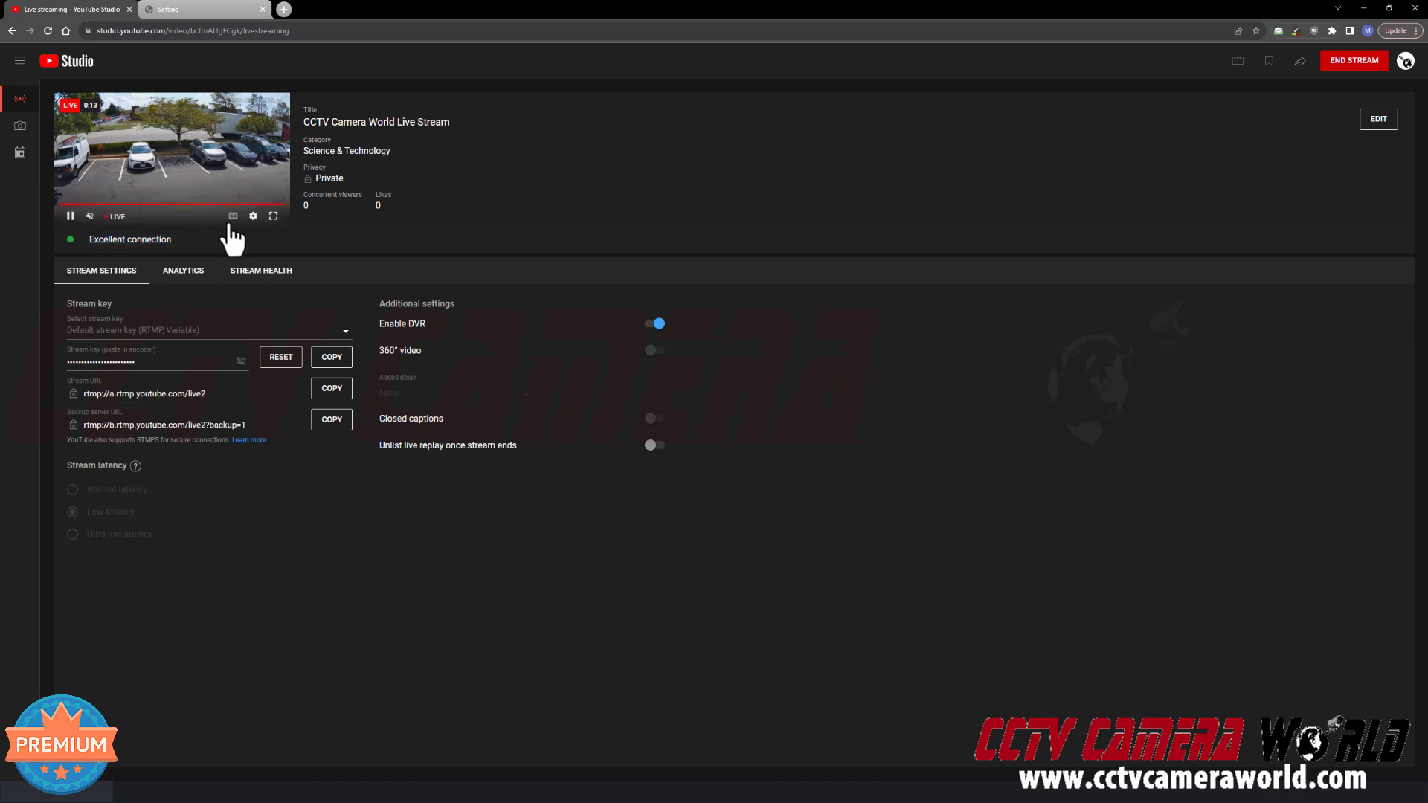
mouse_move(240, 11)
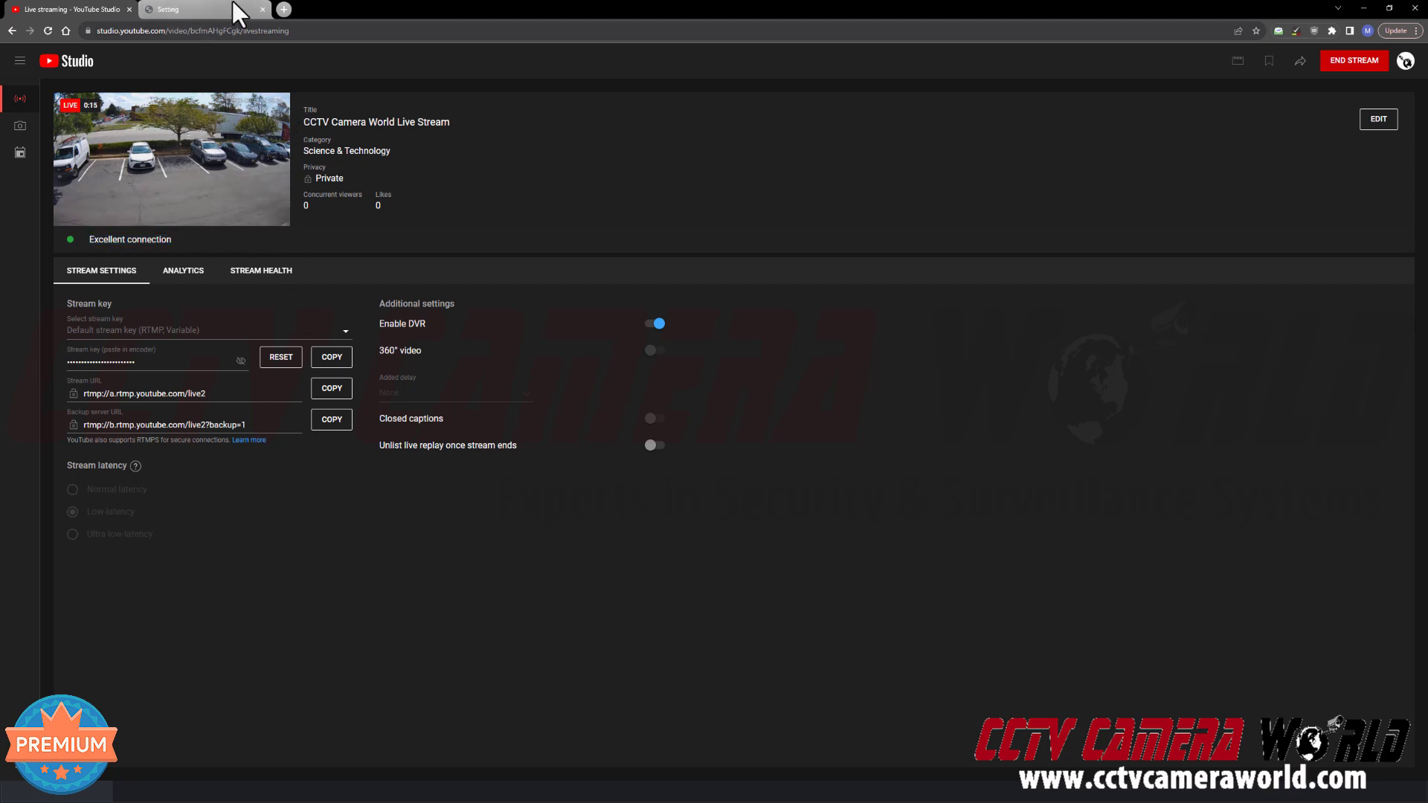
click(191, 9)
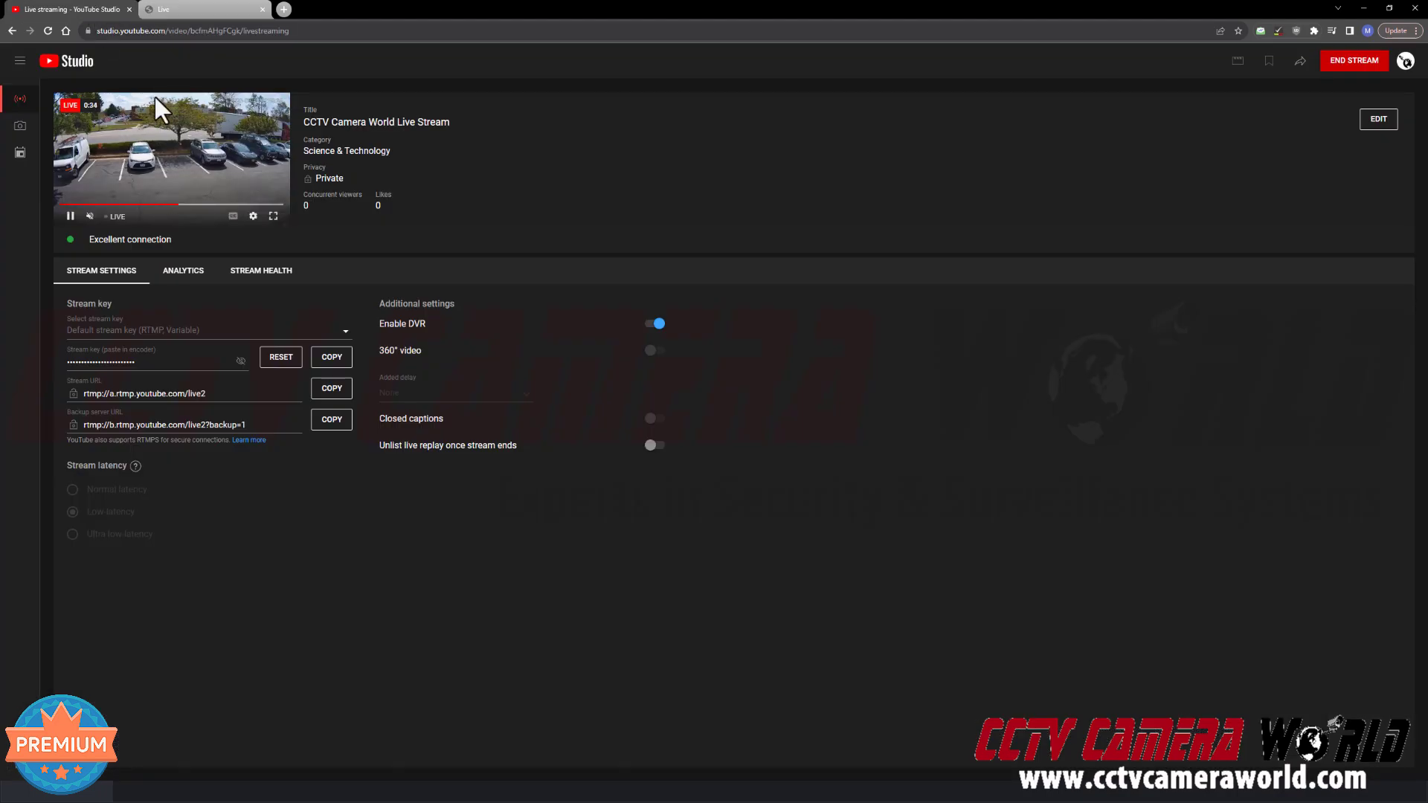
Reopen the camera's RTMP settings page showing RTMP enabled with the YouTube custom address.
click(182, 9)
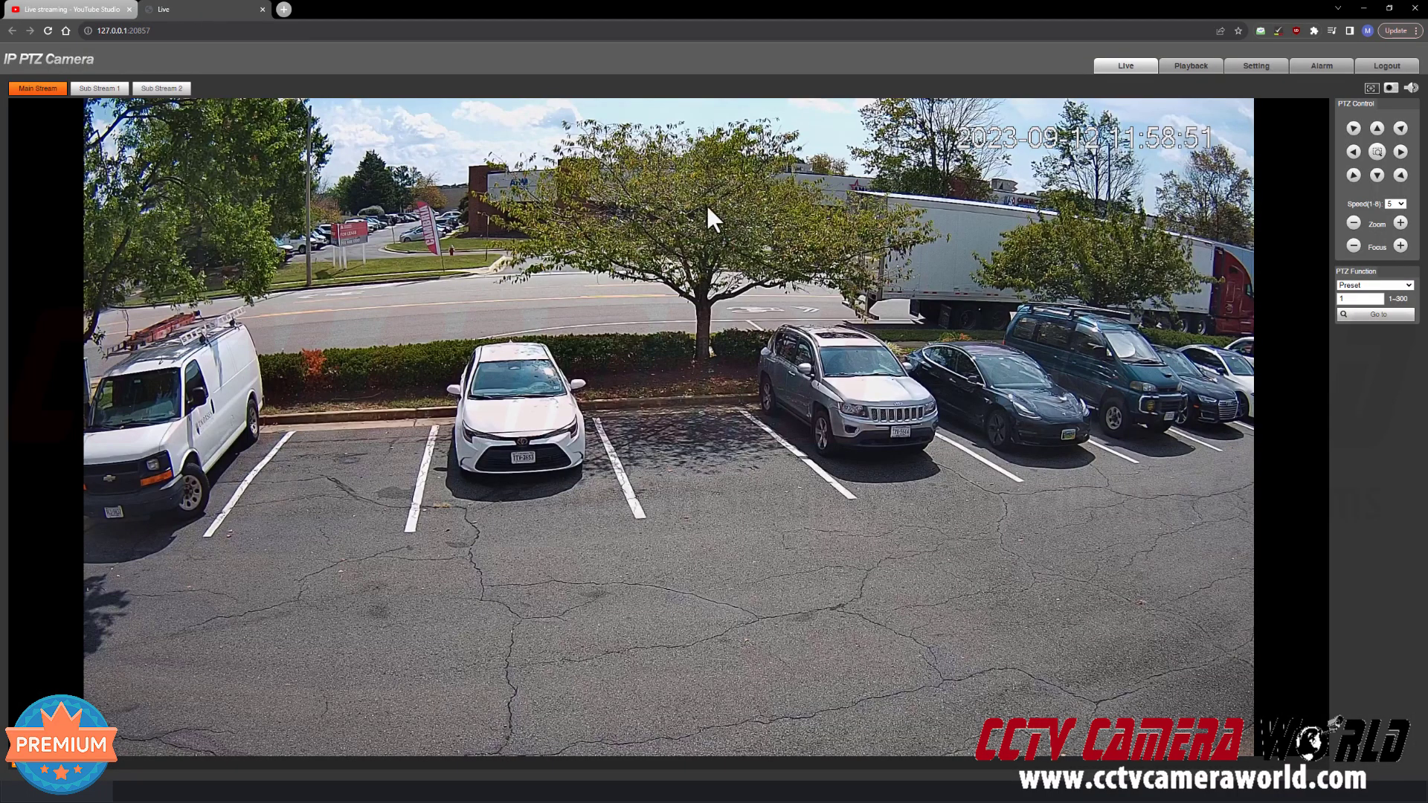
mouse_move(1202, 269)
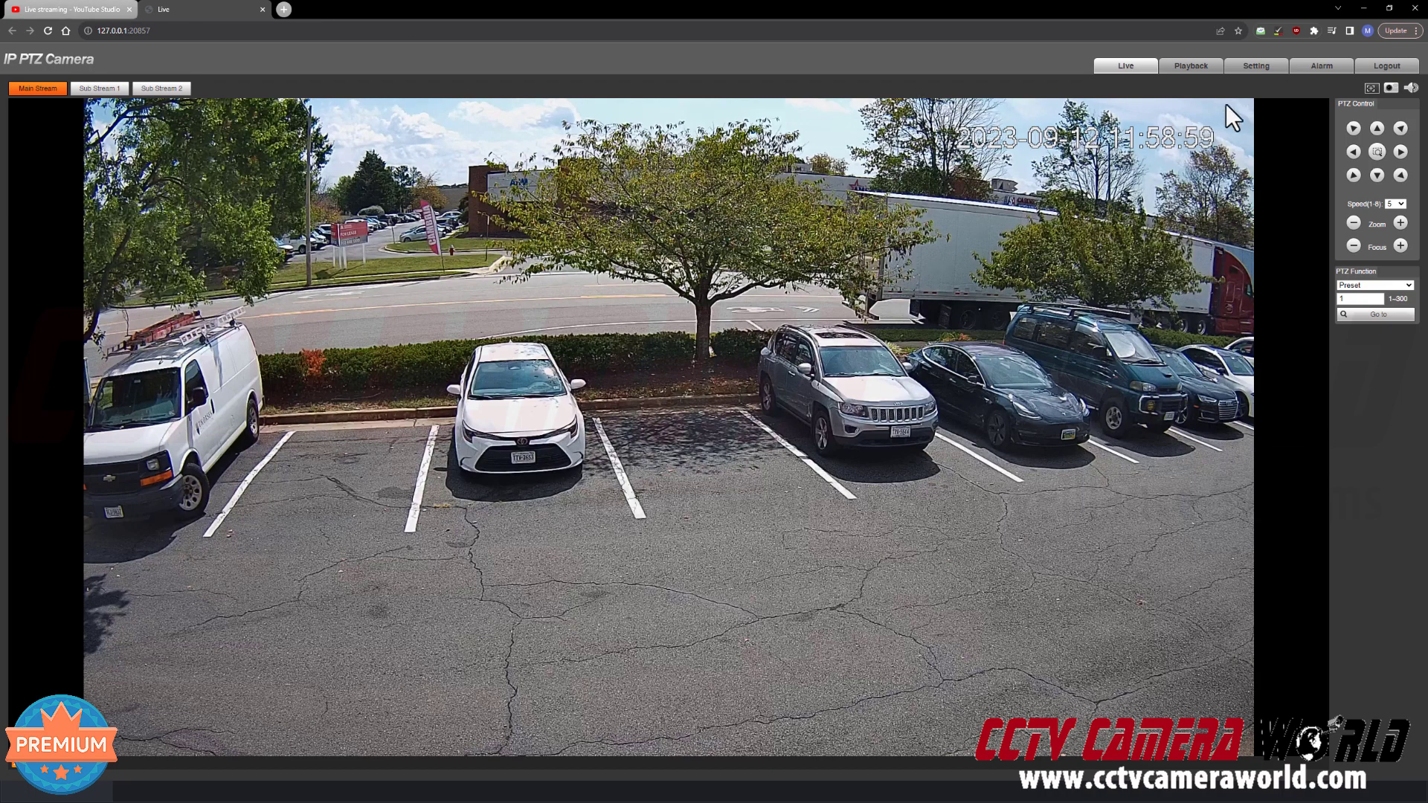
click(1257, 66)
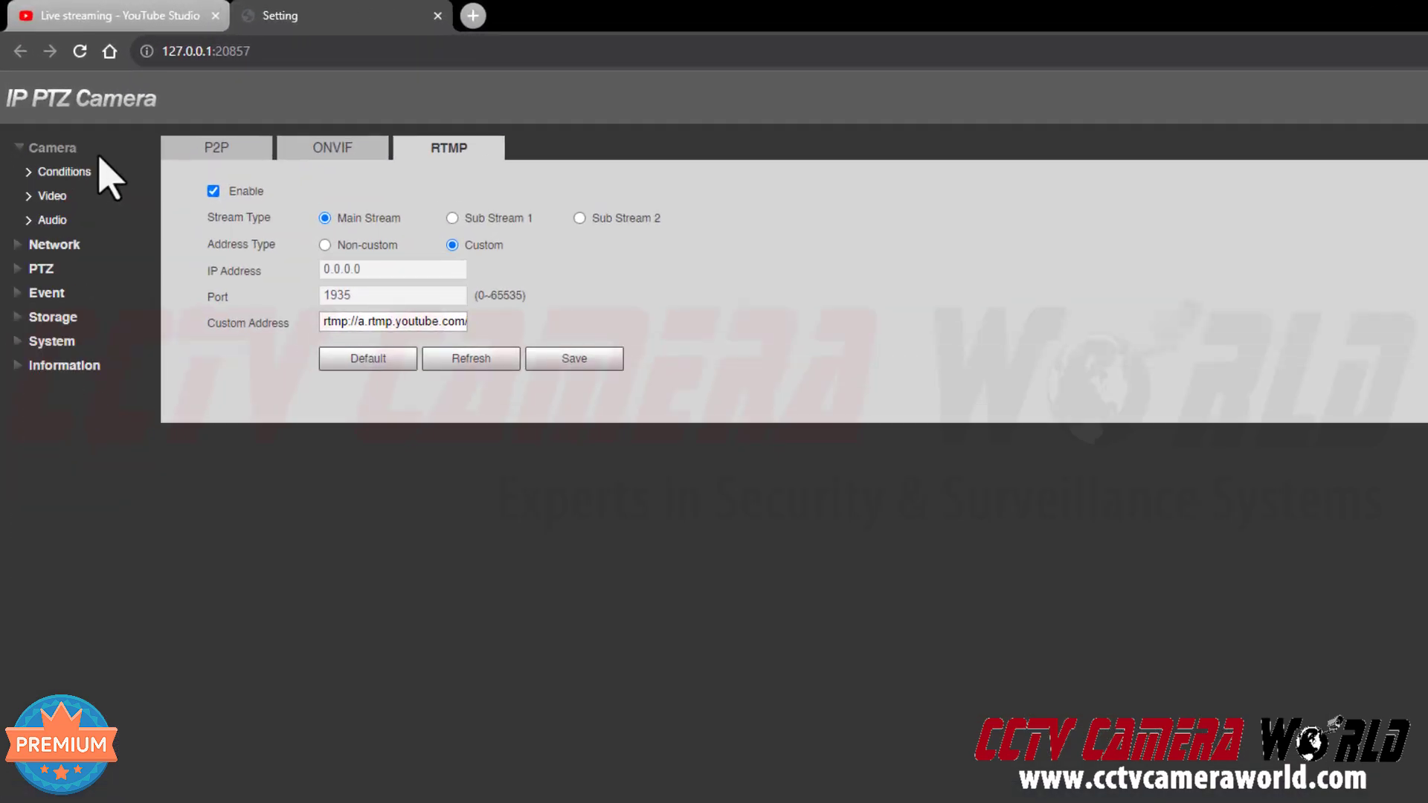
Set the main stream encode mode to H.264 on the Camera > Video page.
click(52, 195)
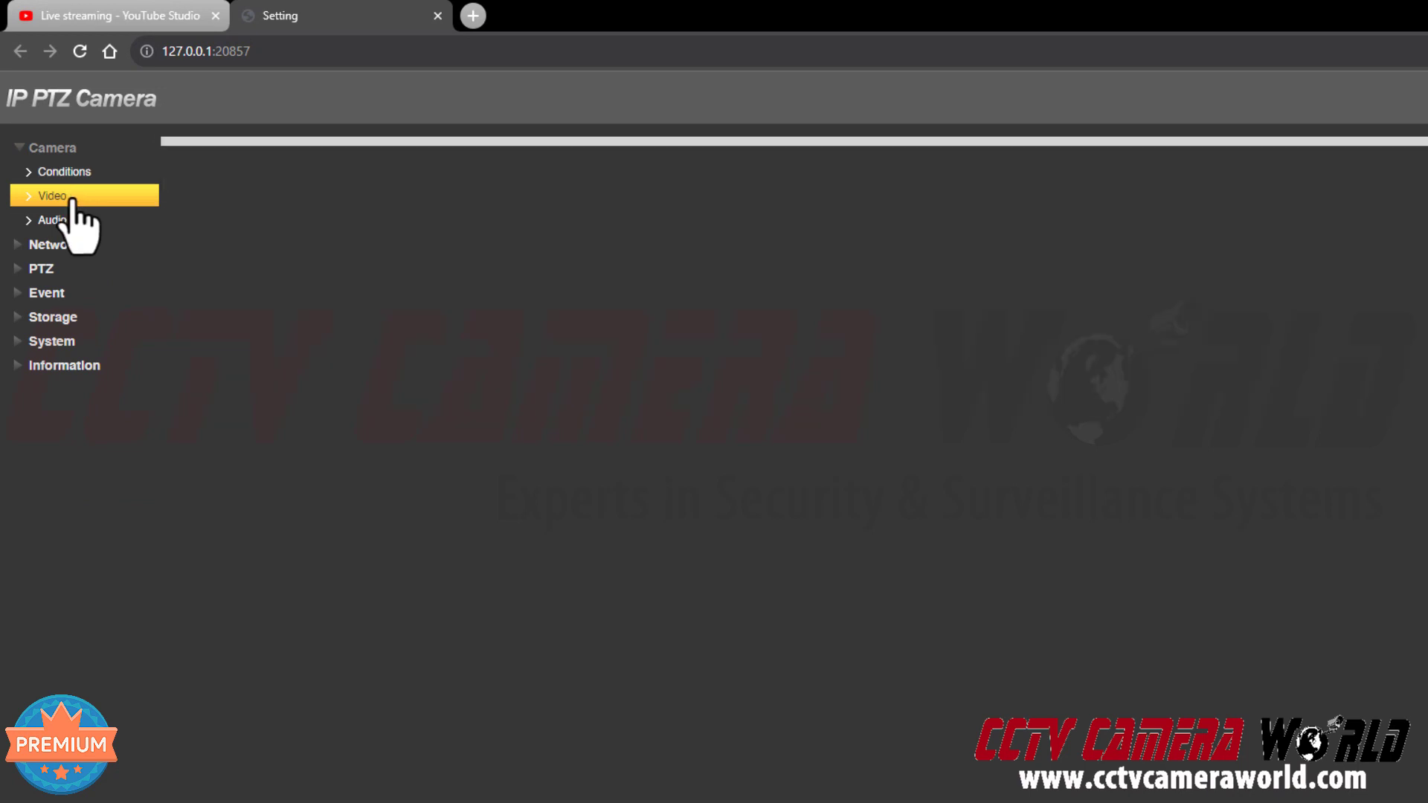
click(53, 195)
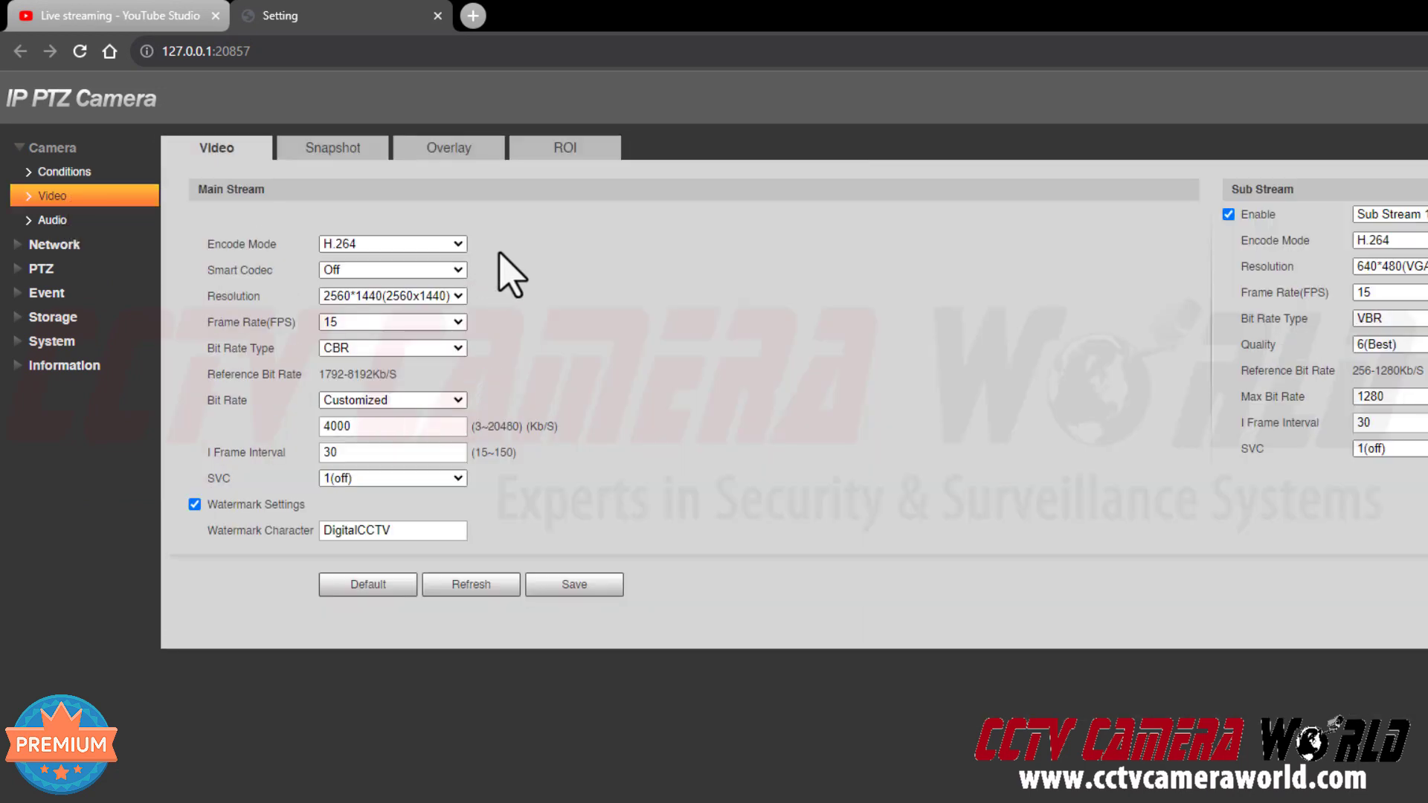
mouse_move(546, 282)
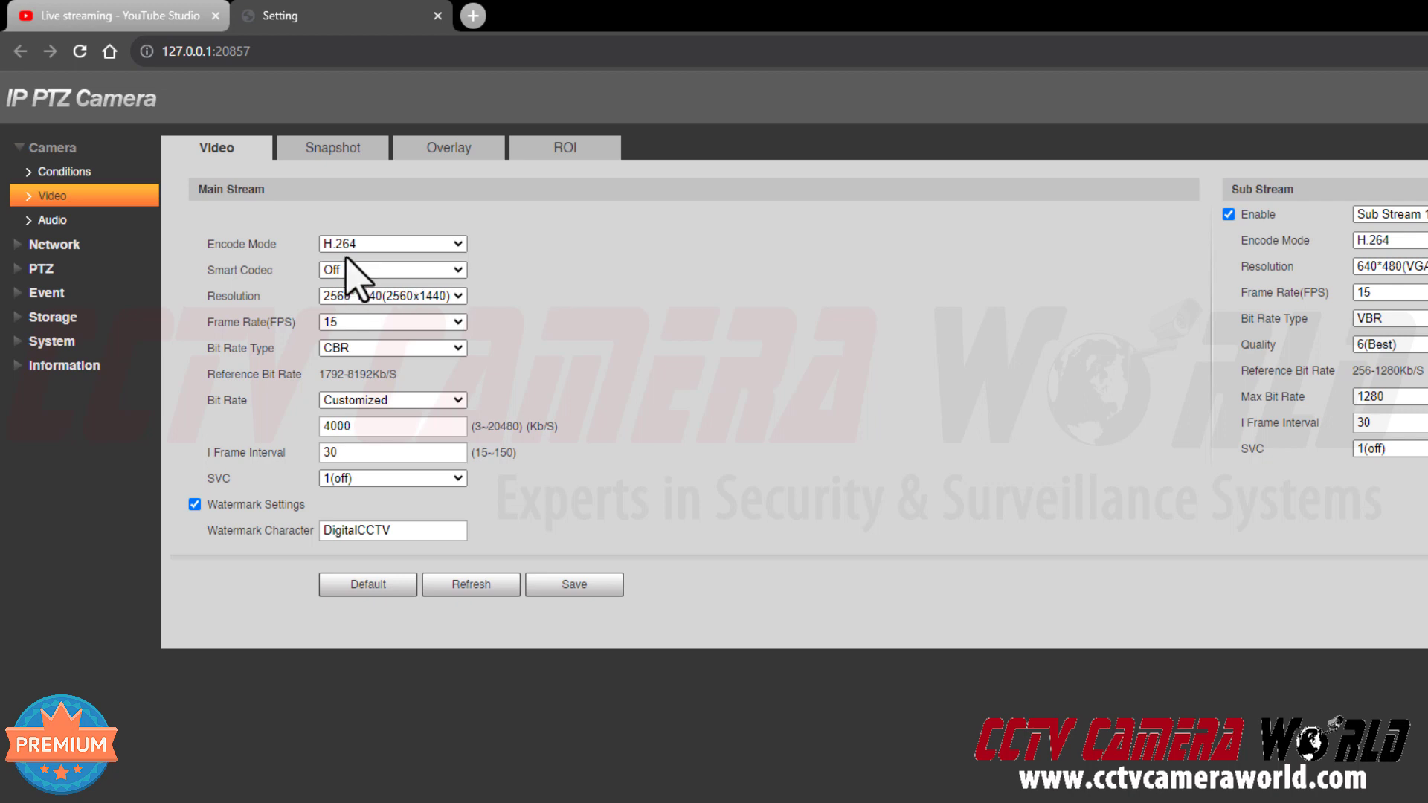
click(392, 244)
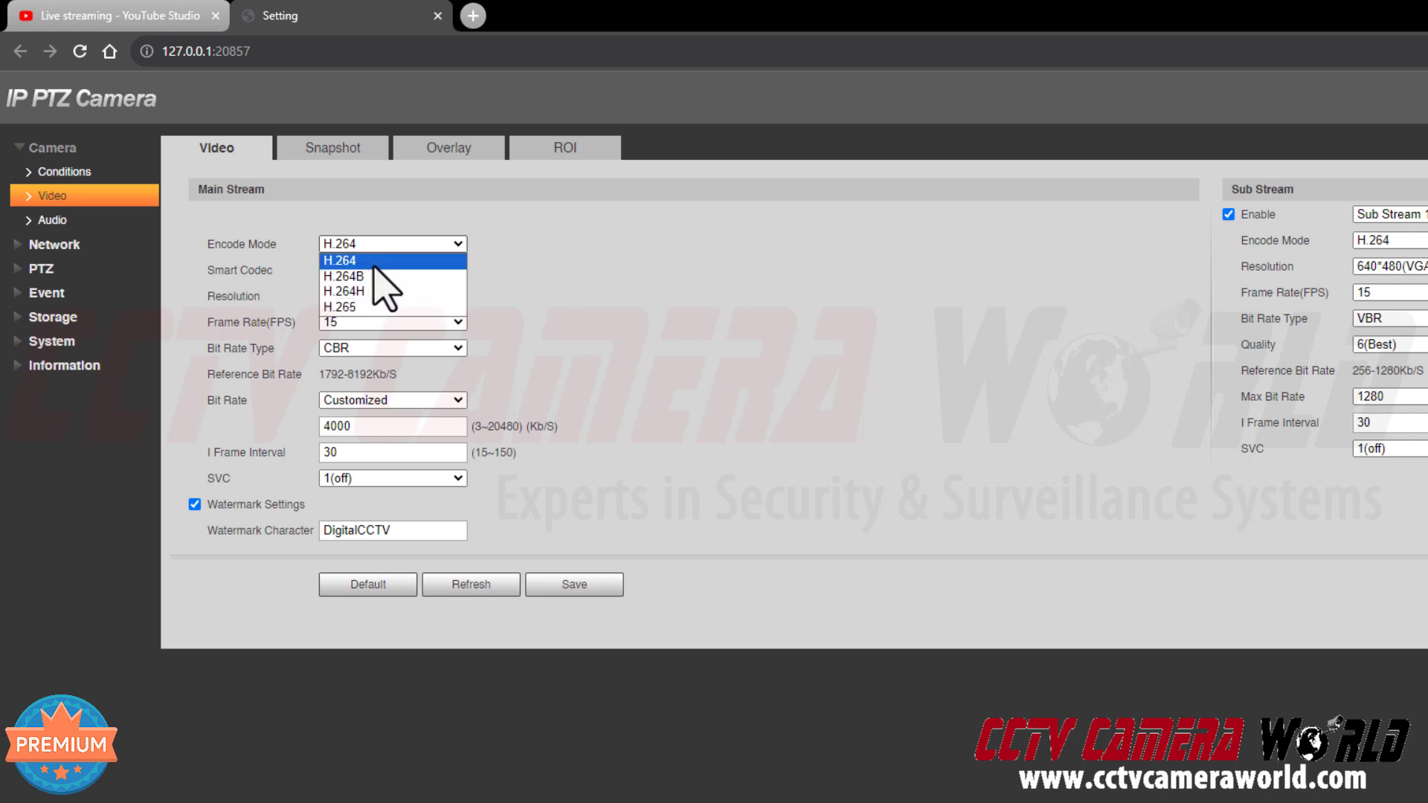
click(337, 260)
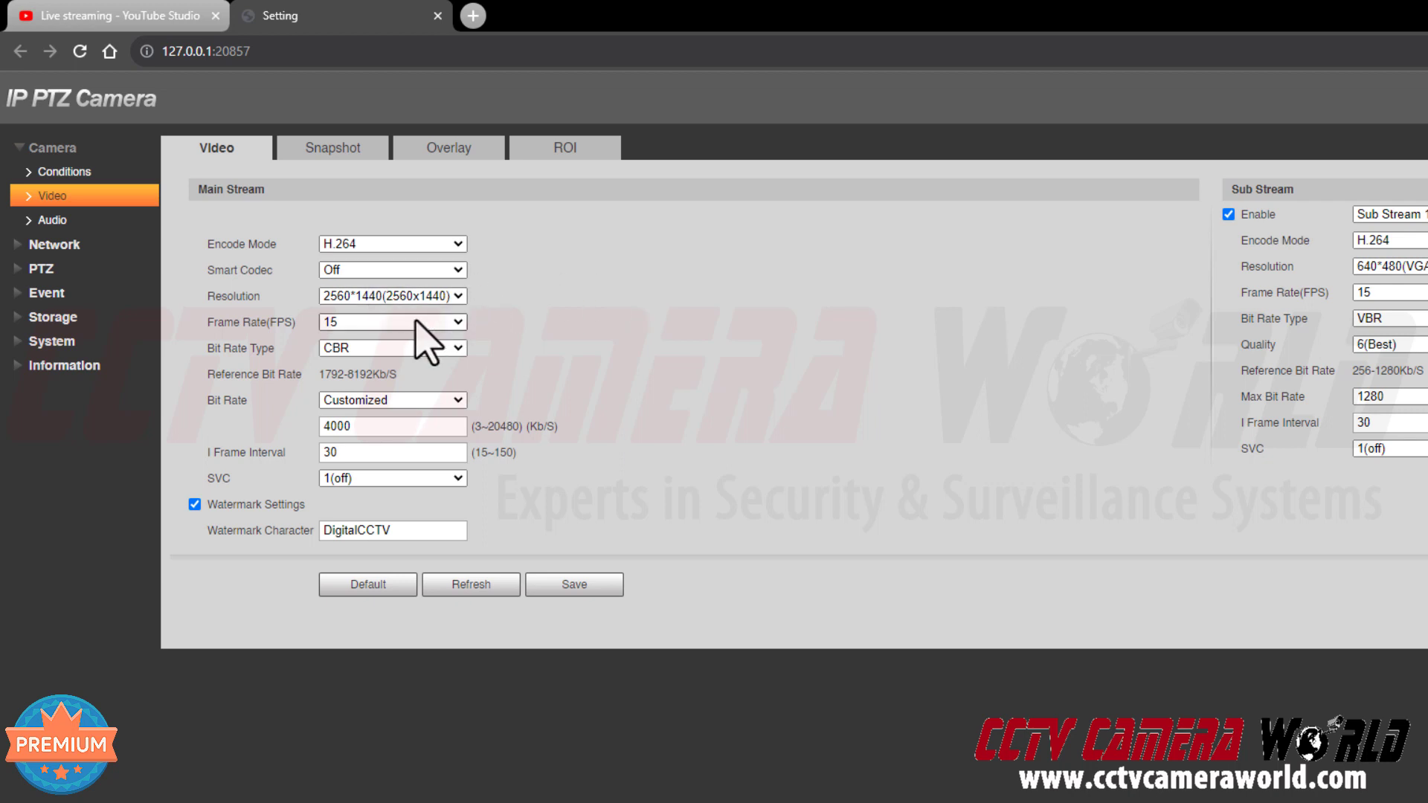
mouse_move(642, 401)
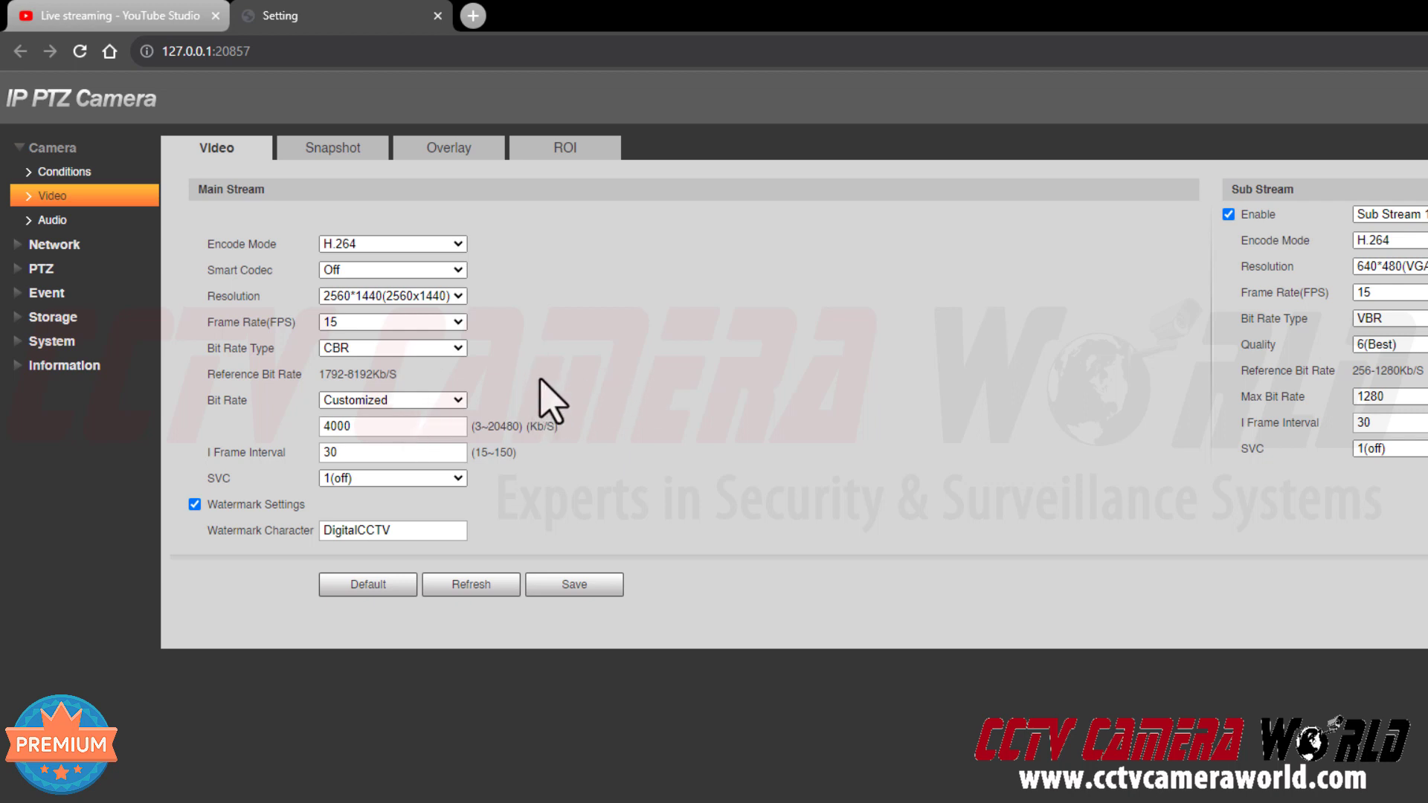
mouse_move(542, 382)
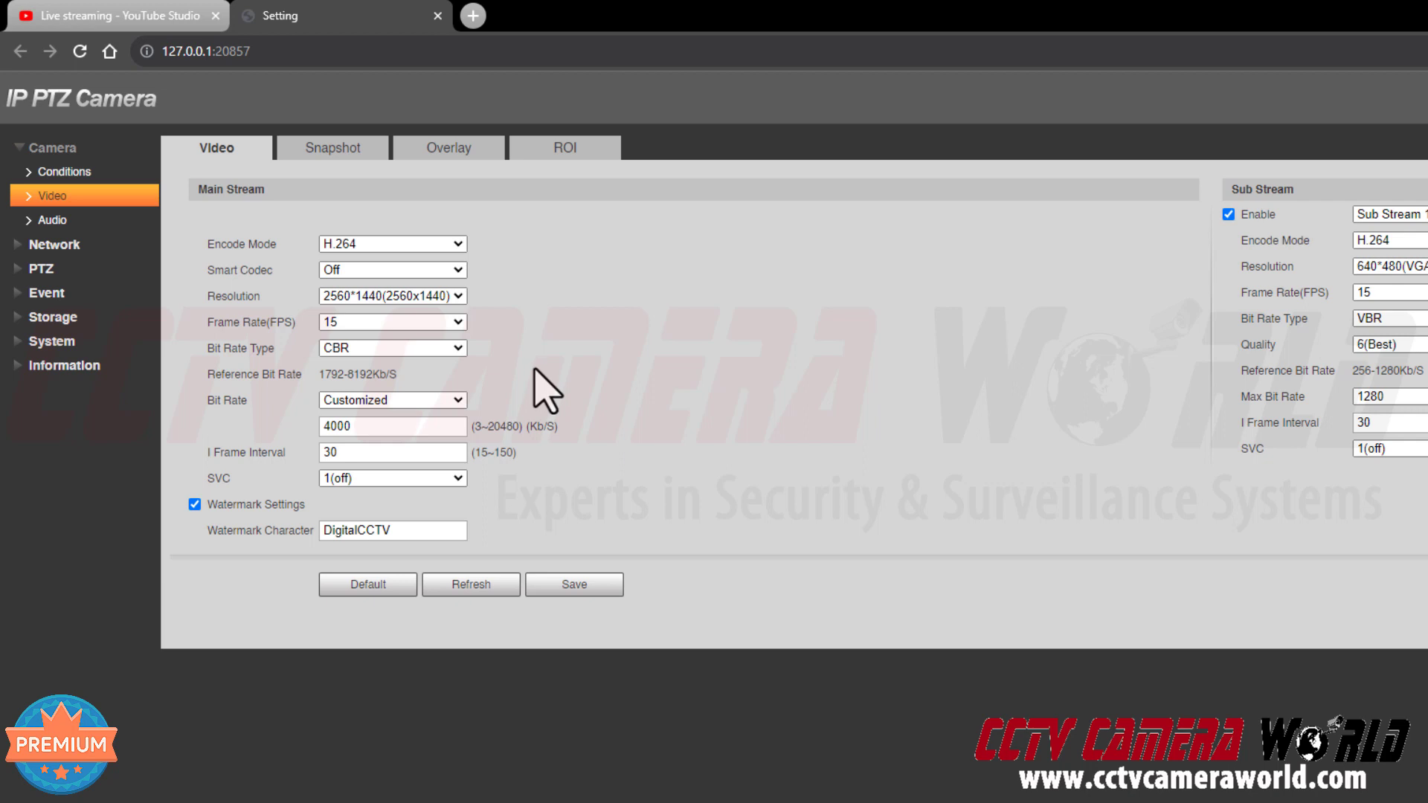
mouse_move(537, 401)
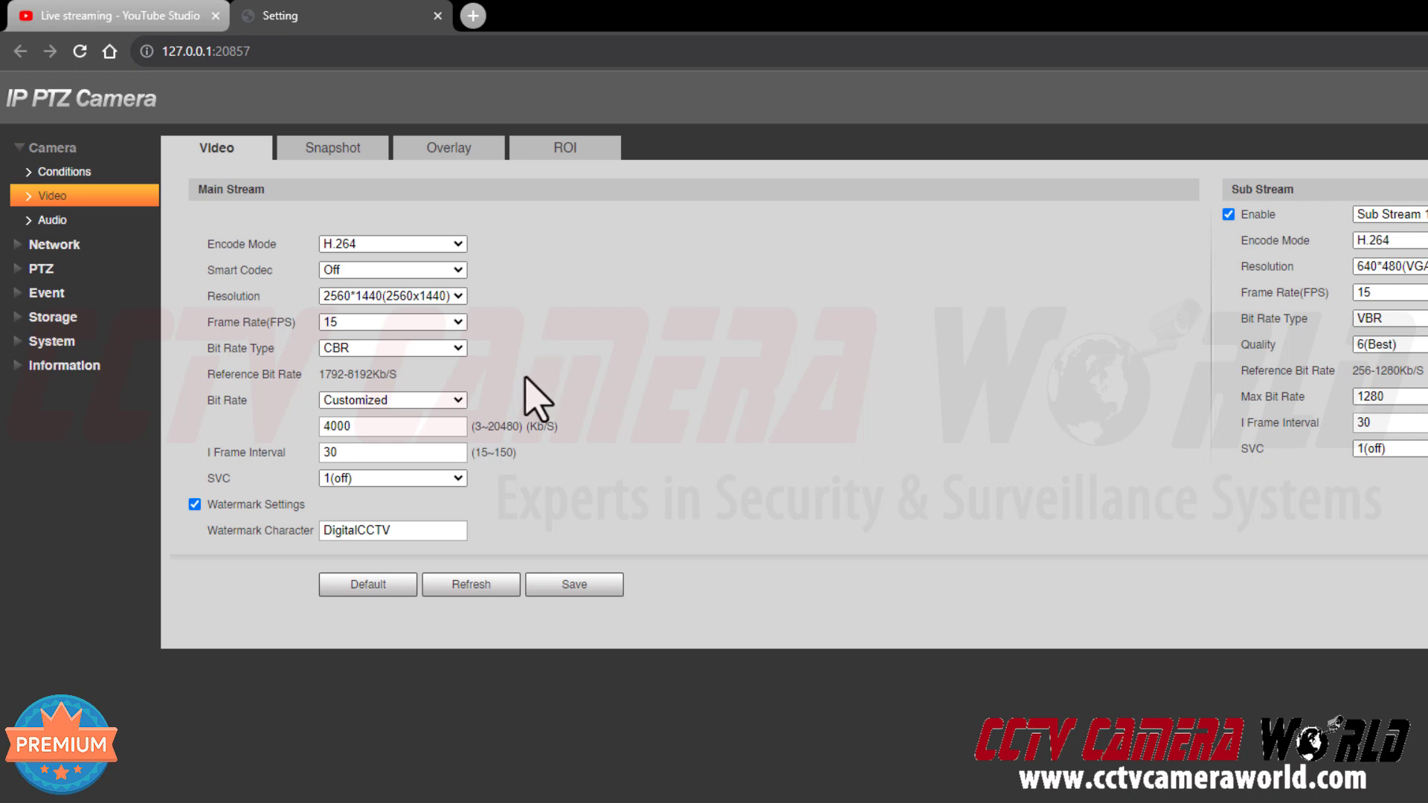
mouse_move(530, 405)
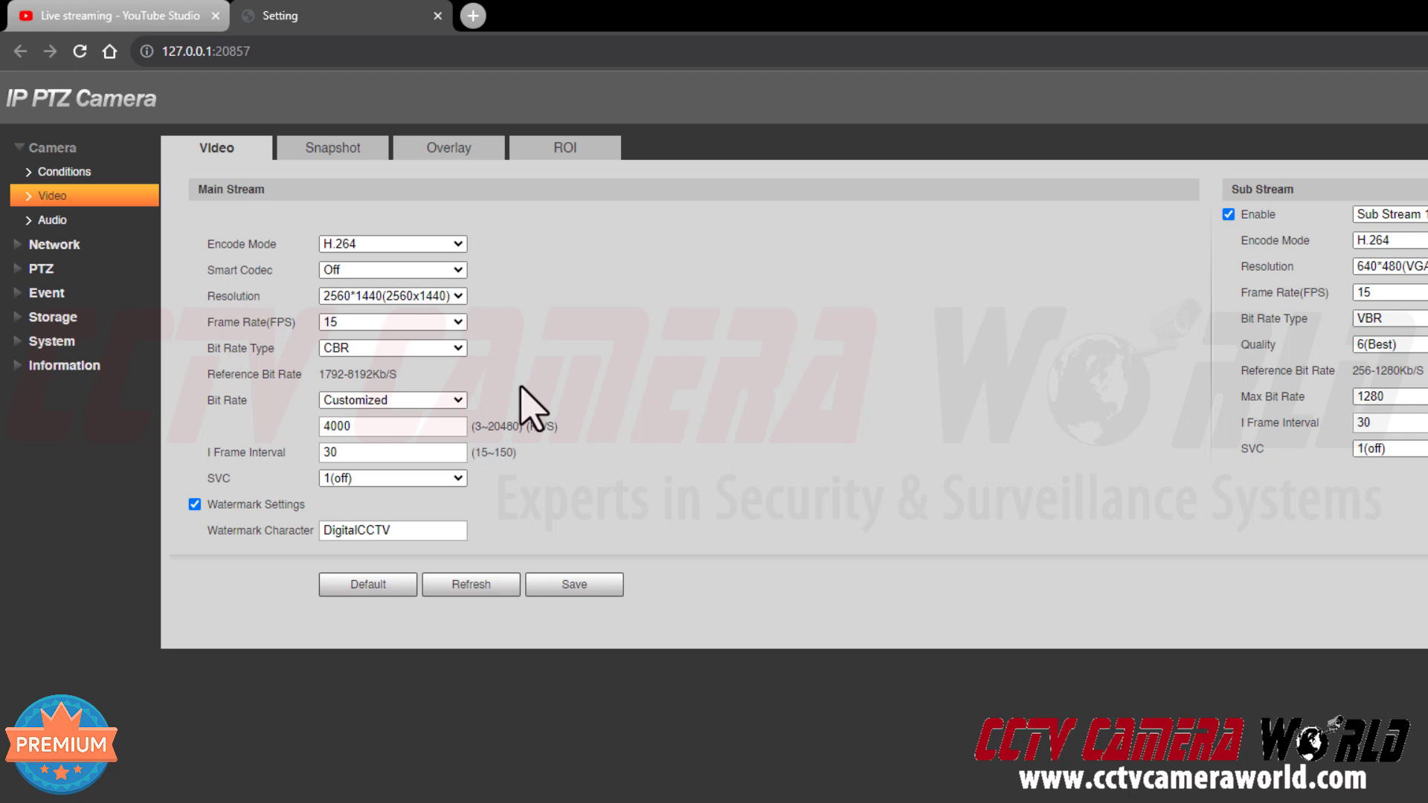
Enable main stream audio in Camera > Audio, encoded as AAC at 64000.
click(53, 220)
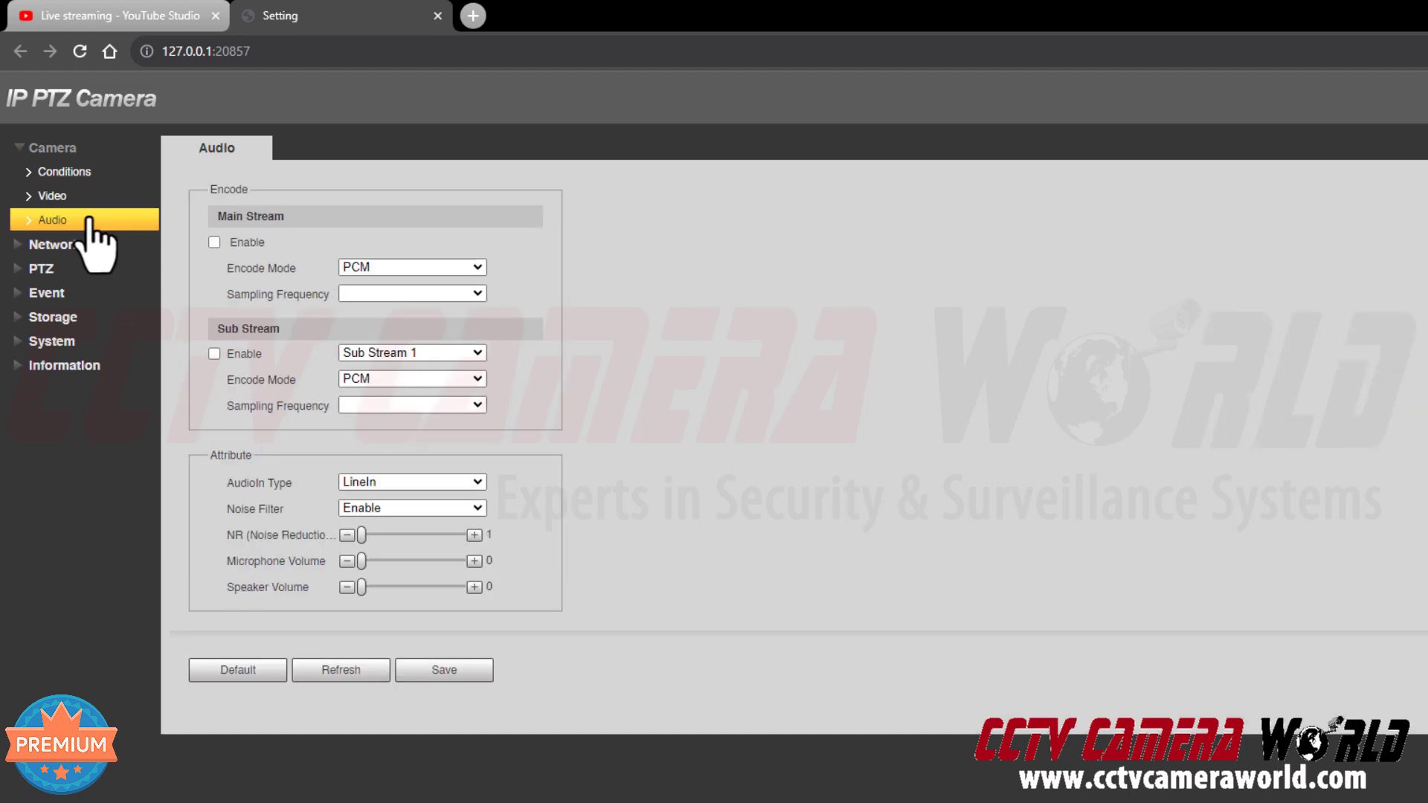
click(214, 242)
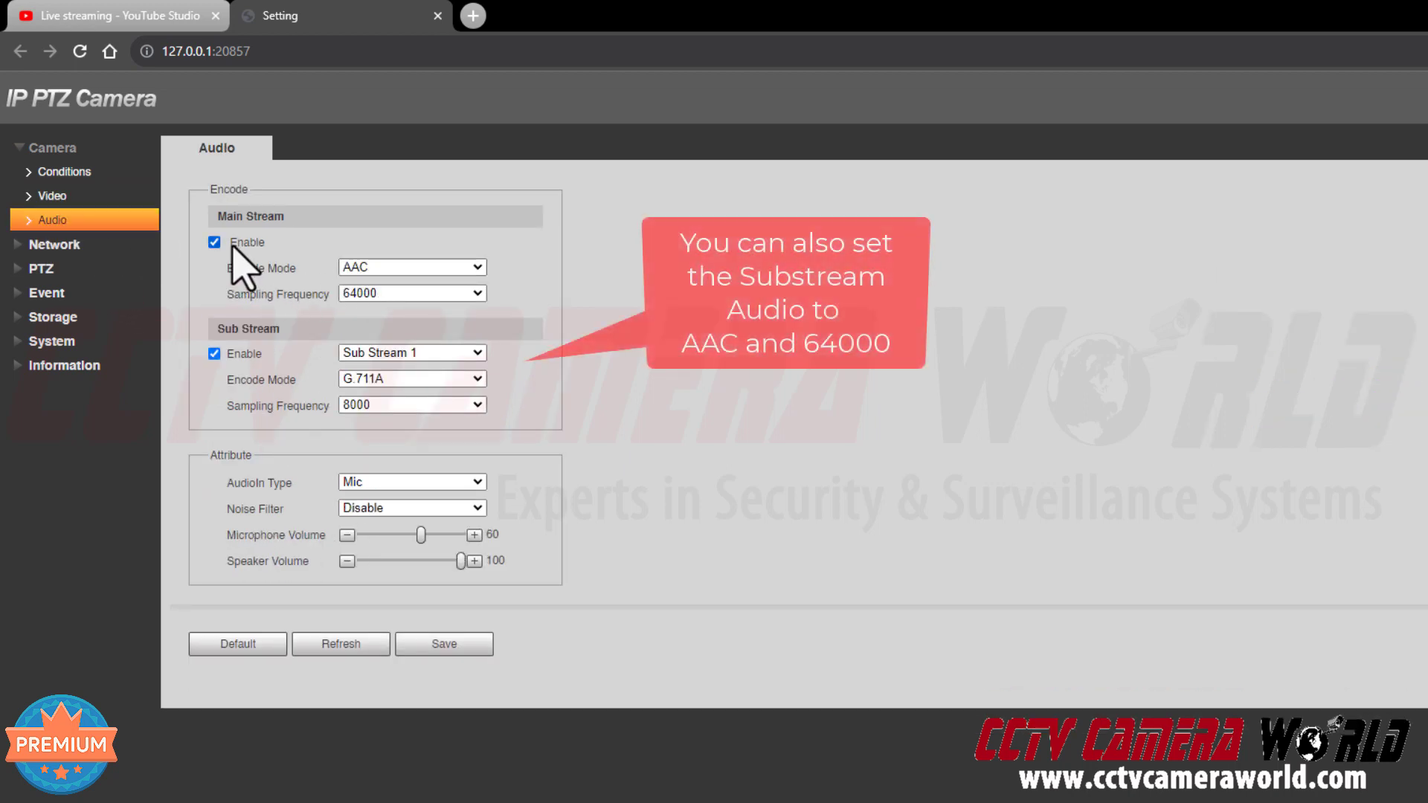
mouse_move(392, 283)
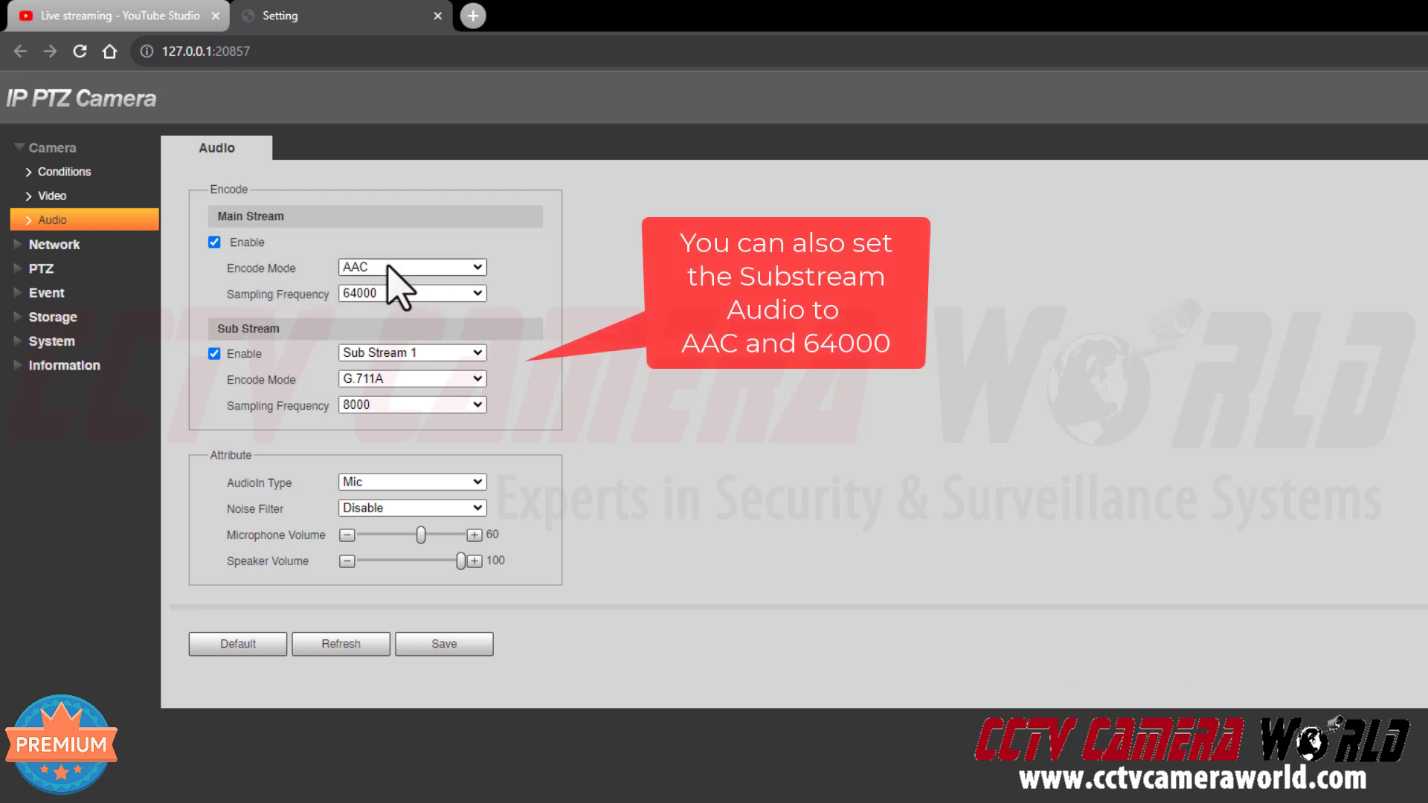
mouse_move(419, 547)
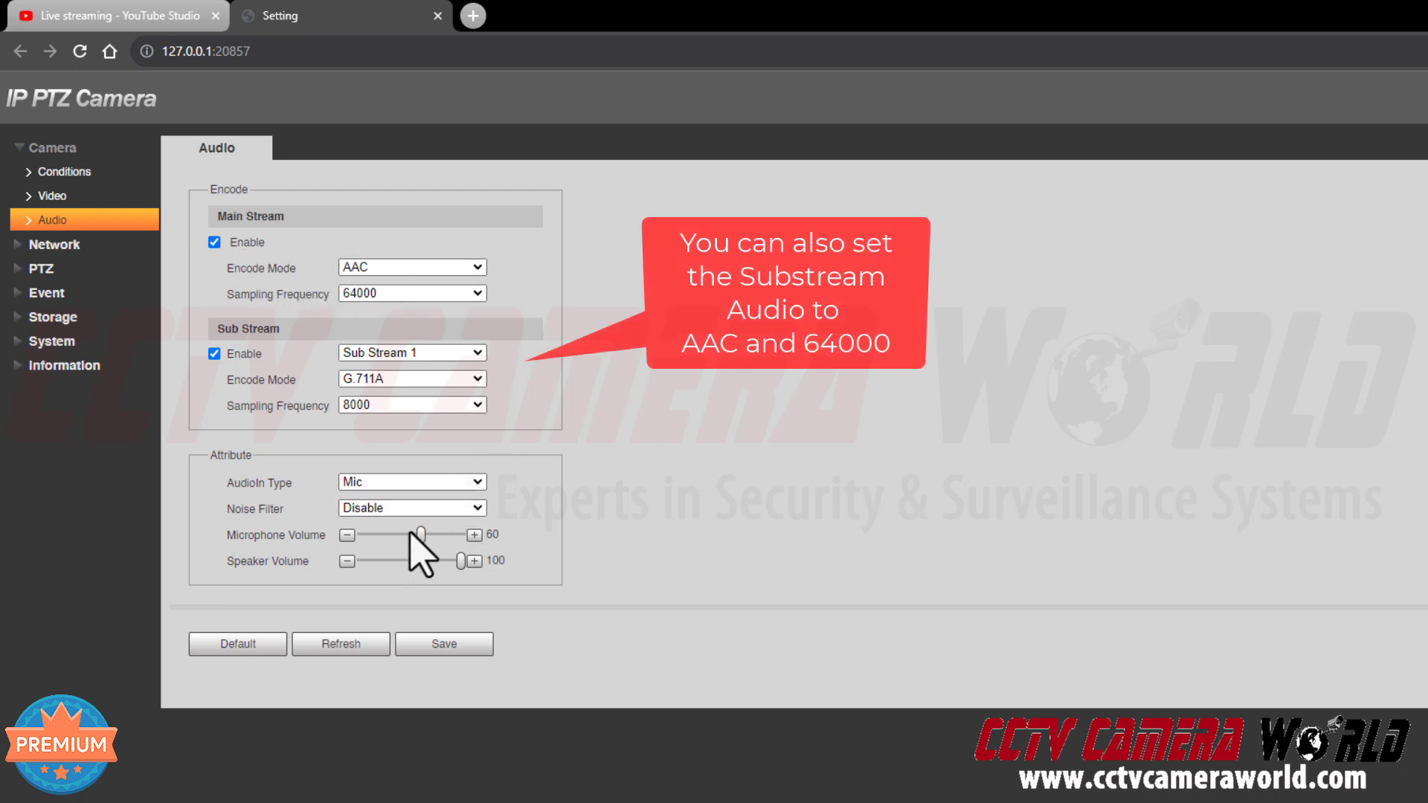
mouse_move(706, 565)
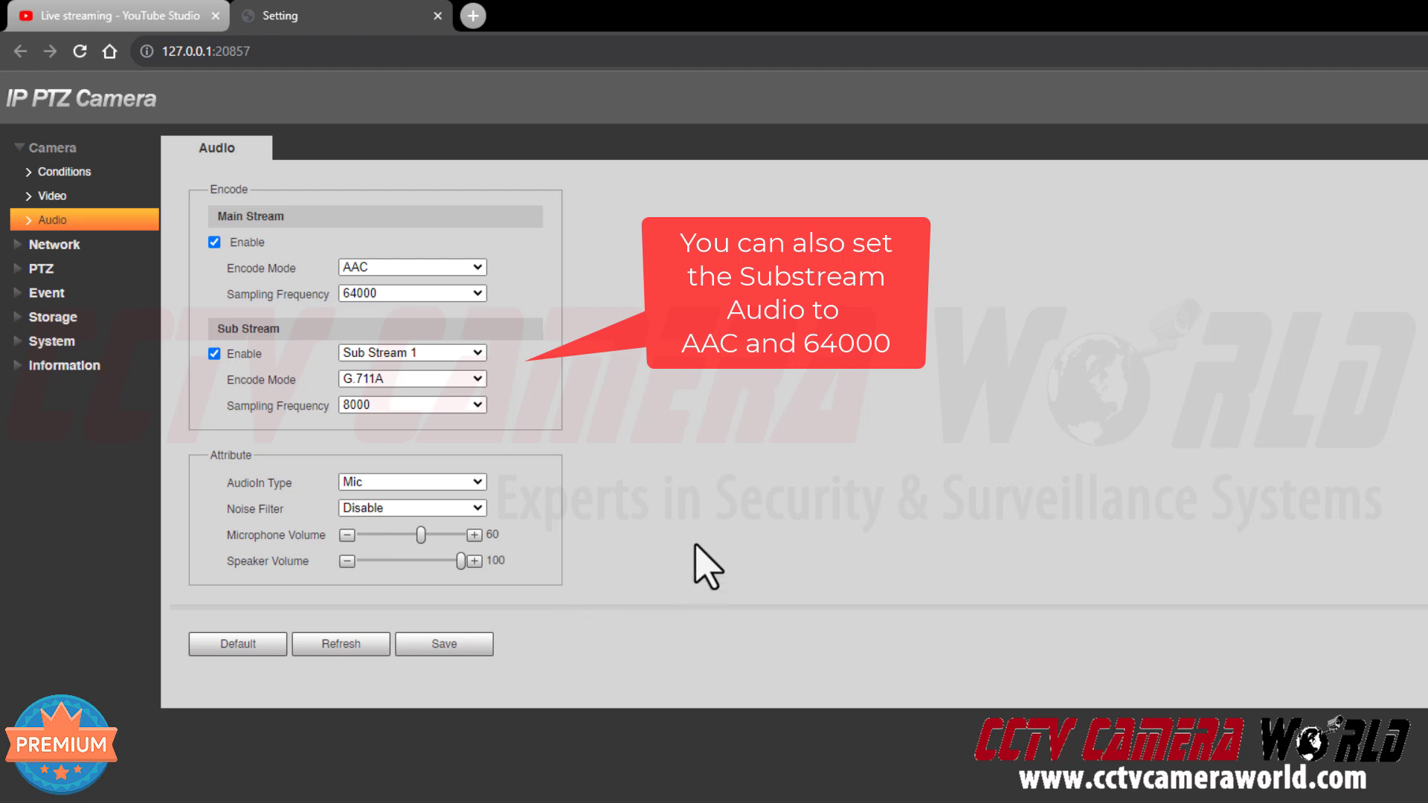
mouse_move(697, 533)
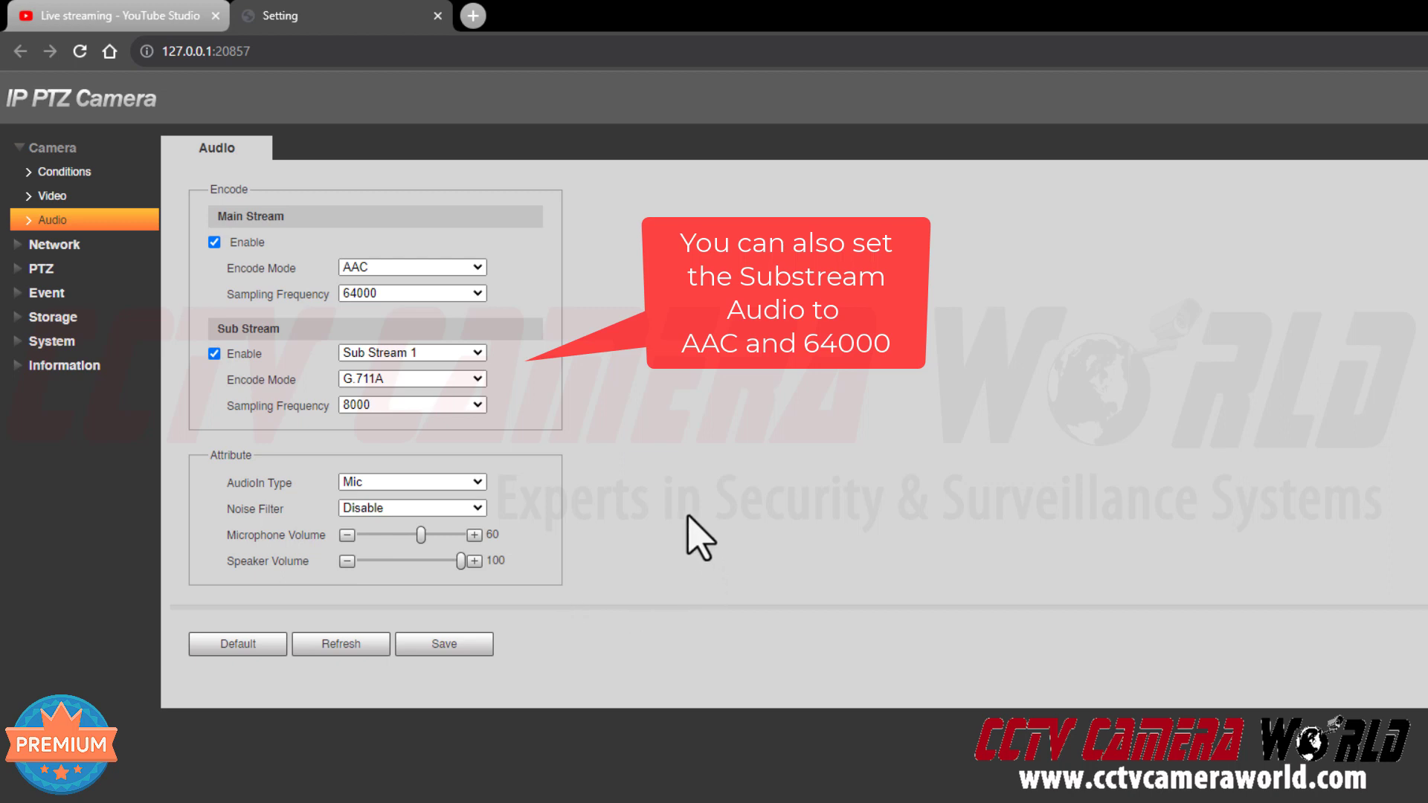
mouse_move(601, 401)
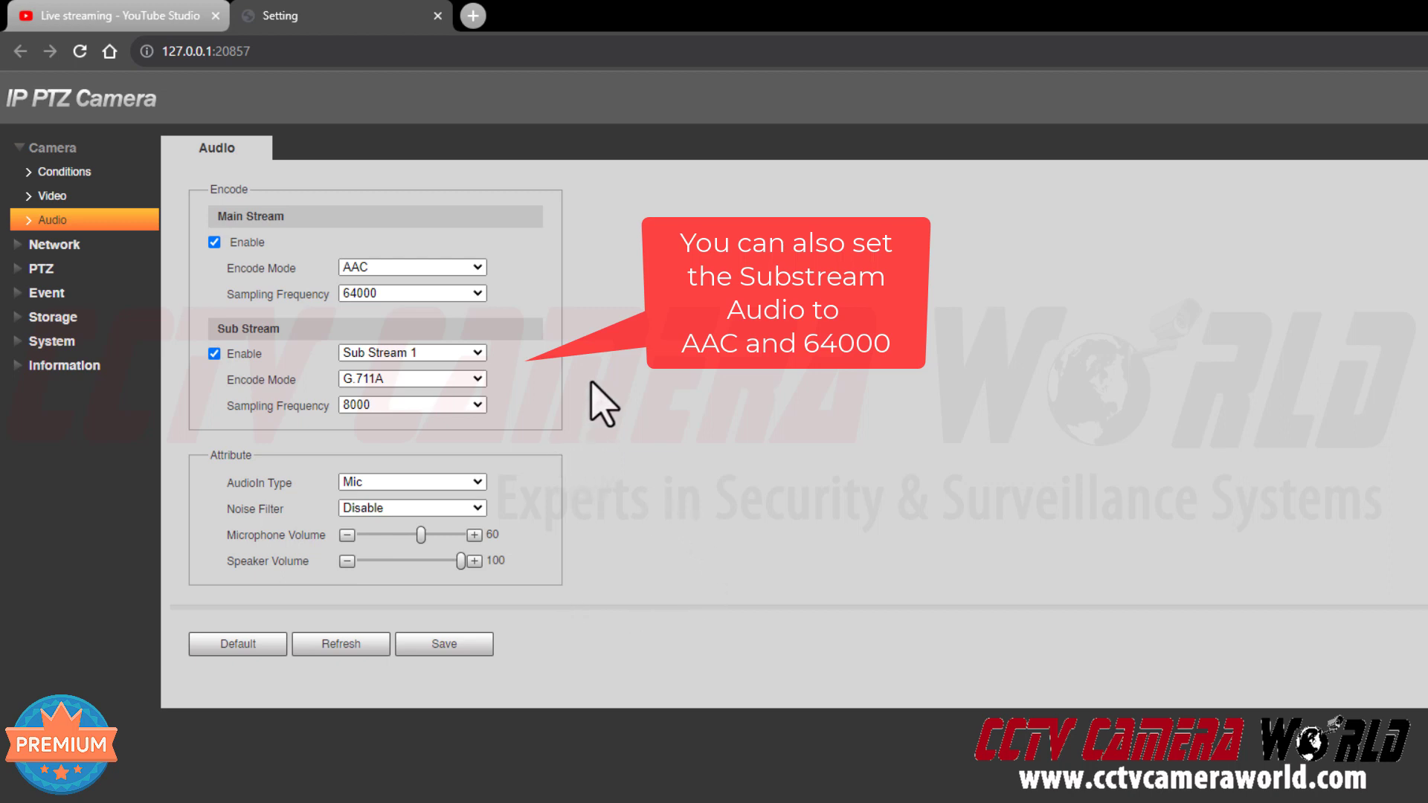
mouse_move(319, 260)
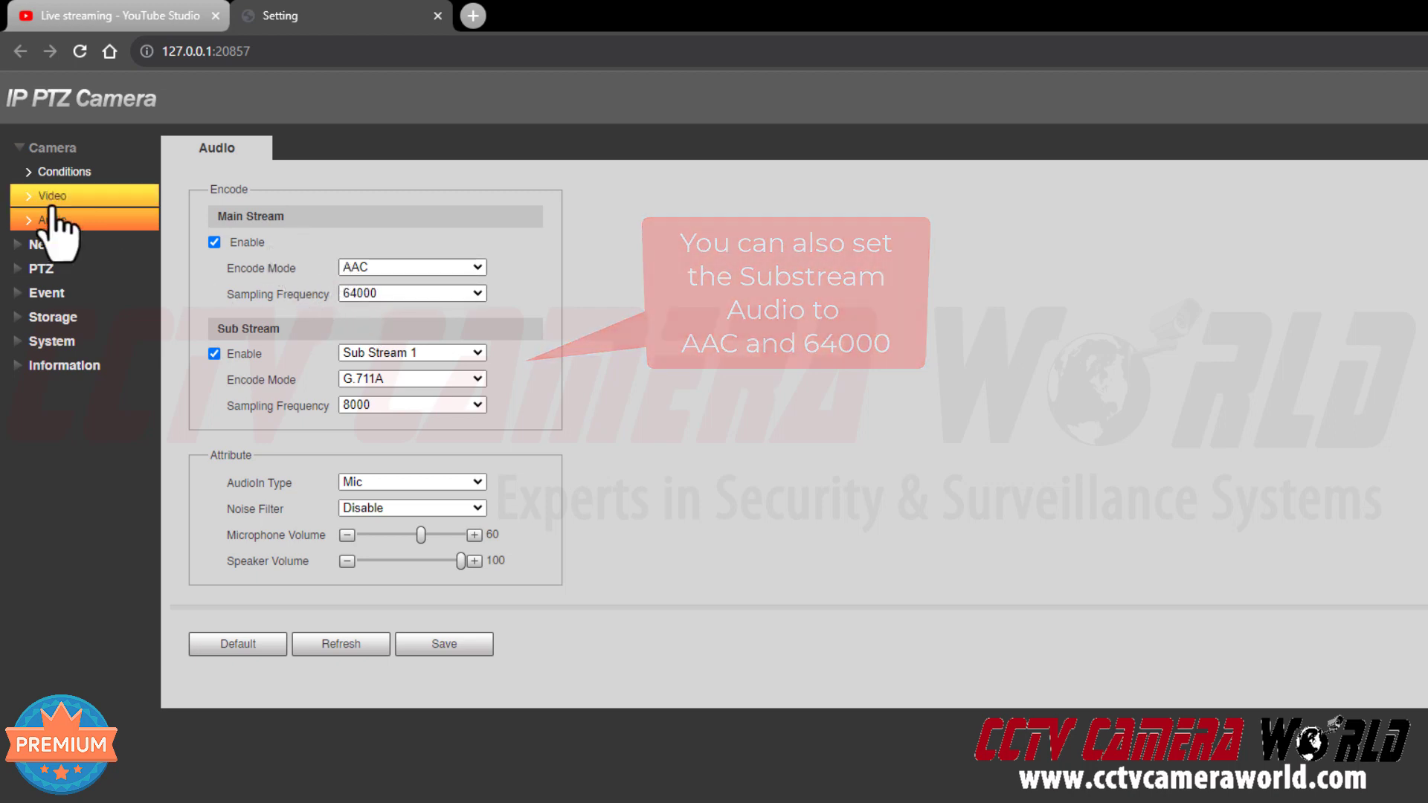
Reopen Camera > Video to review the H.264 2560×1440, 15 FPS, 4000 Kb/s main stream.
click(55, 195)
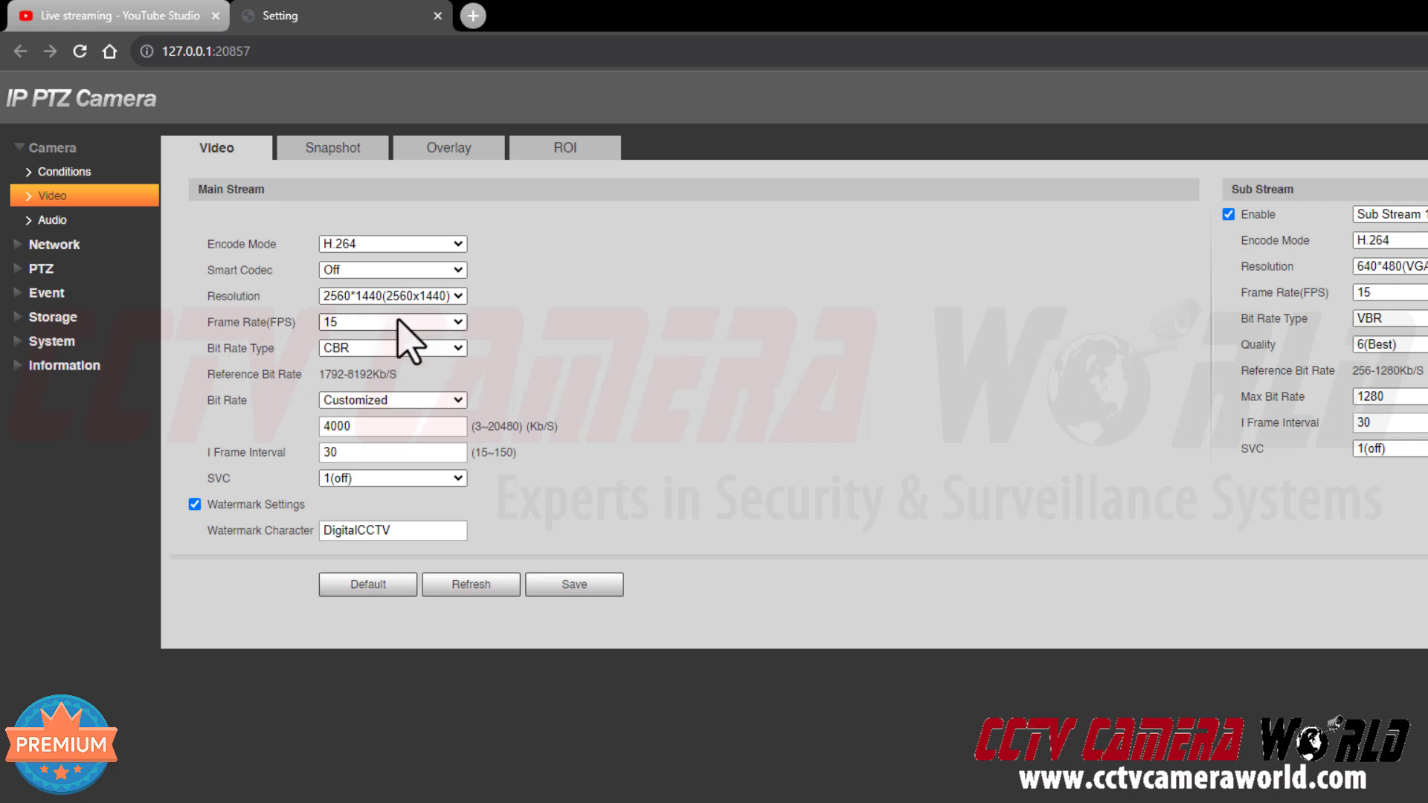
mouse_move(287, 446)
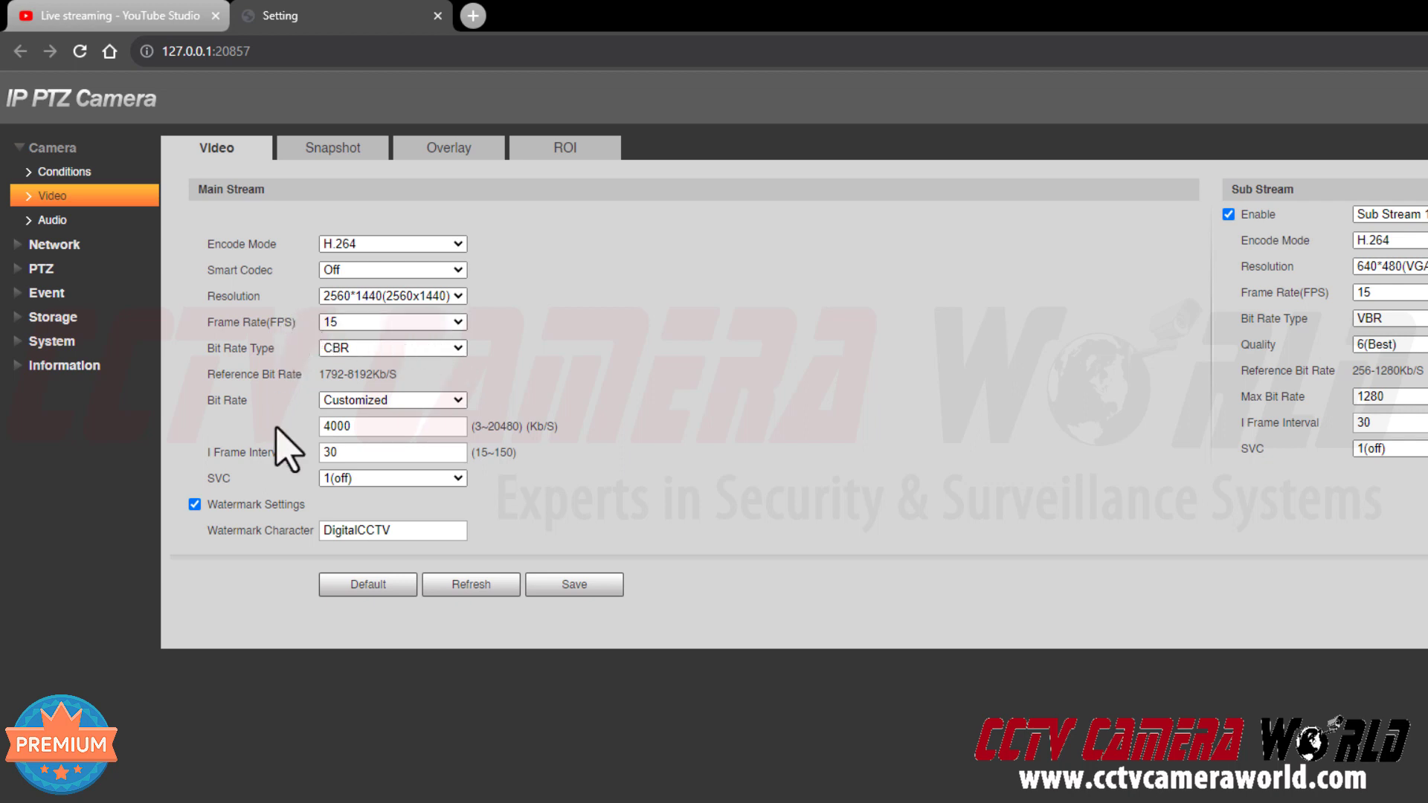
mouse_move(884, 492)
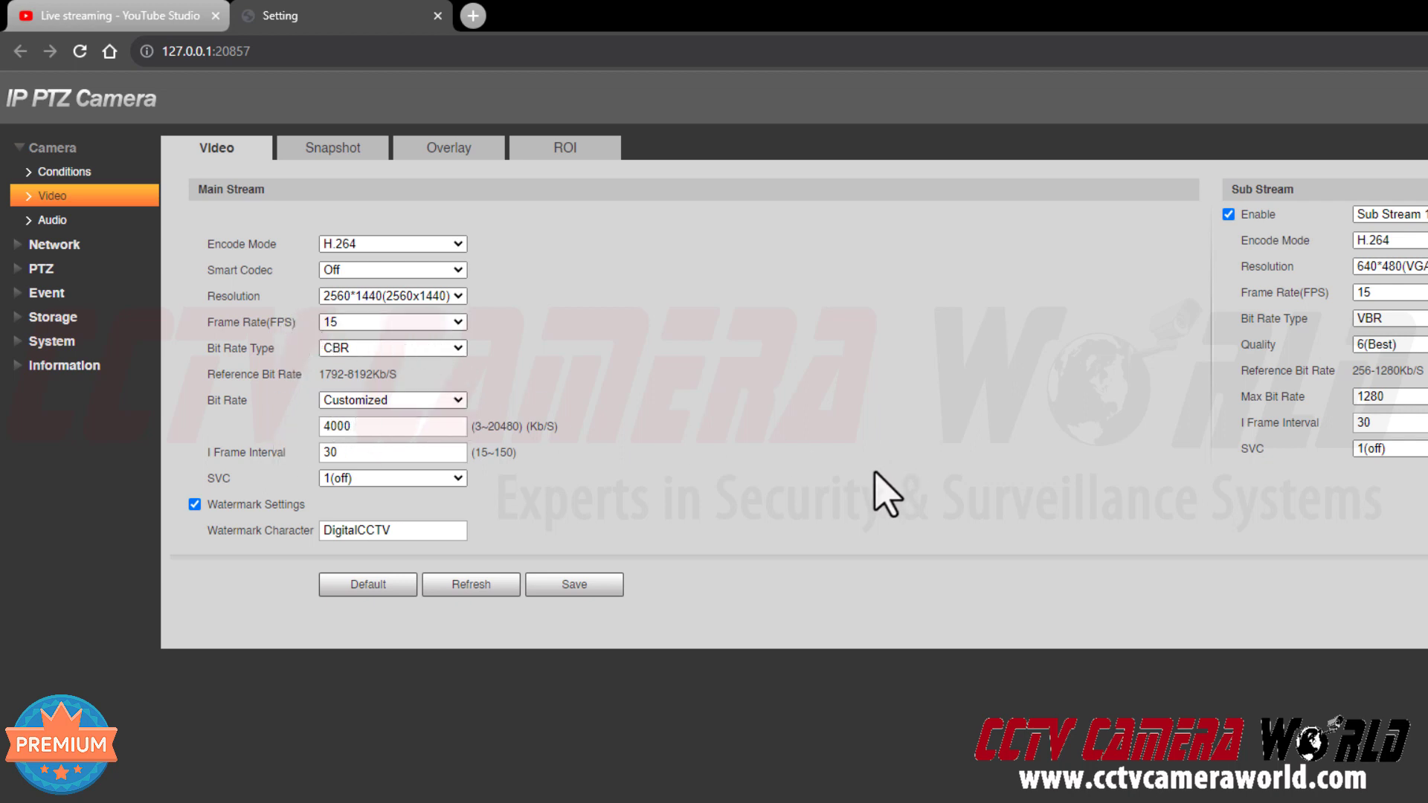